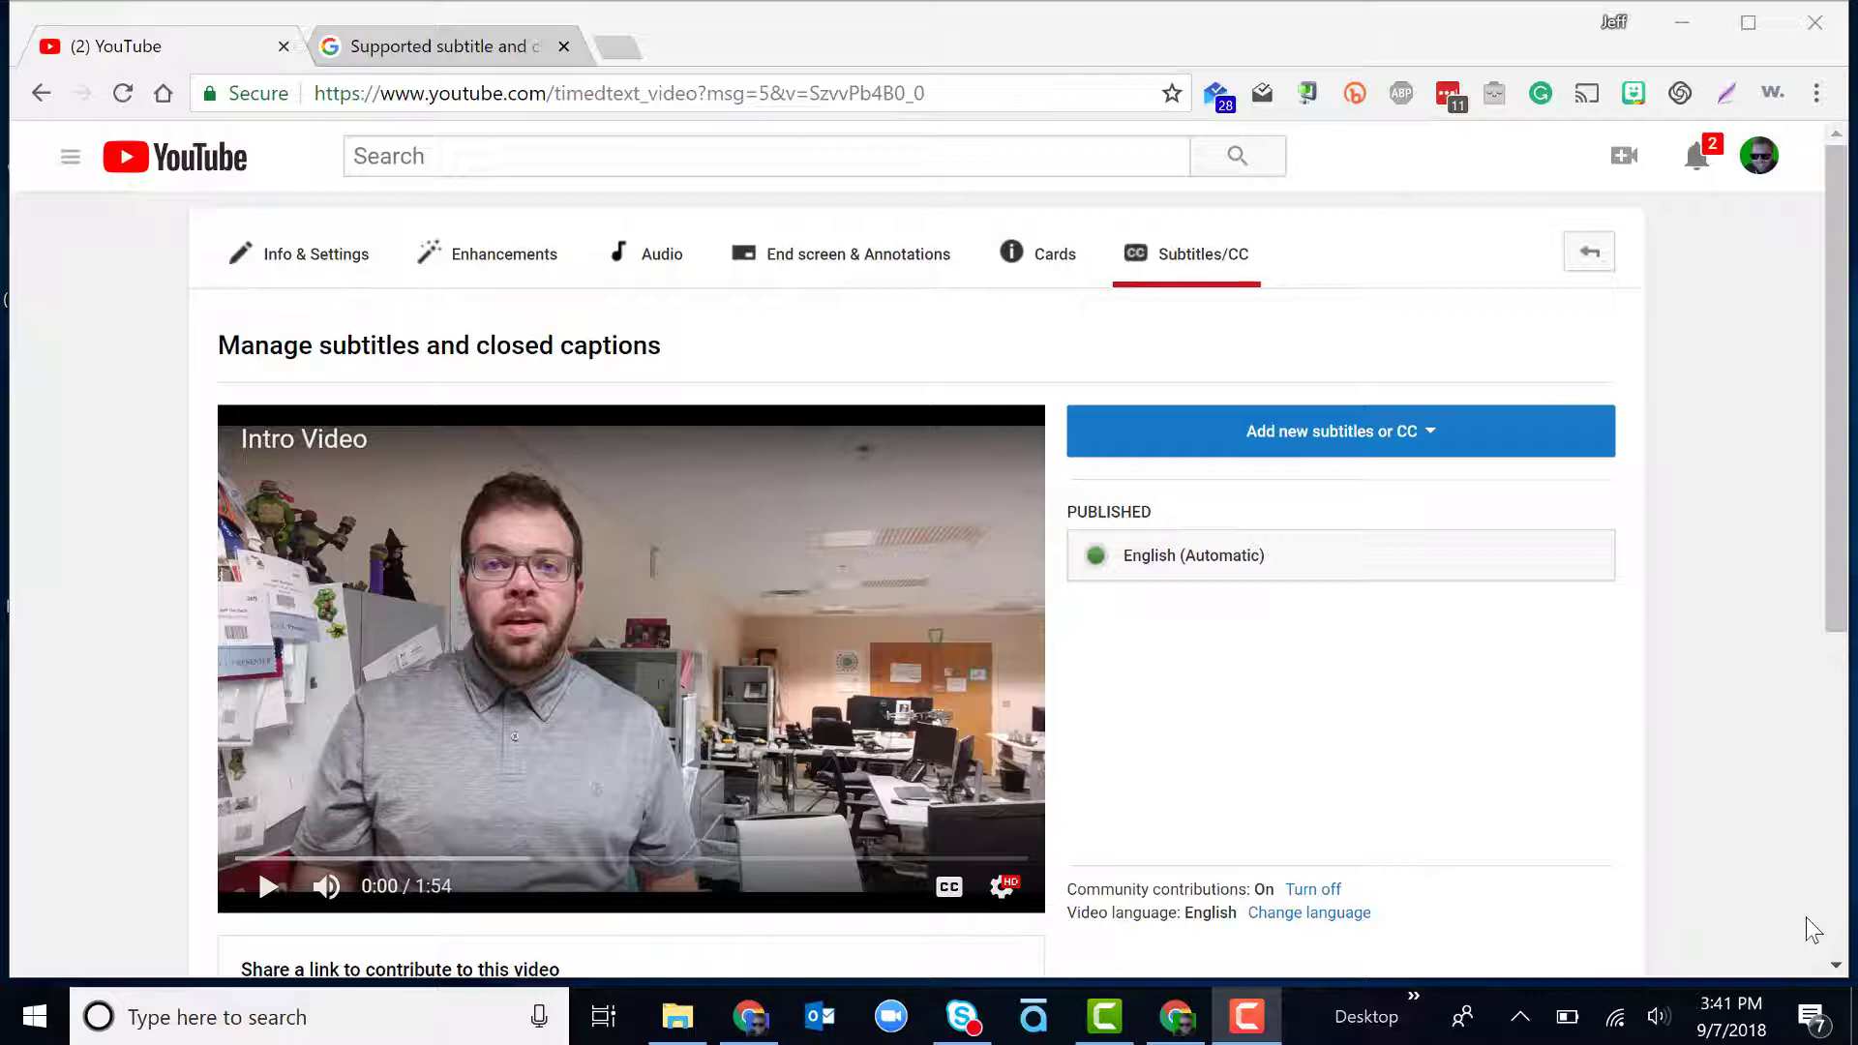
{"action": "mouse_move", "coordinate": [1320, 729]}
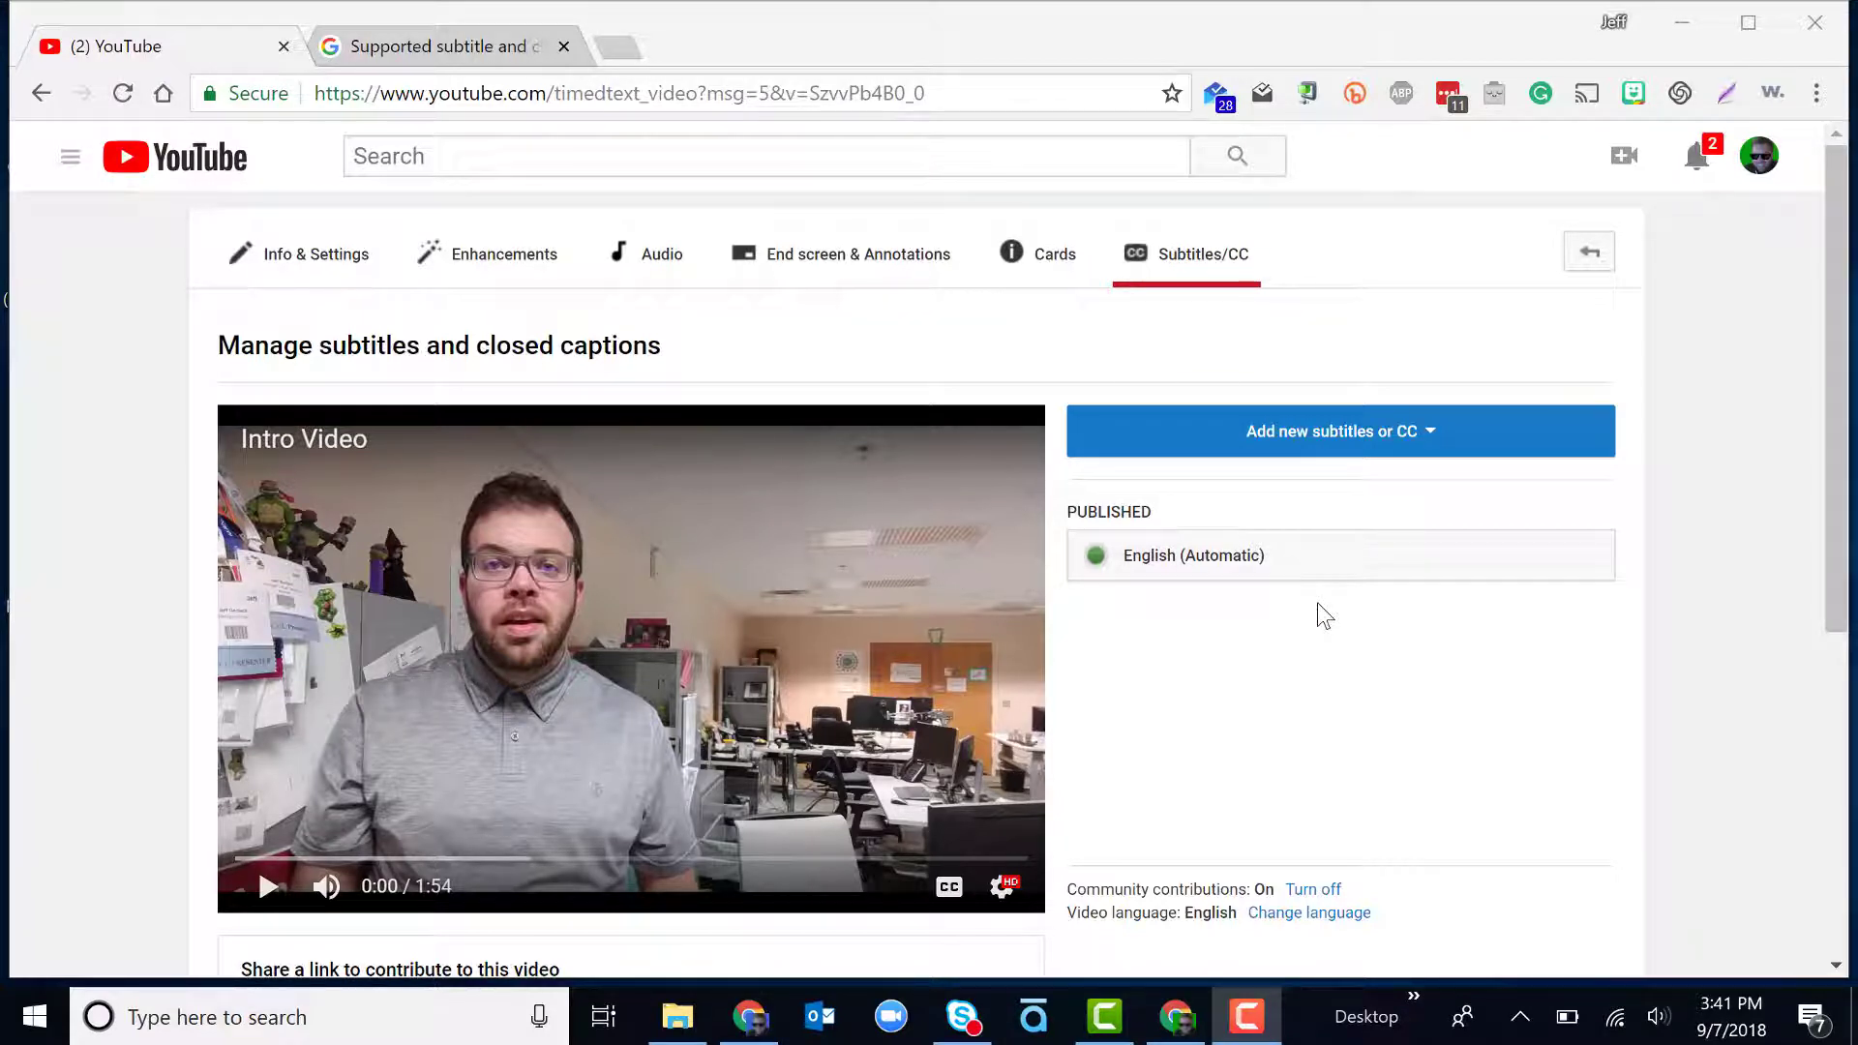
{"action": "mouse_move", "coordinate": [1267, 557]}
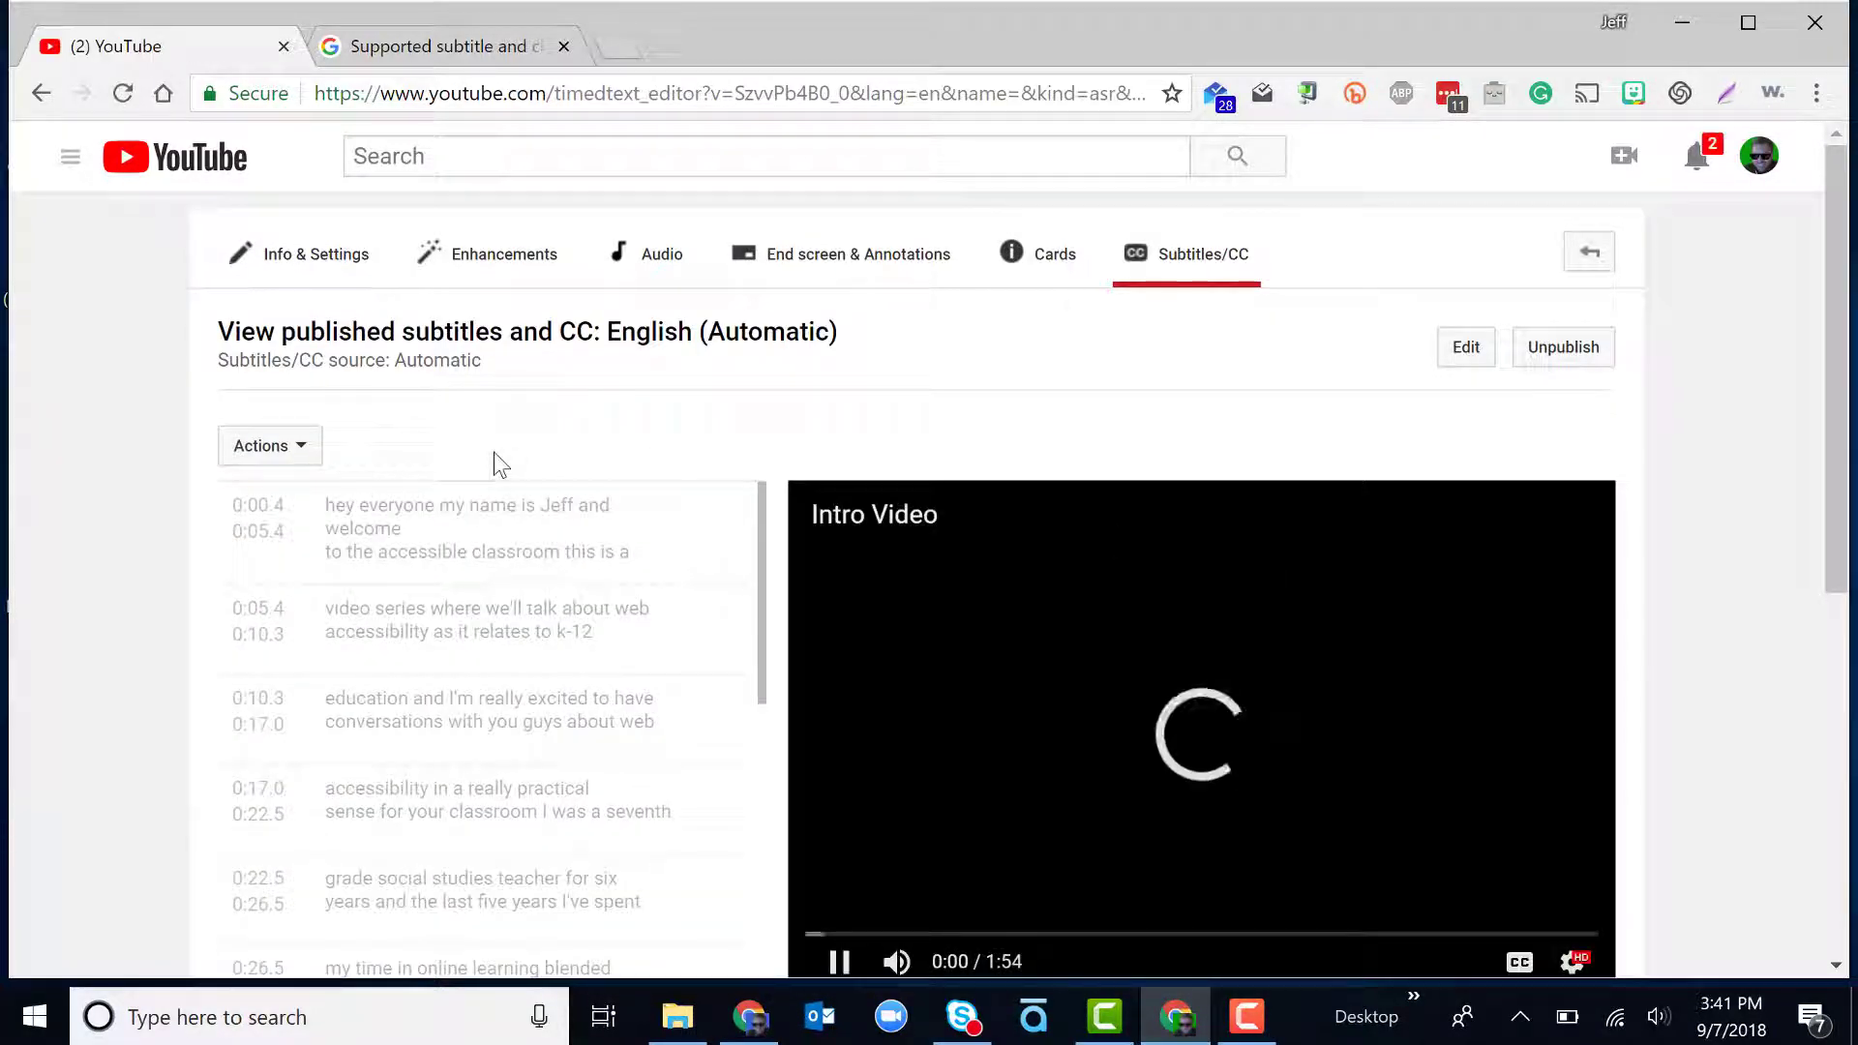
- Open the automatic English captions for editing and start playback in the editor
{"action": "scroll", "scroll_direction": "down", "scroll_amount": 3}
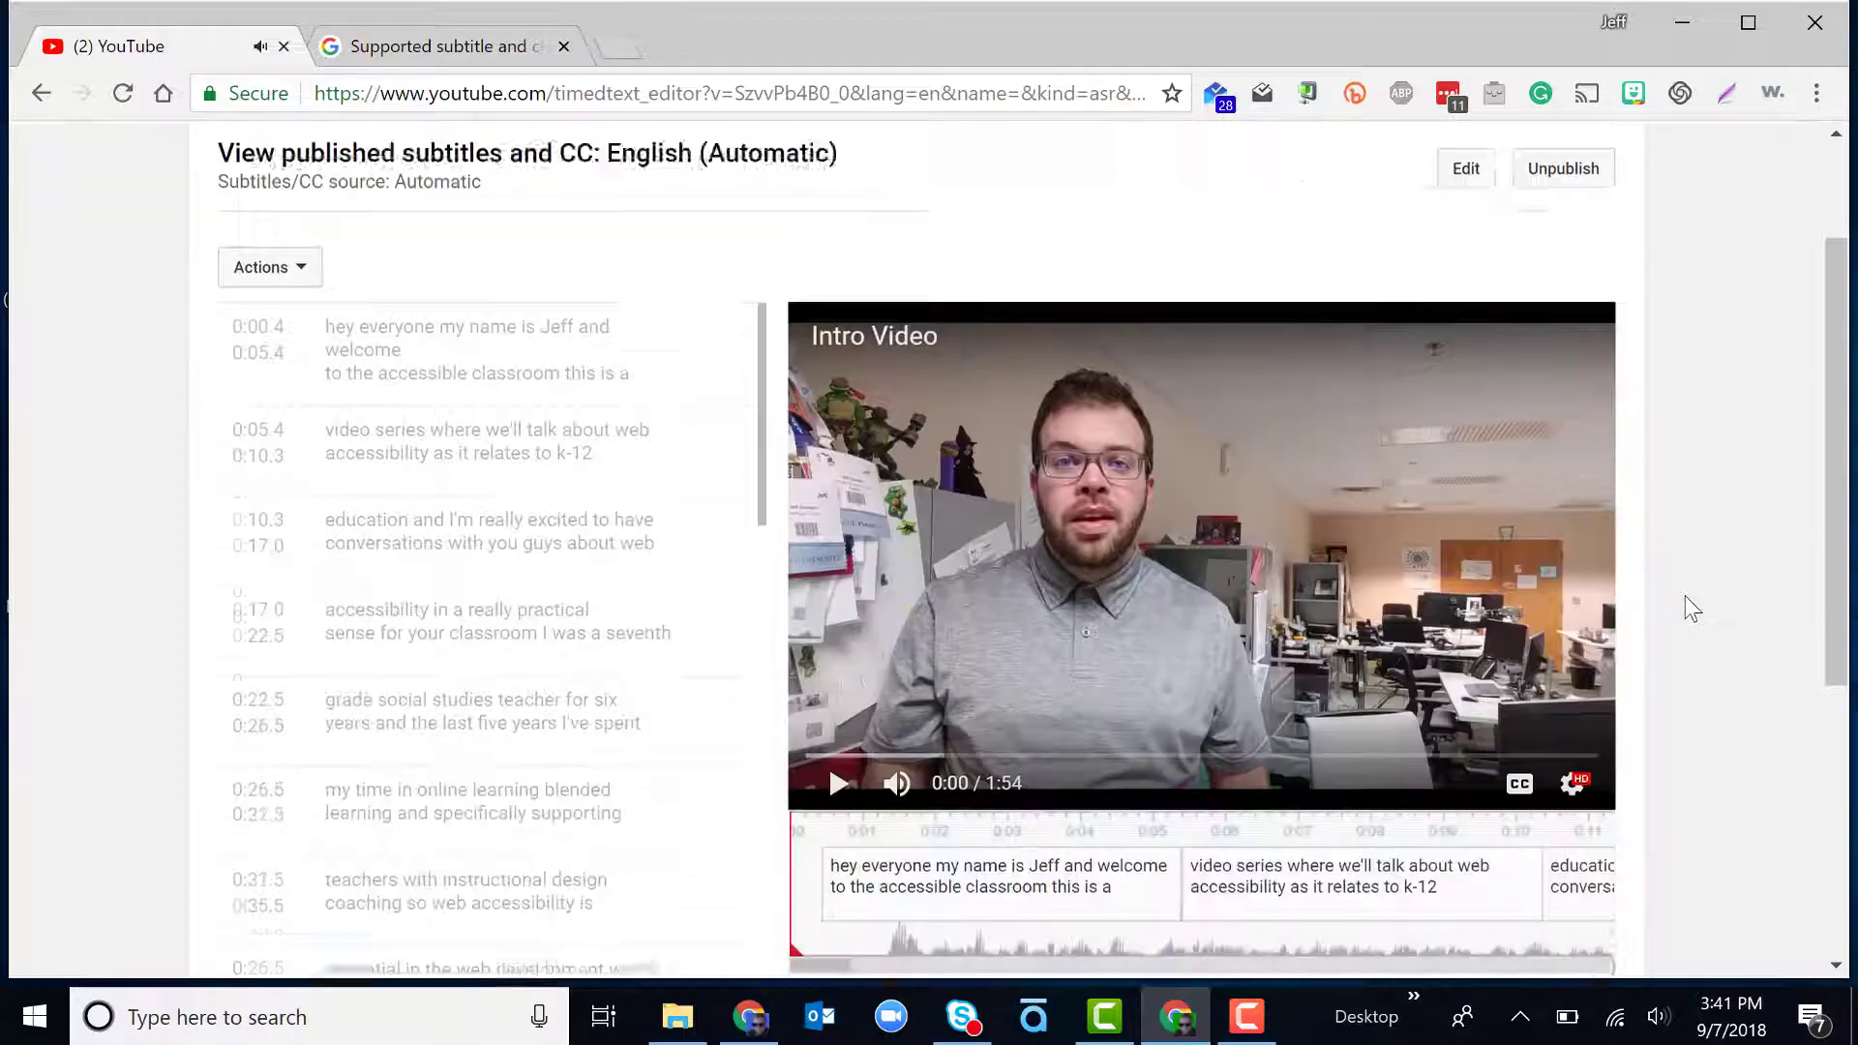
{"action": "scroll", "scroll_direction": "down", "scroll_amount": 3}
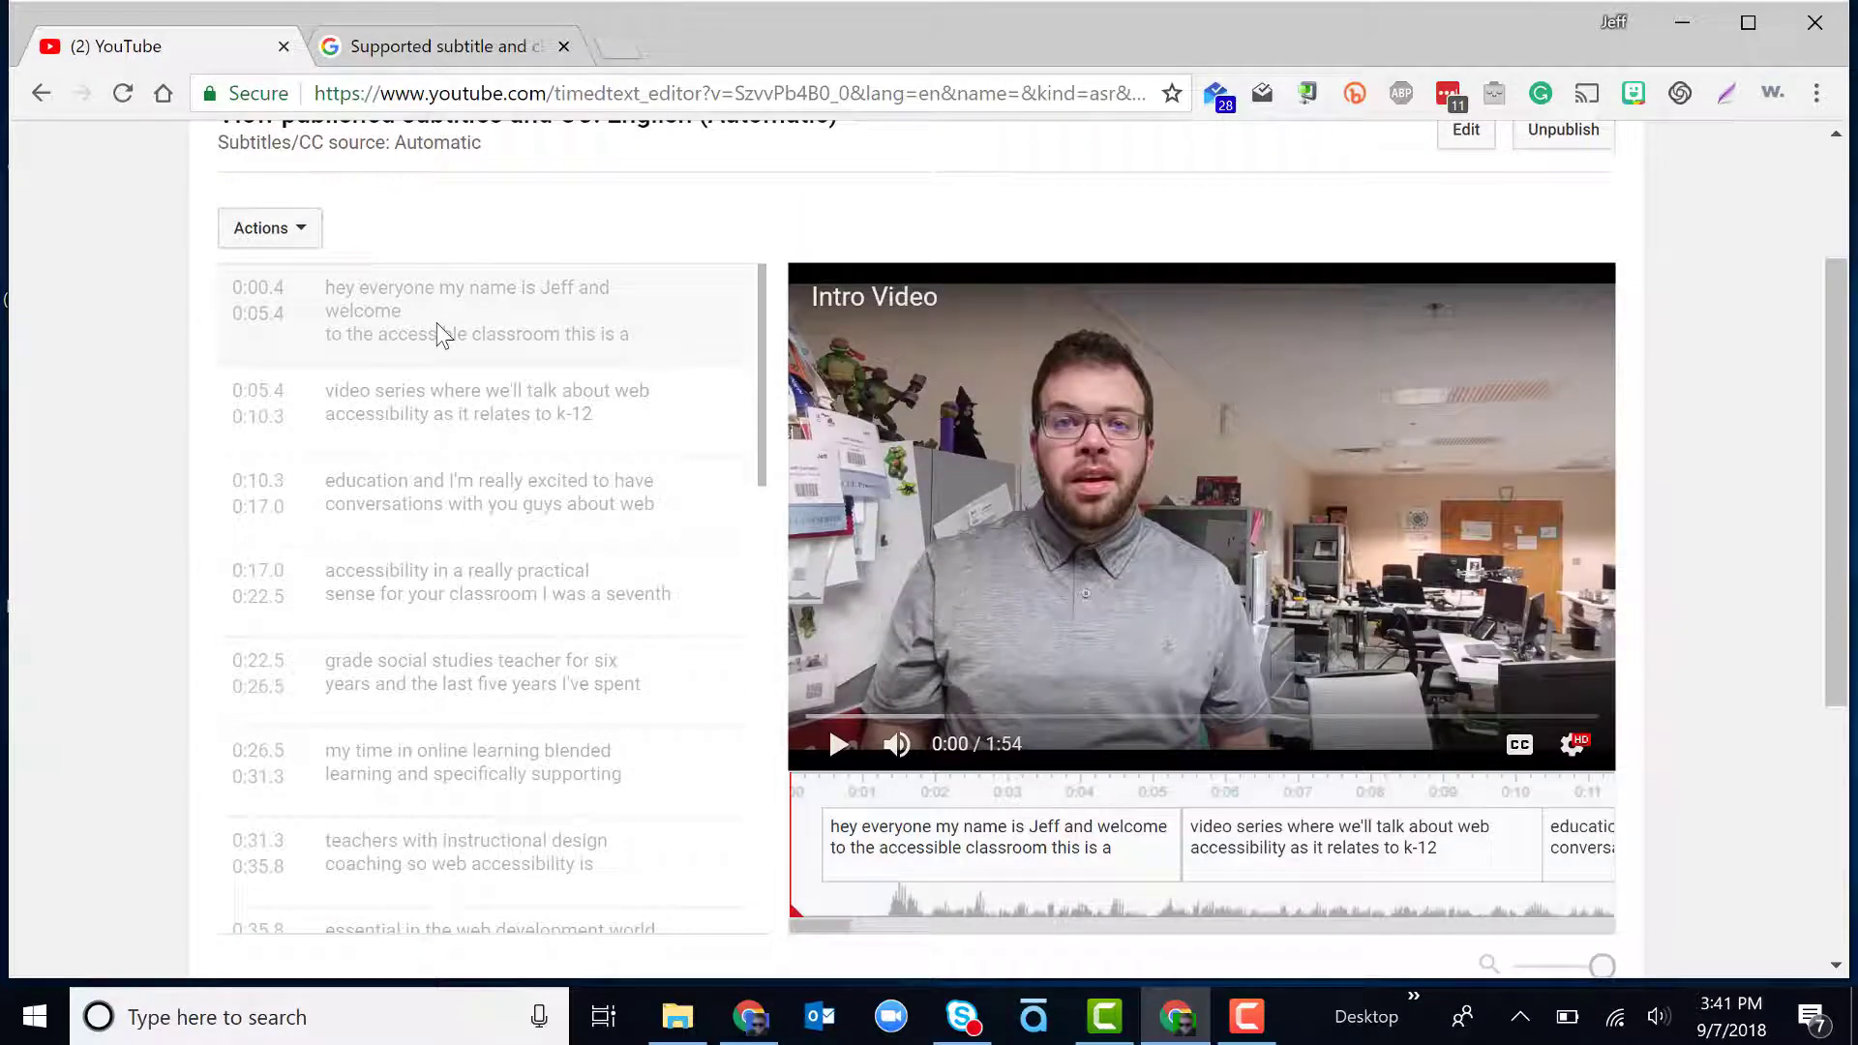
{"action": "left_click", "coordinate": [1466, 130]}
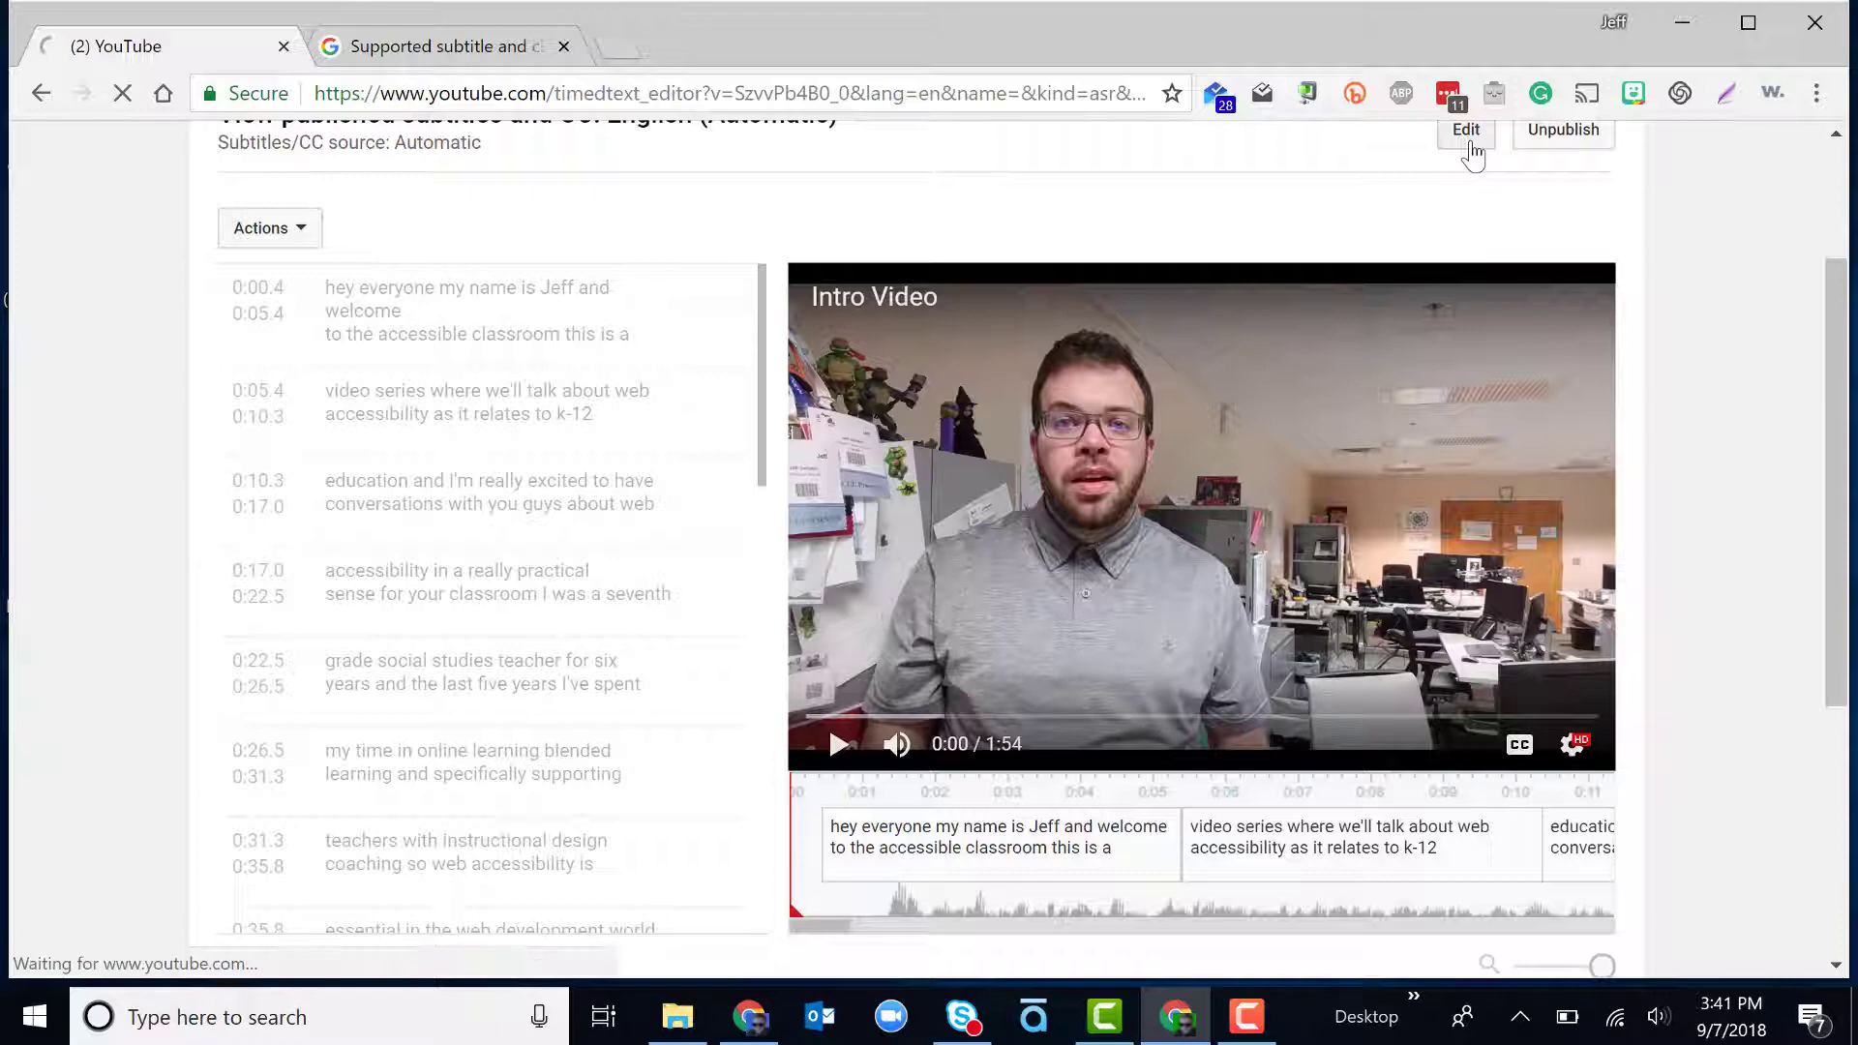
{"action": "left_click", "coordinate": [1465, 130]}
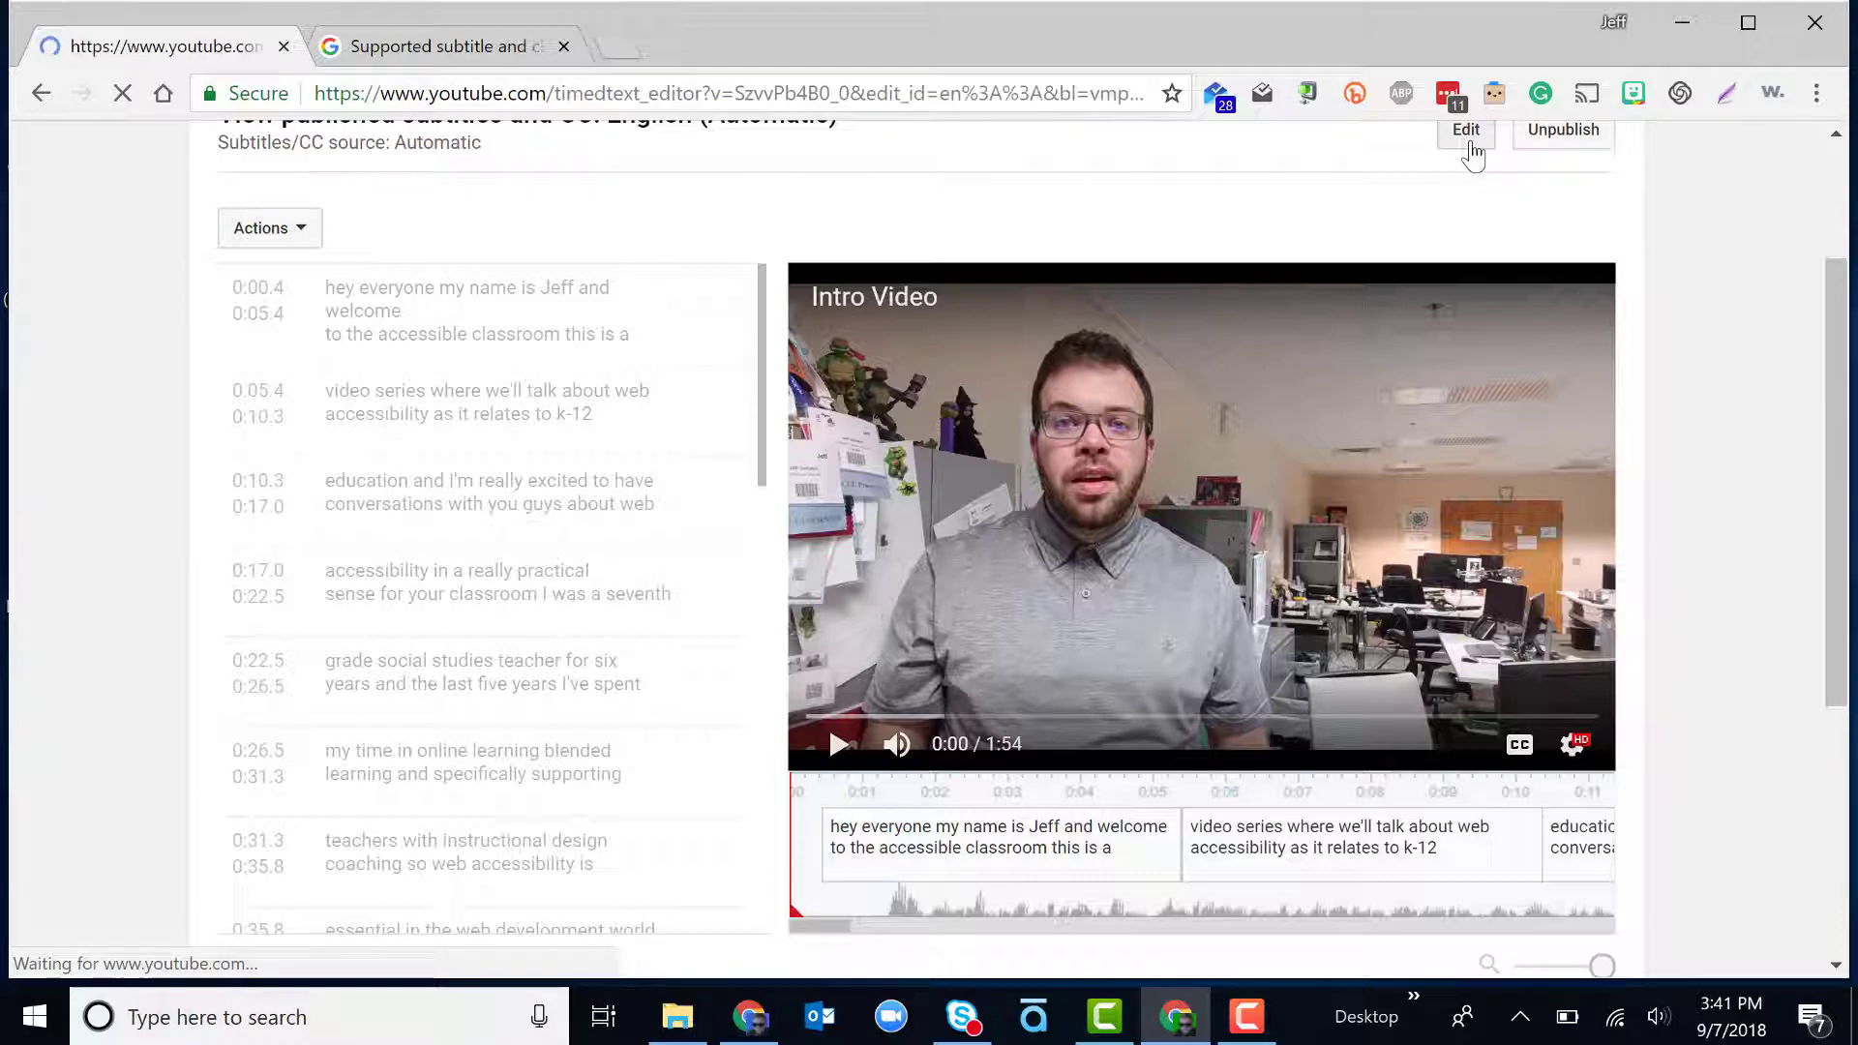
{"action": "left_click", "coordinate": [1465, 130]}
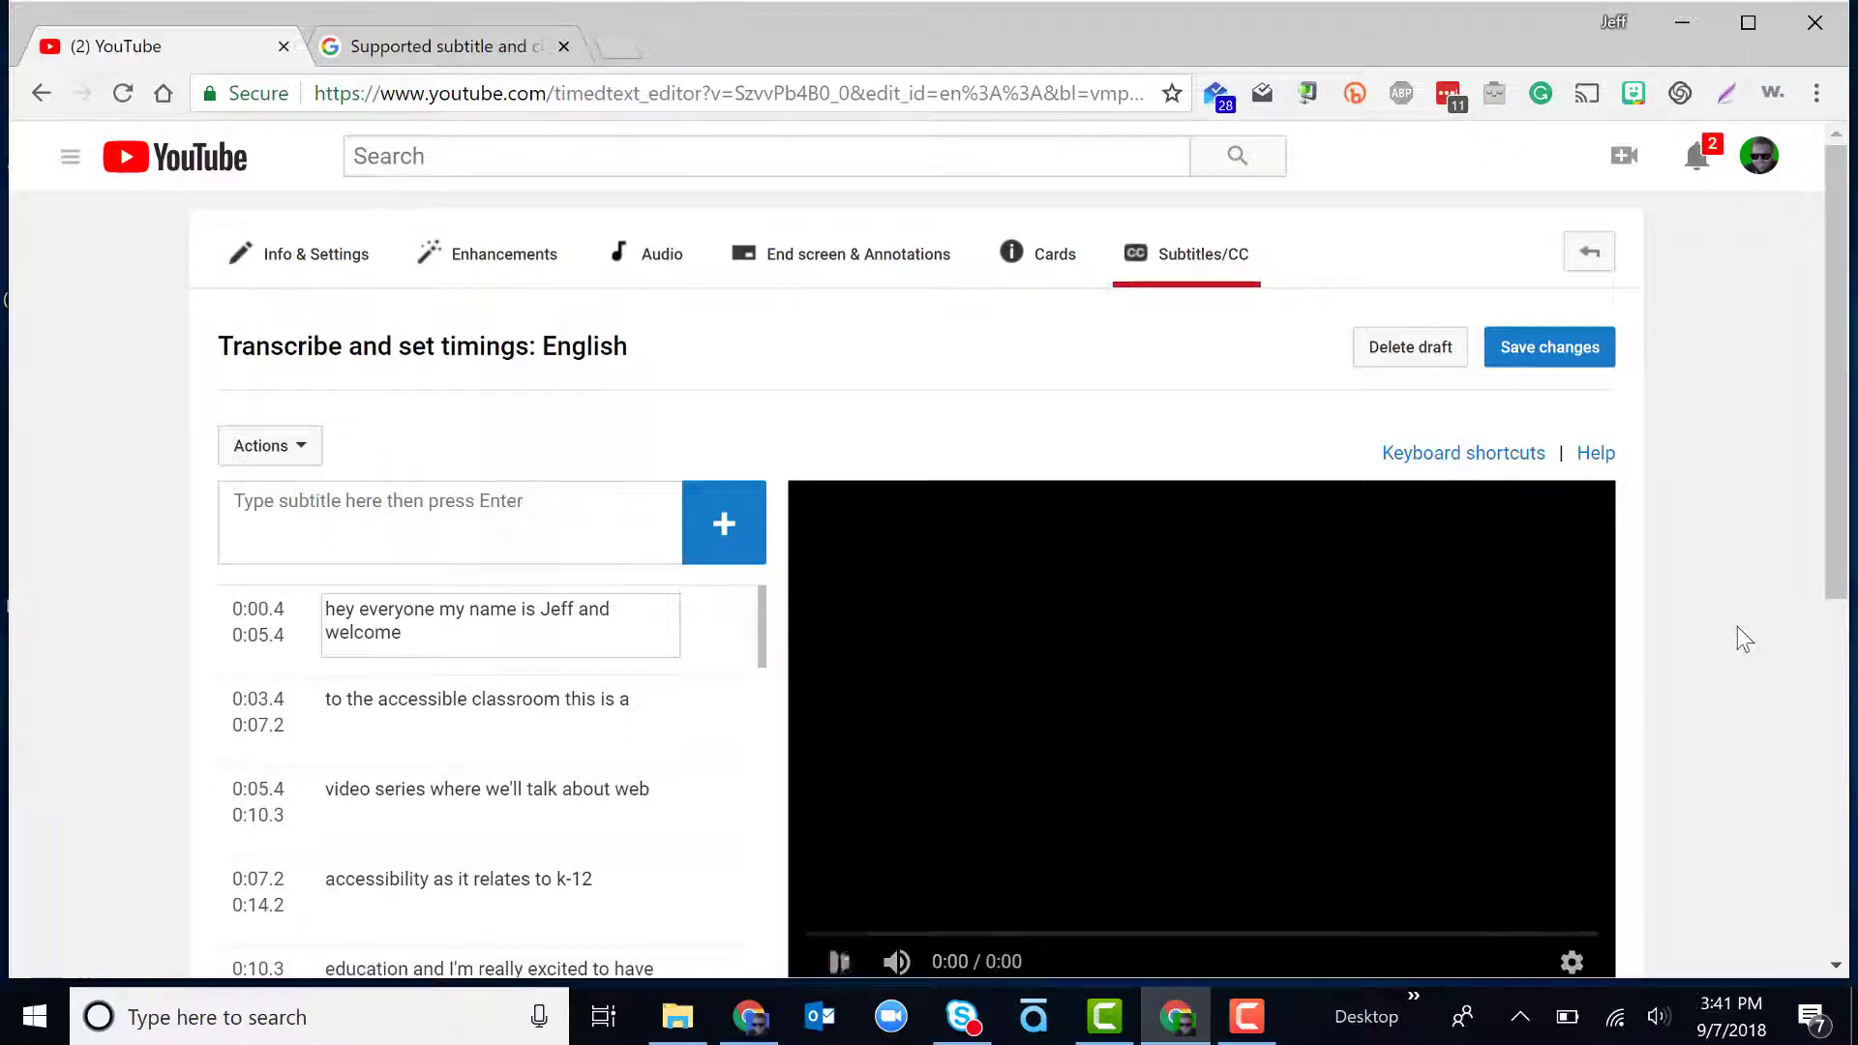
{"action": "left_click", "coordinate": [836, 962]}
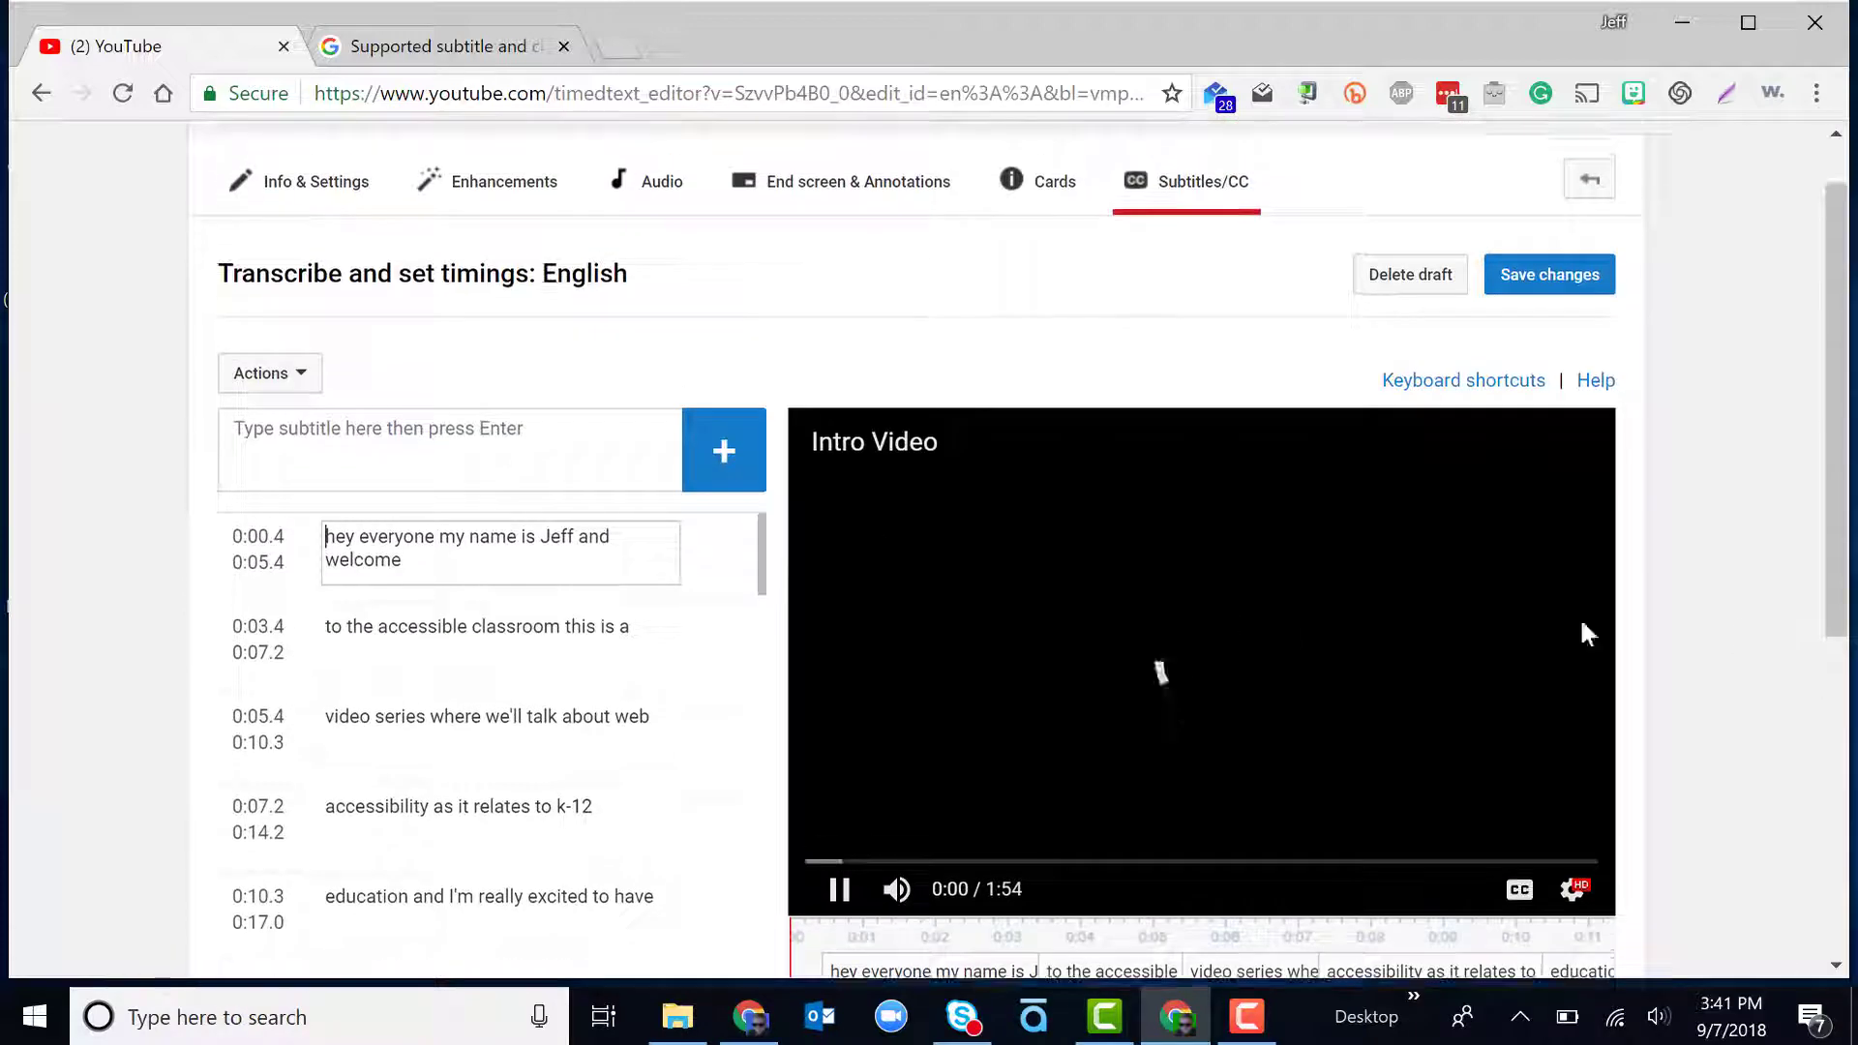
- Merge 'to the accessible classroom this is a' into the first caption, remove the empty line, and extend it to 0:06.2
{"action": "left_click", "coordinate": [838, 888]}
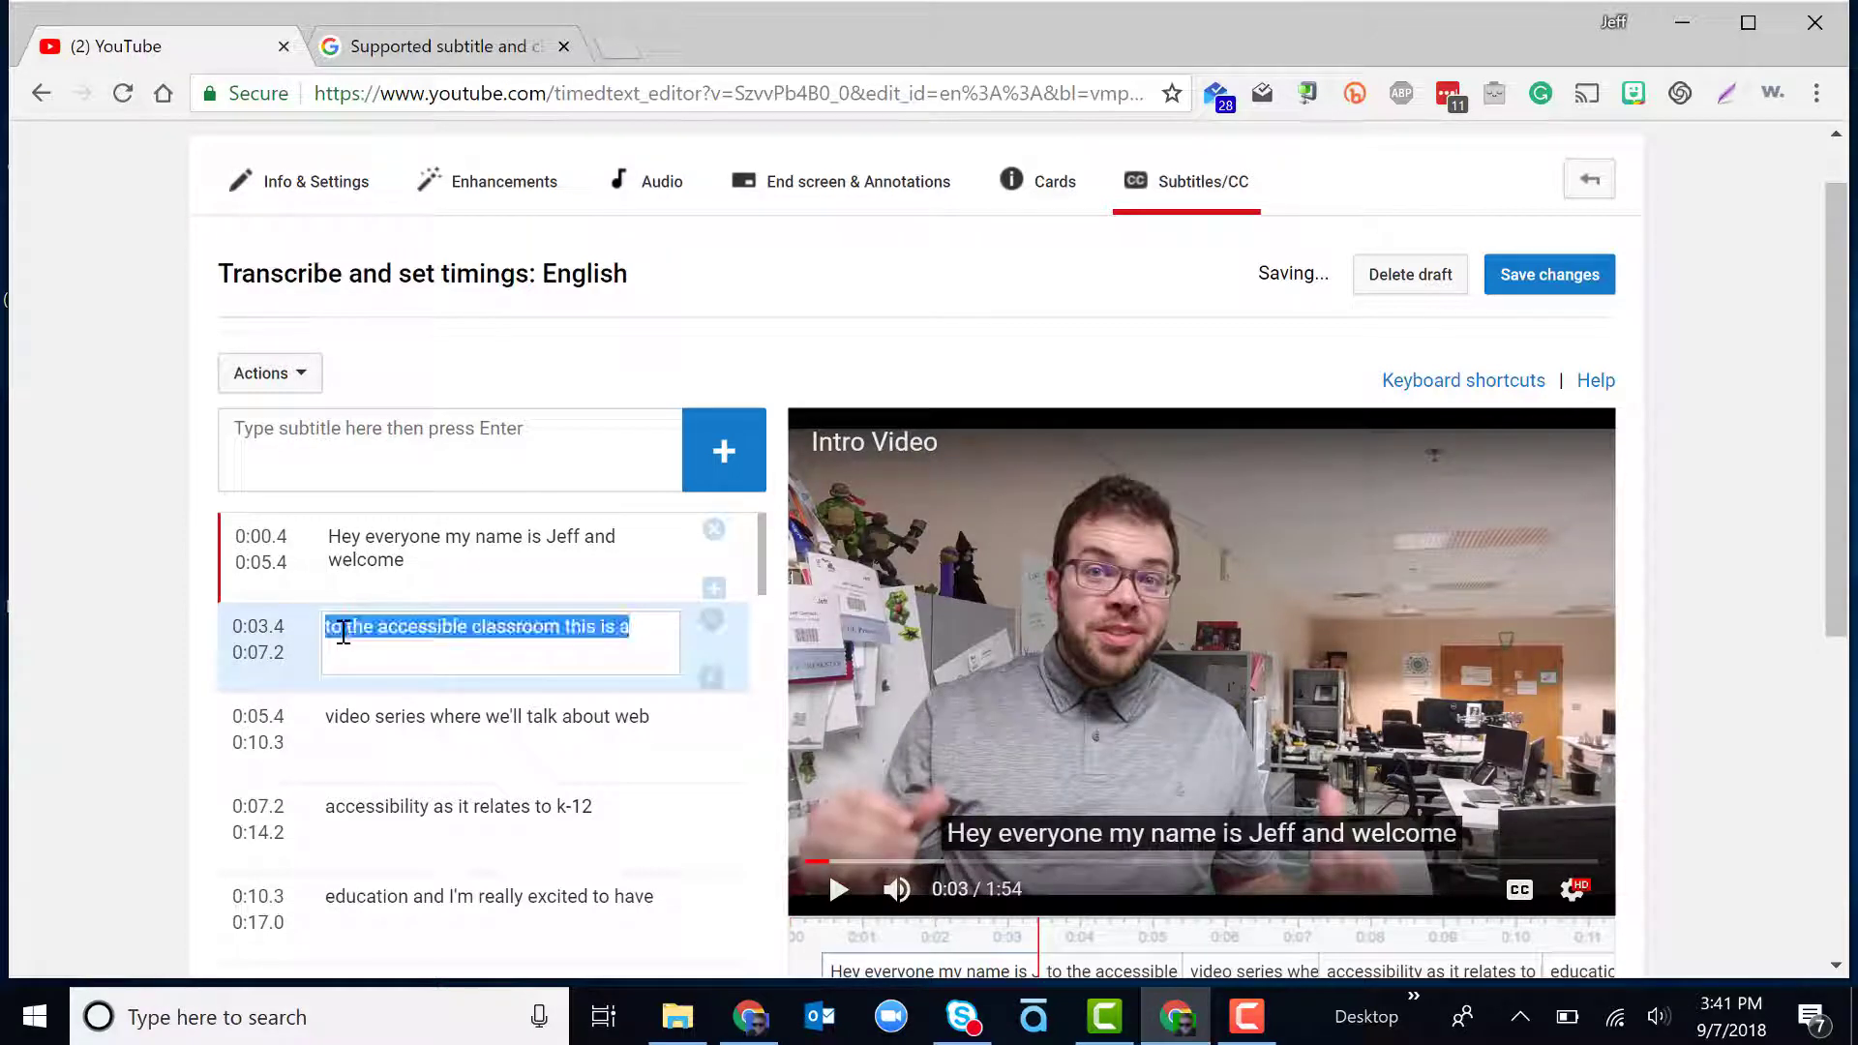
{"action": "key", "text": "Delete"}
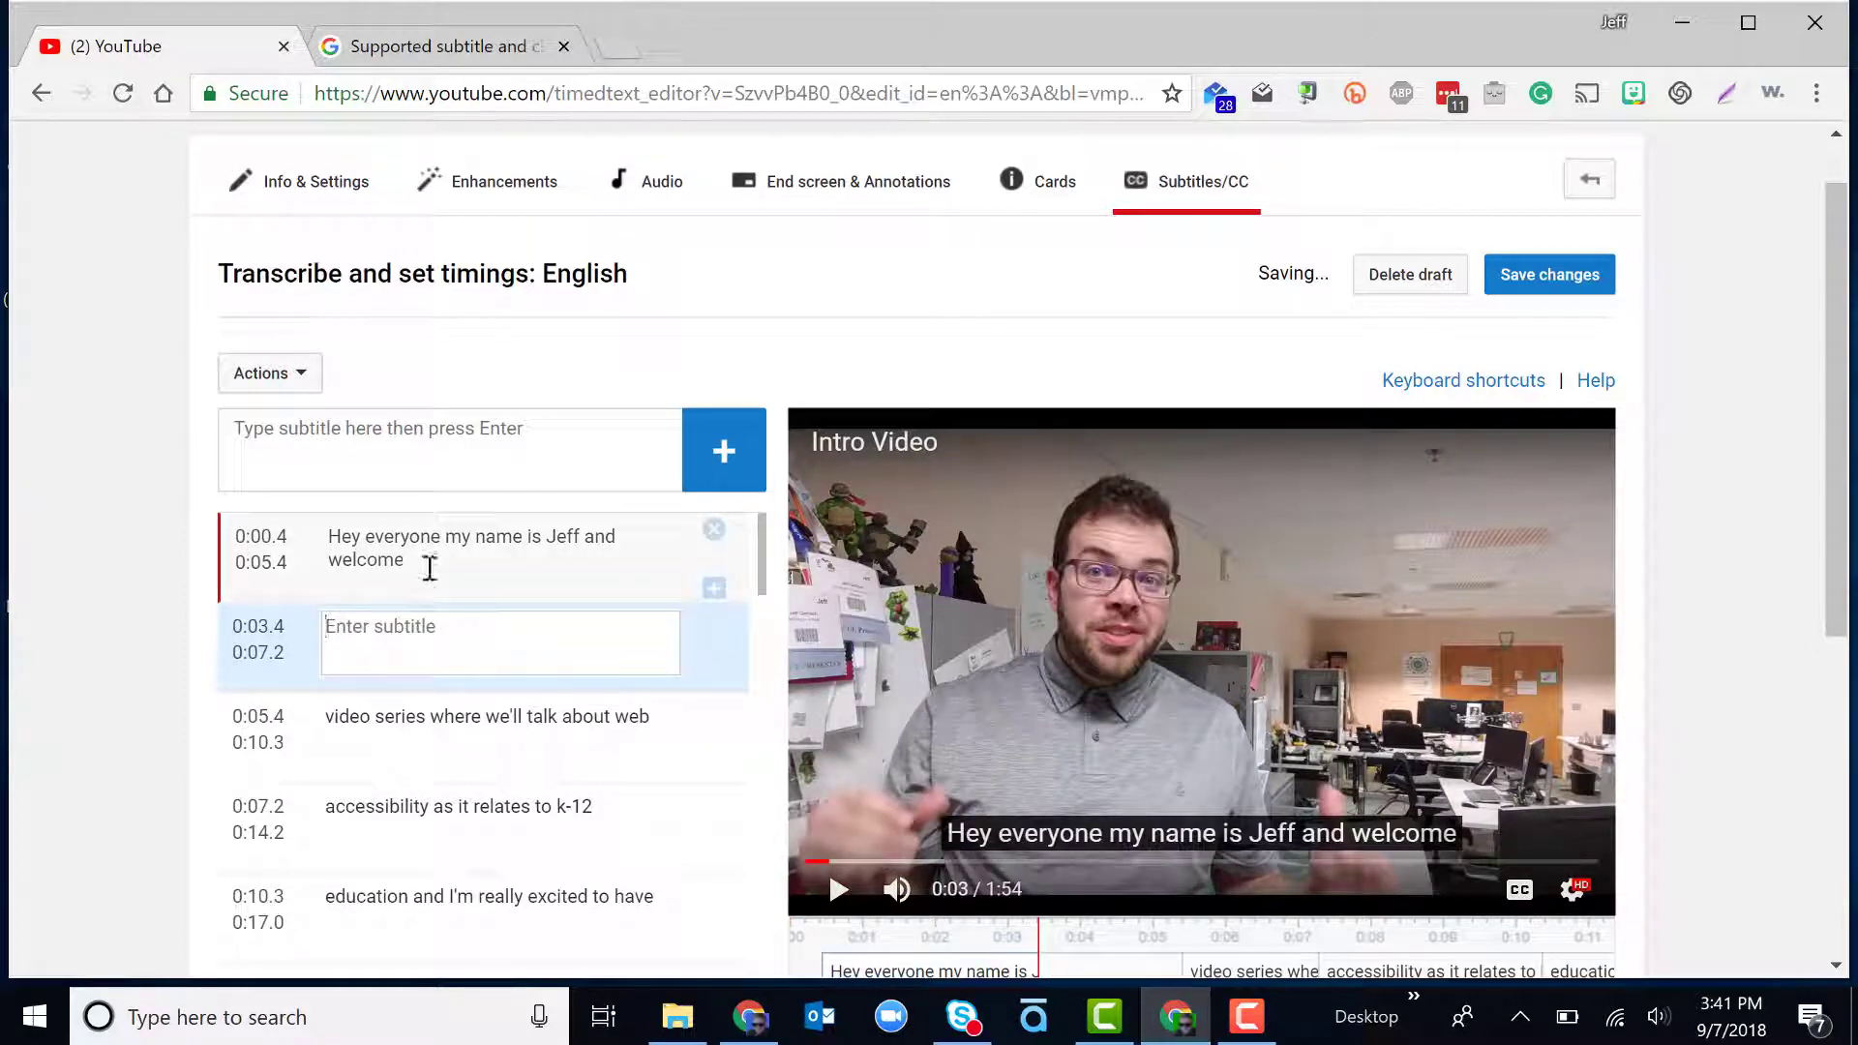
{"action": "type", "text": "to the accessible classroom this is a"}
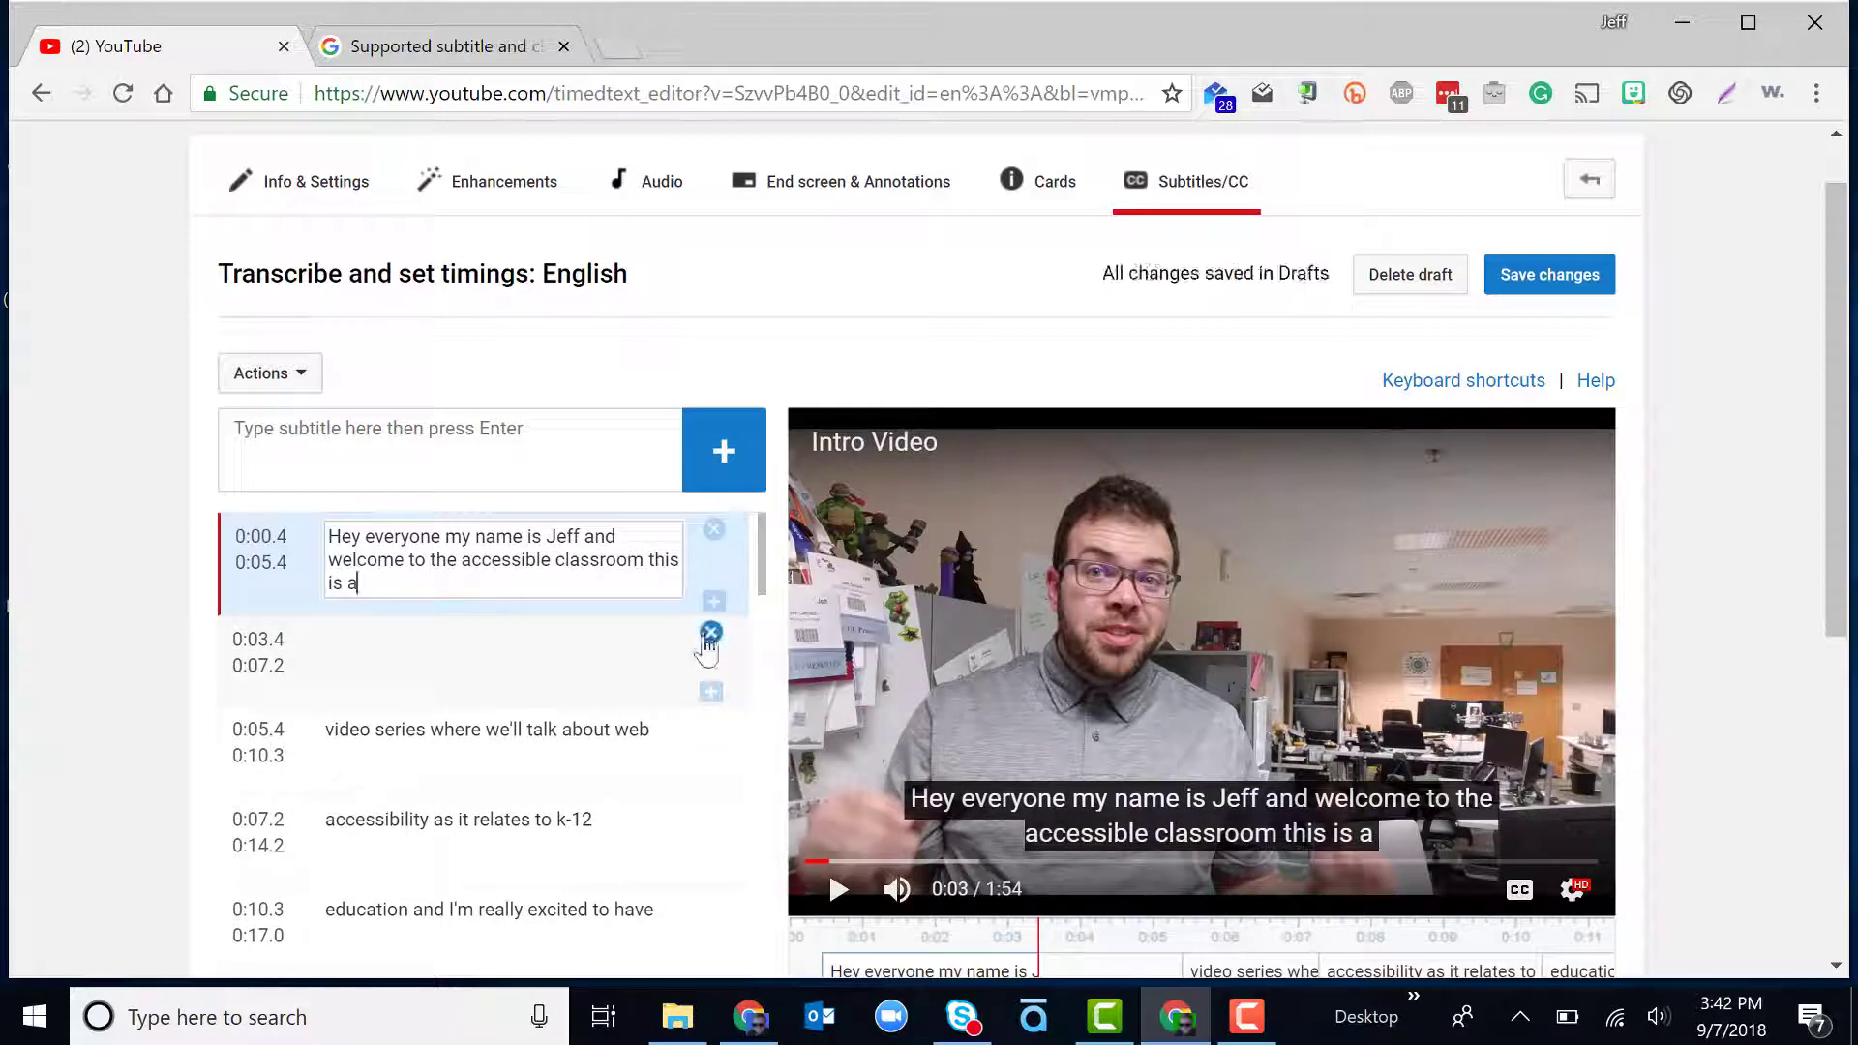
{"action": "left_click", "coordinate": [712, 631]}
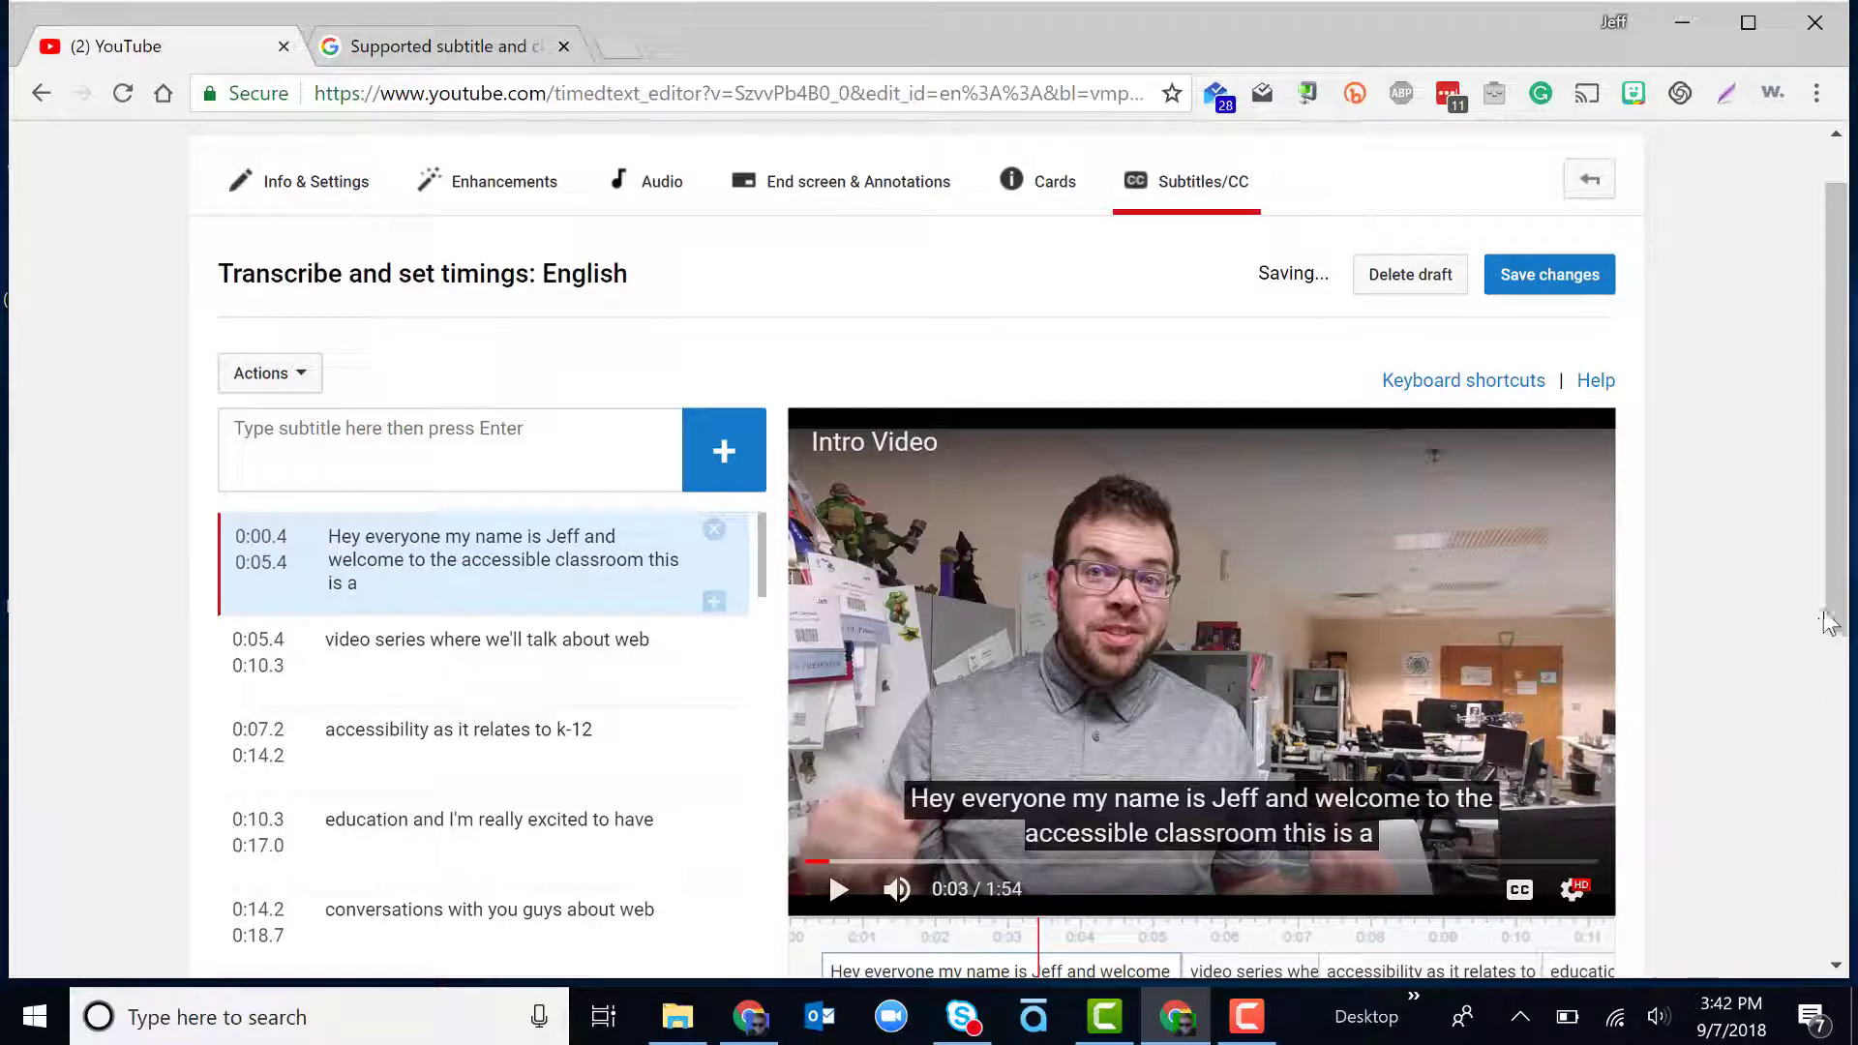
{"action": "scroll", "scroll_direction": "down", "scroll_amount": 3}
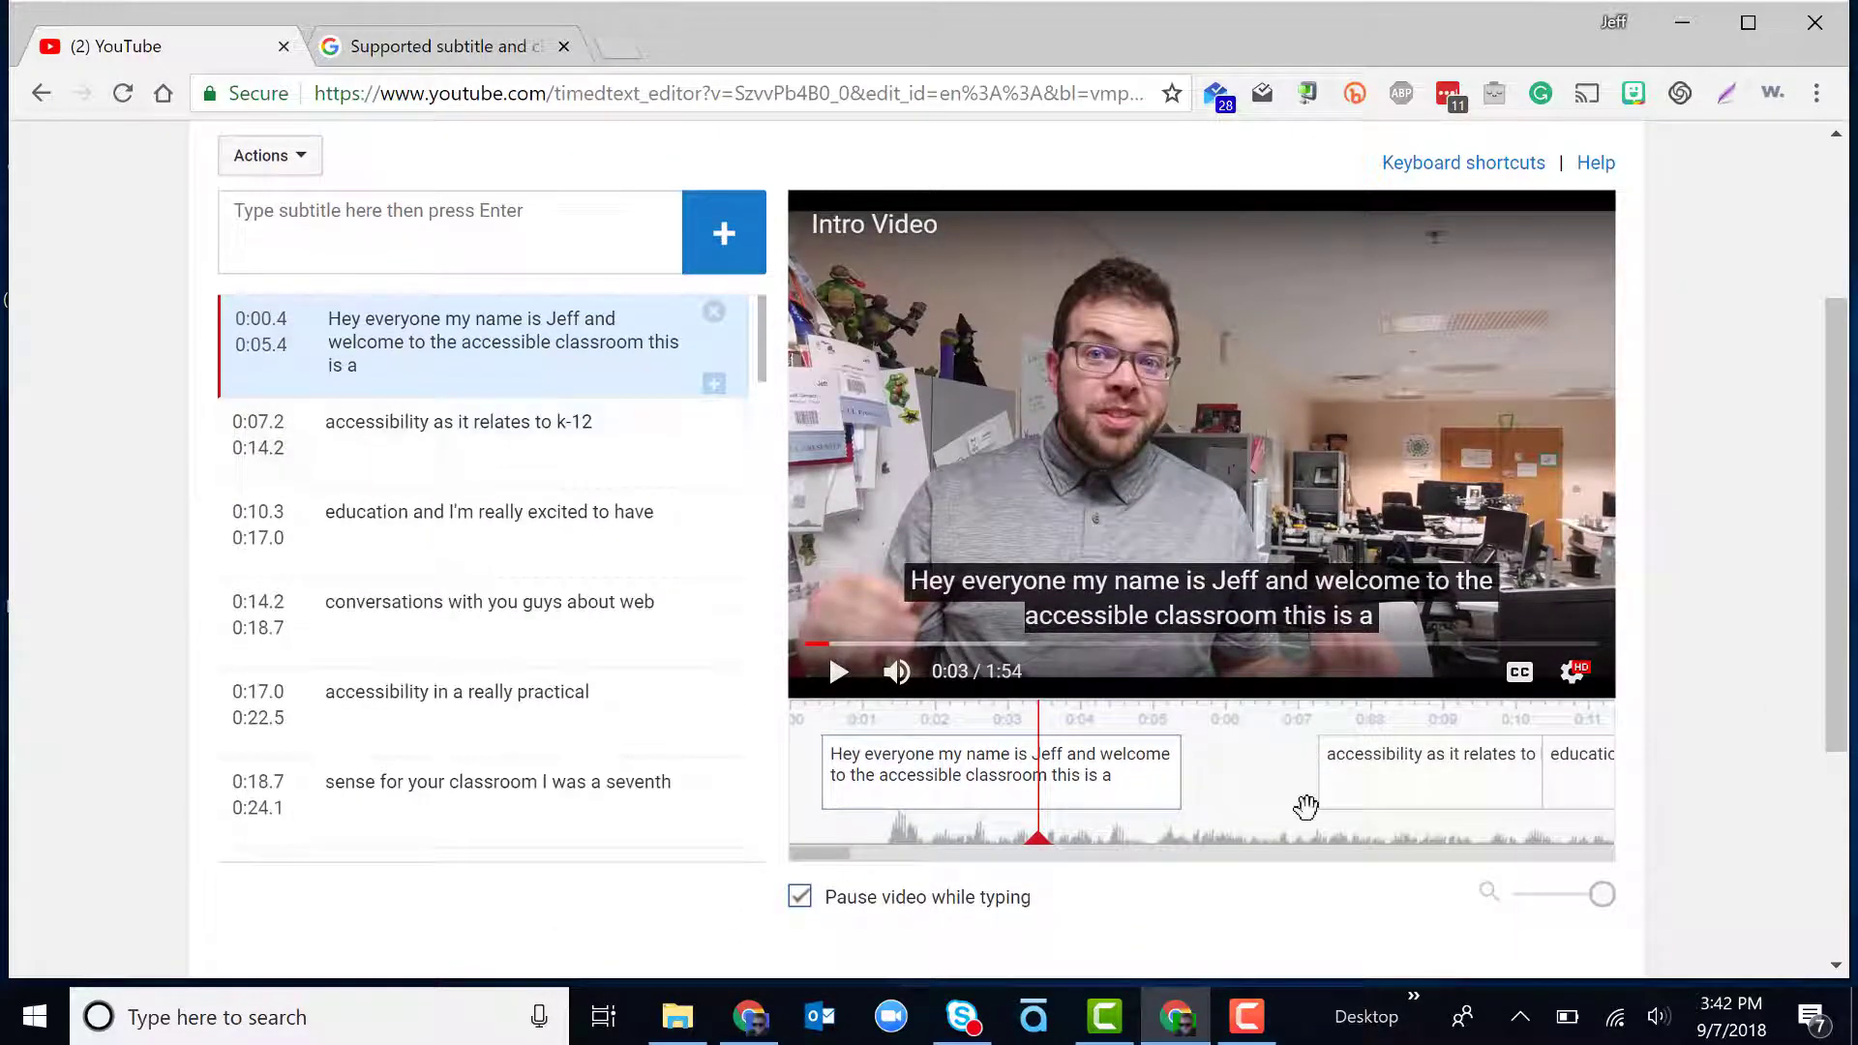
{"action": "left_click", "coordinate": [1001, 772]}
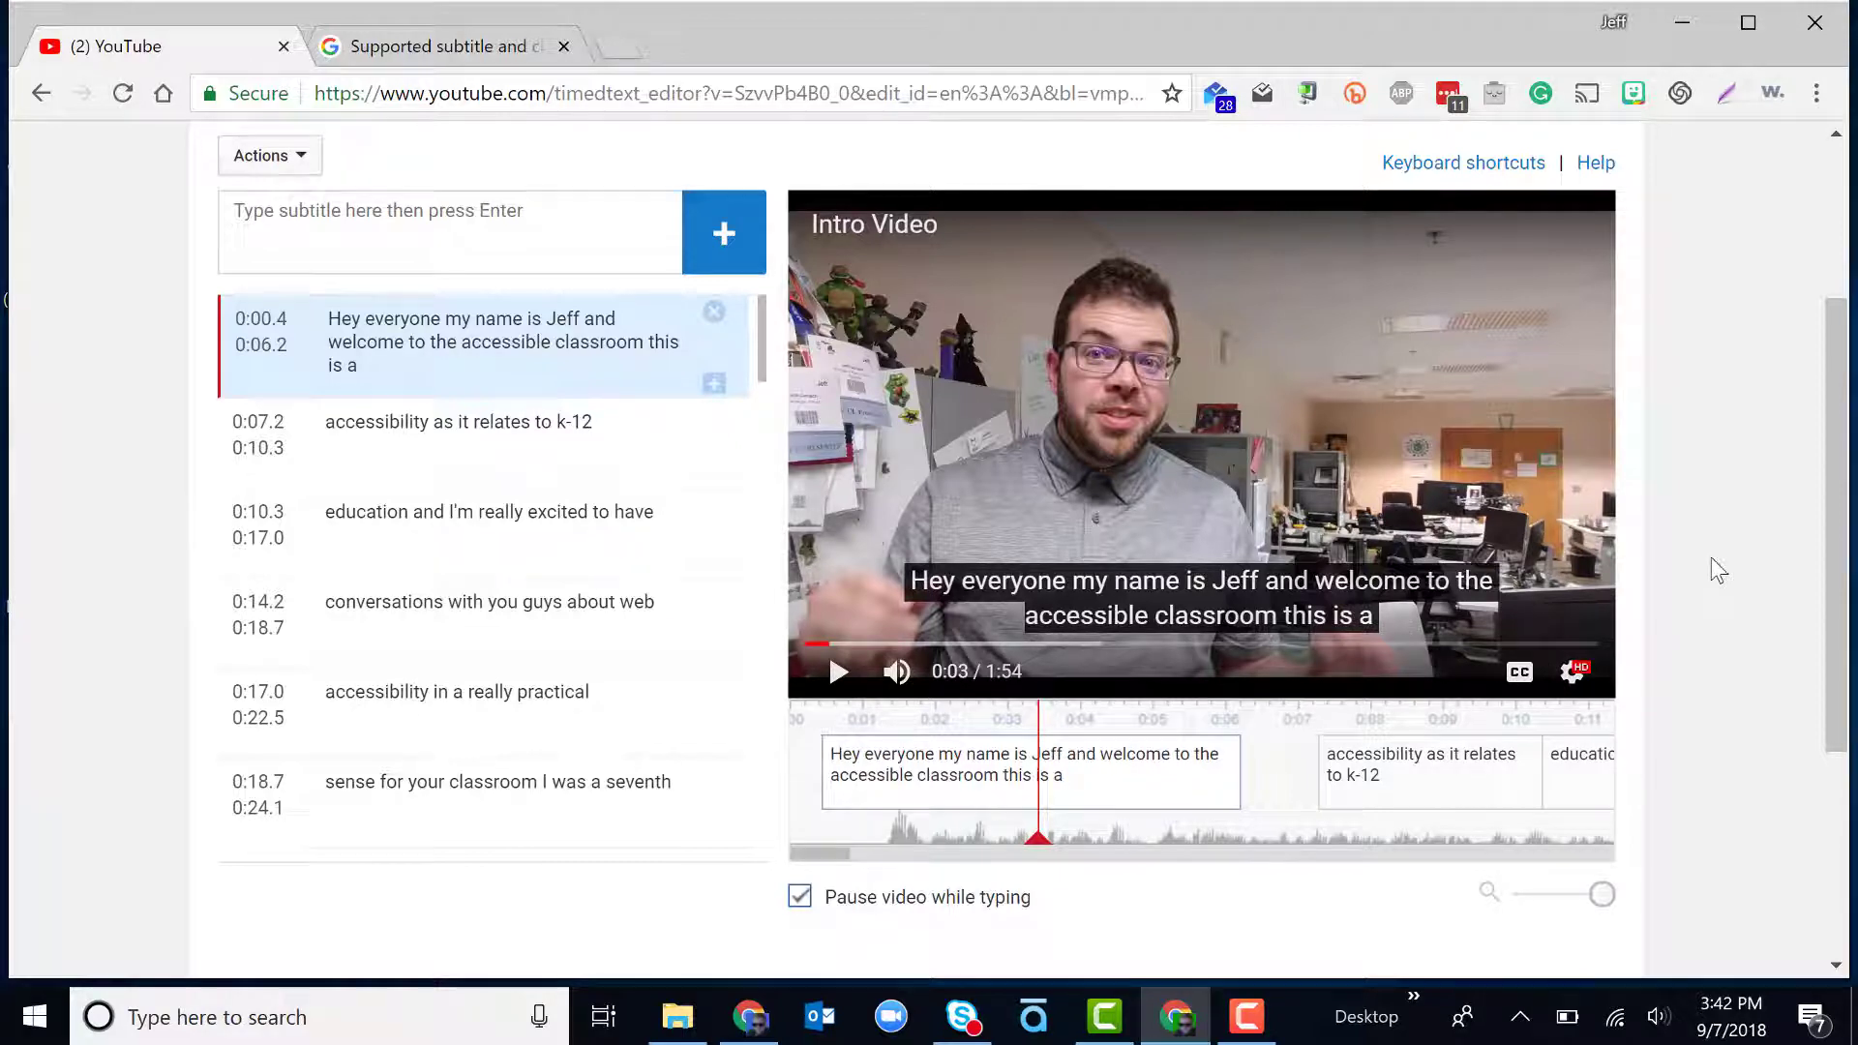
{"action": "scroll", "scroll_direction": "up", "scroll_amount": 3}
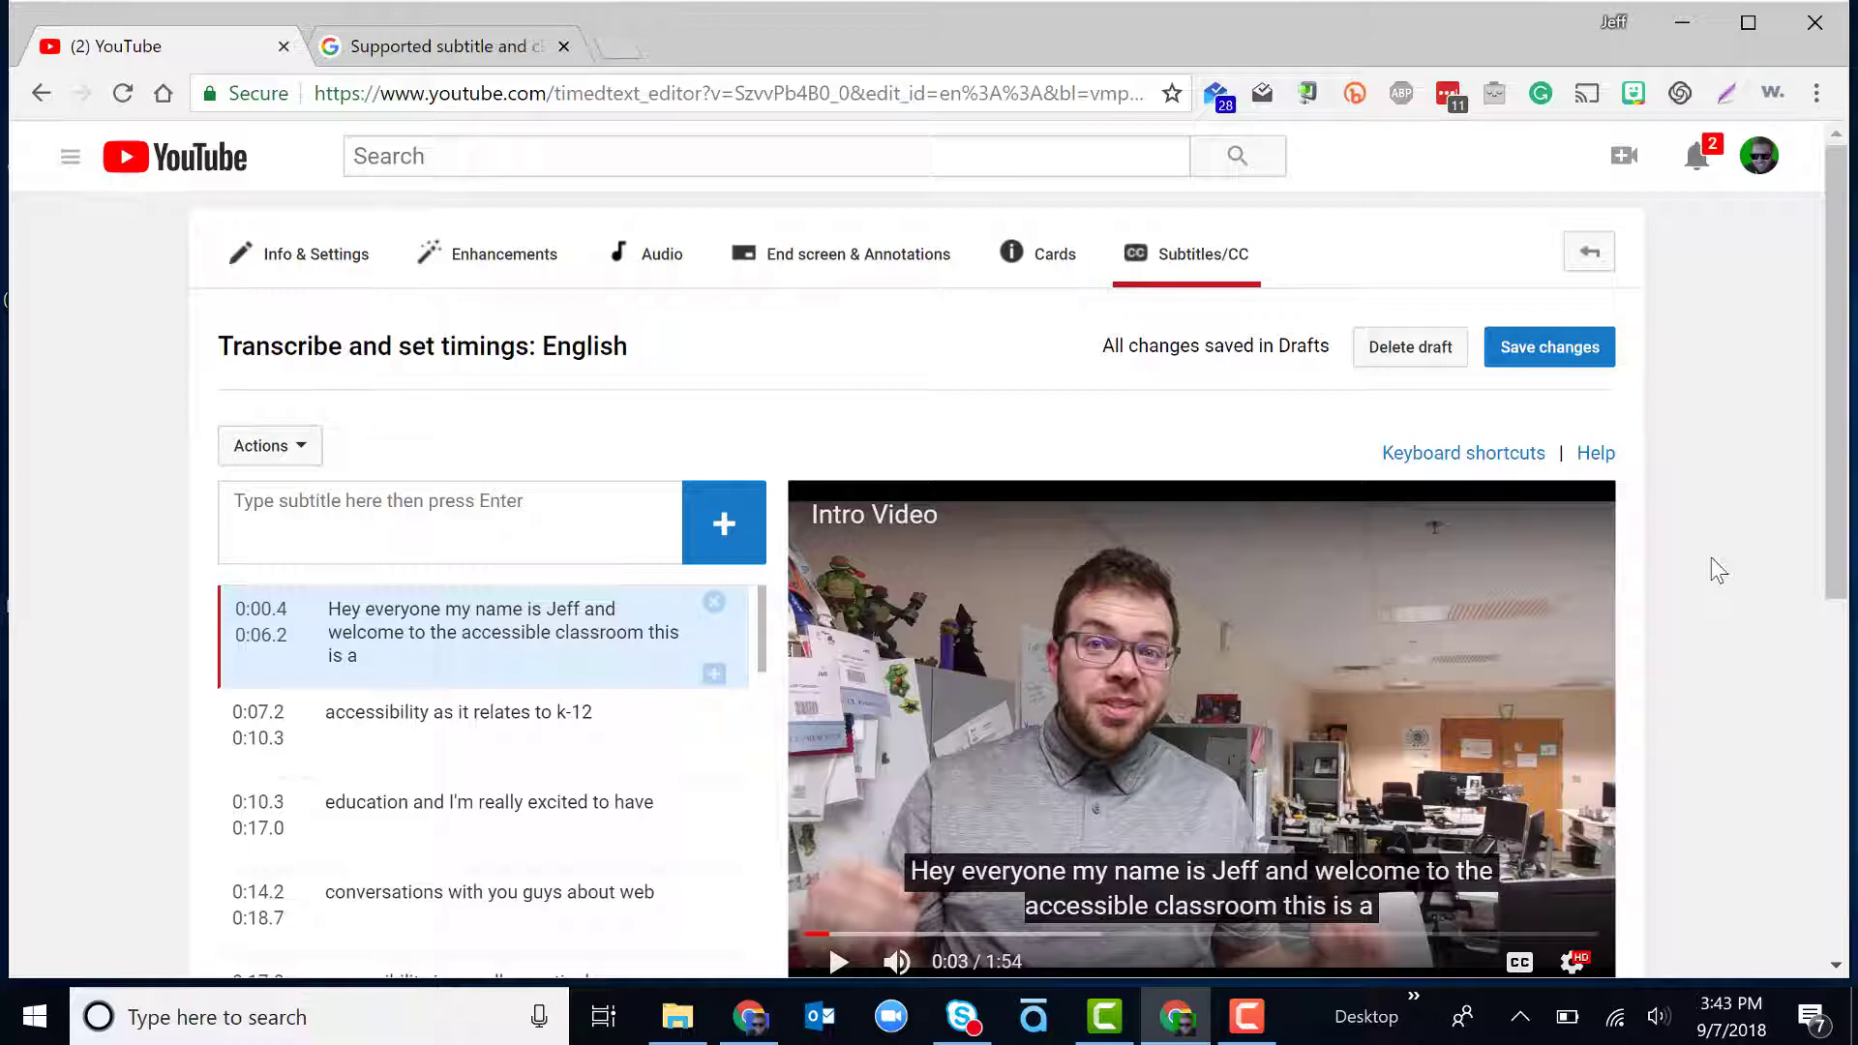
{"action": "mouse_move", "coordinate": [583, 724]}
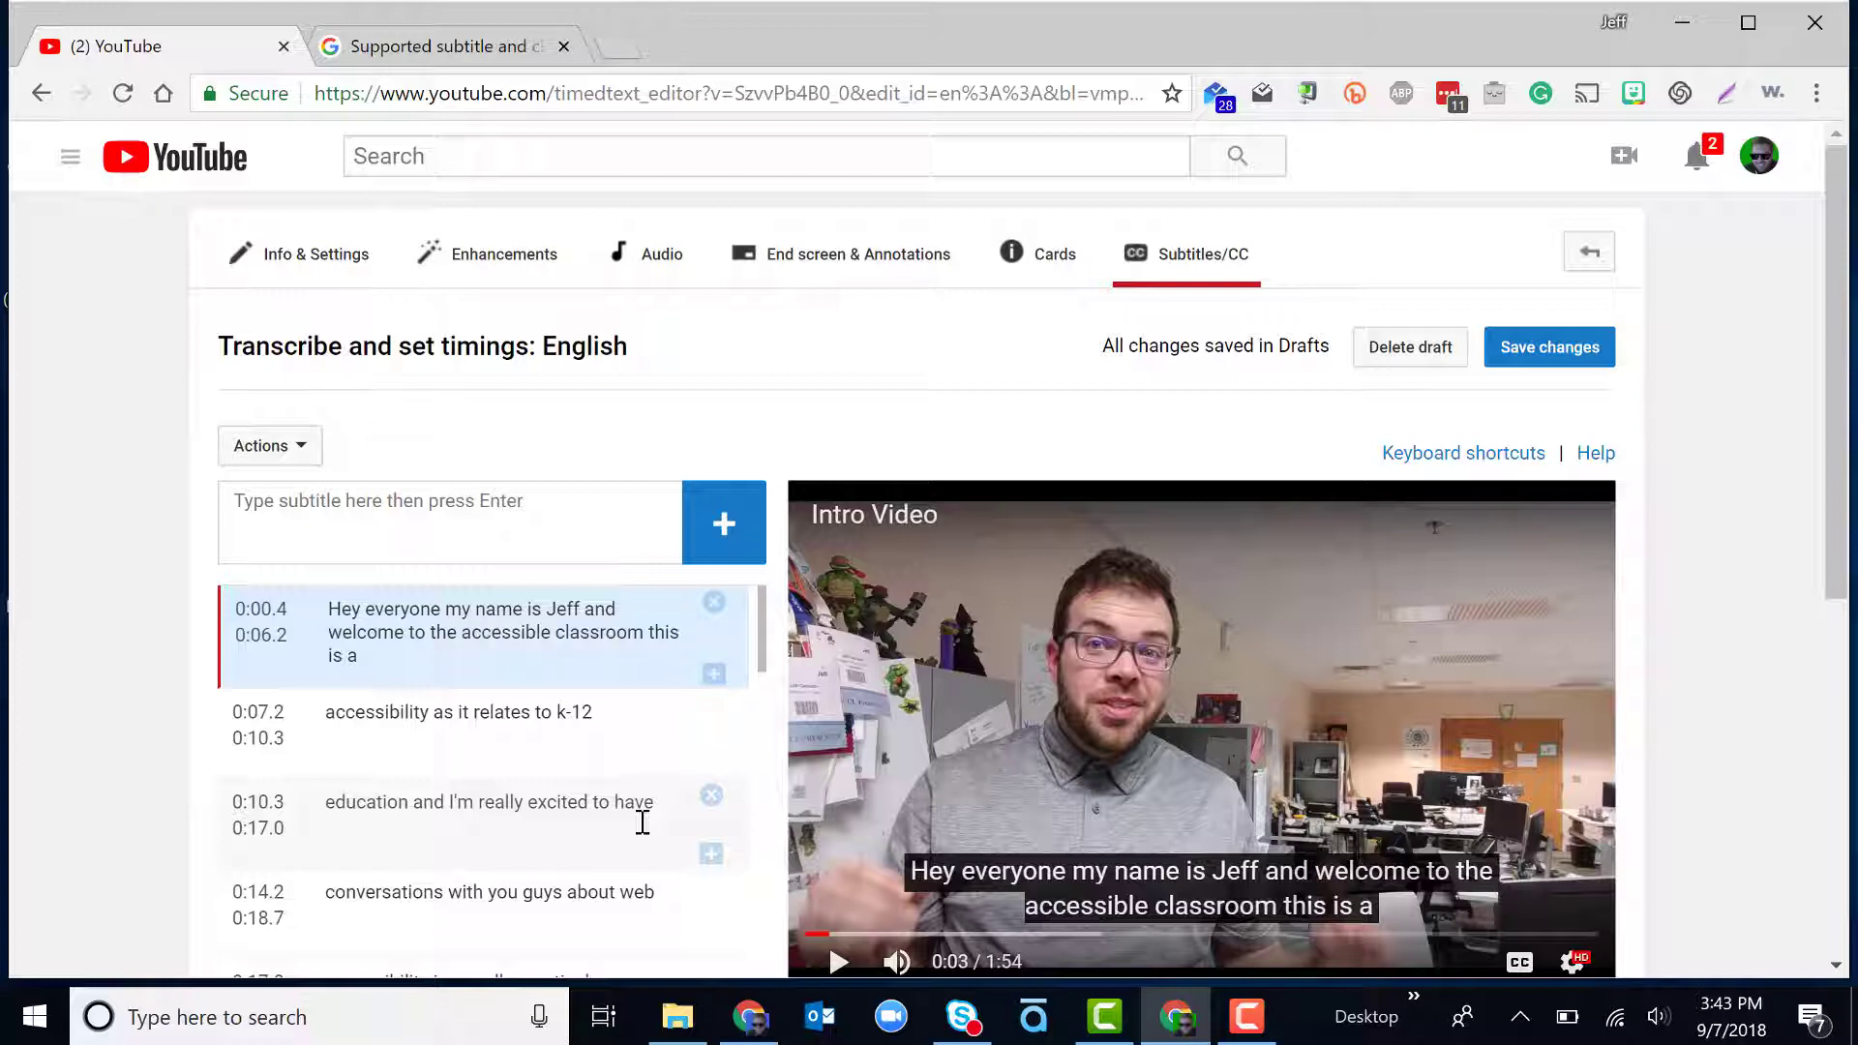
- Replace 'and' with a period so the 0:10.3 caption reads 'education. I'm really excited to have', then save changes
{"action": "left_click", "coordinate": [486, 815]}
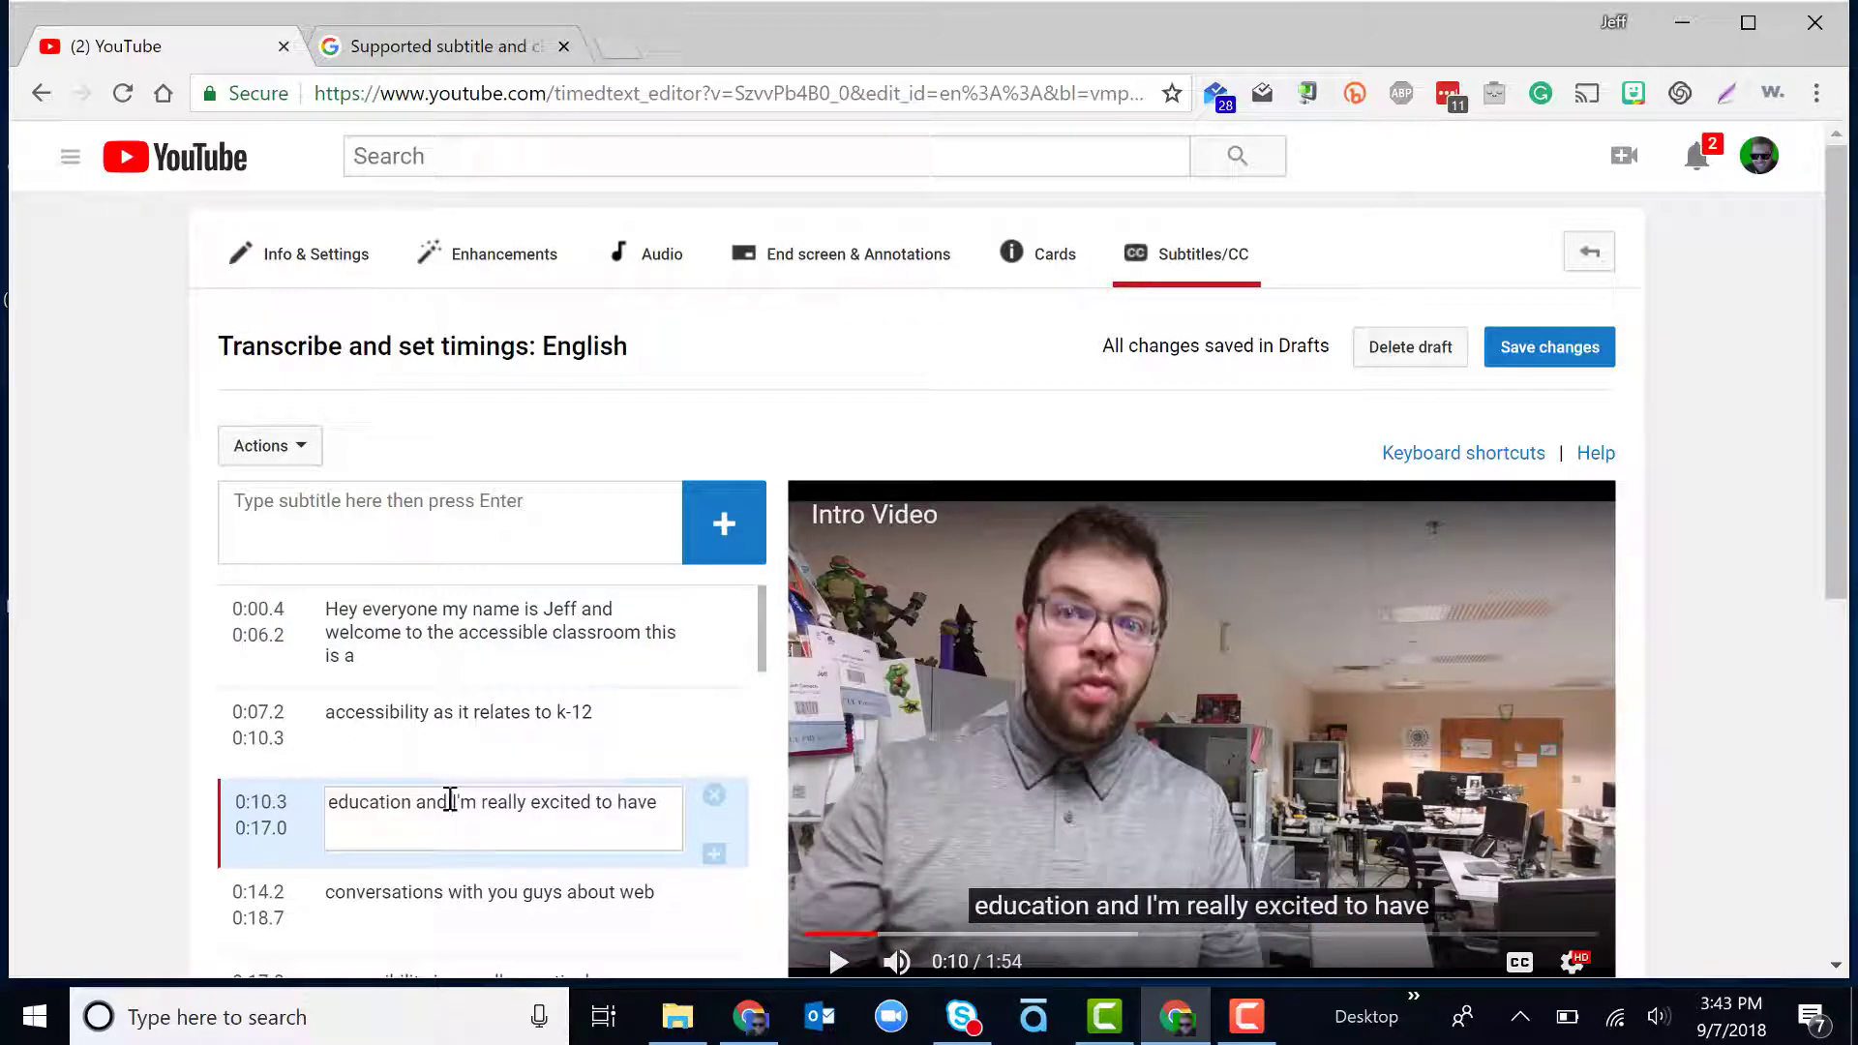
{"action": "double_click", "coordinate": [429, 802]}
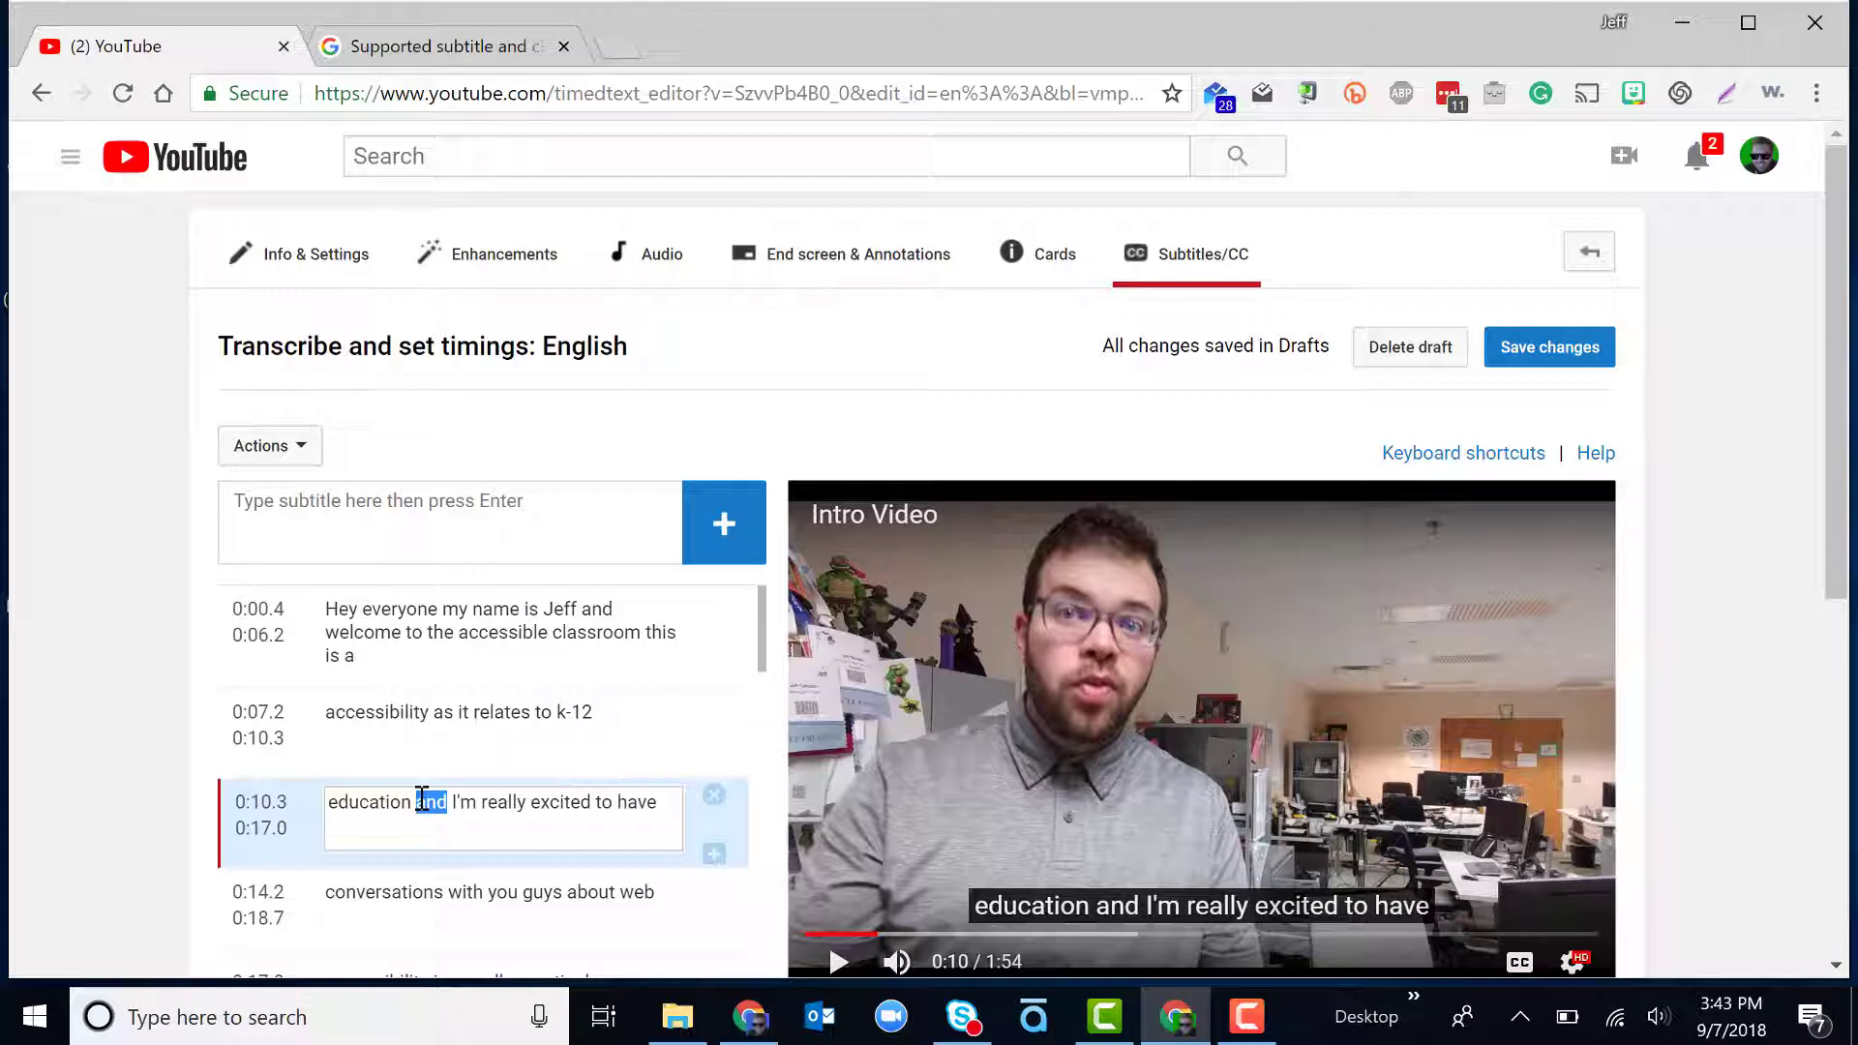
{"action": "key", "text": "Delete"}
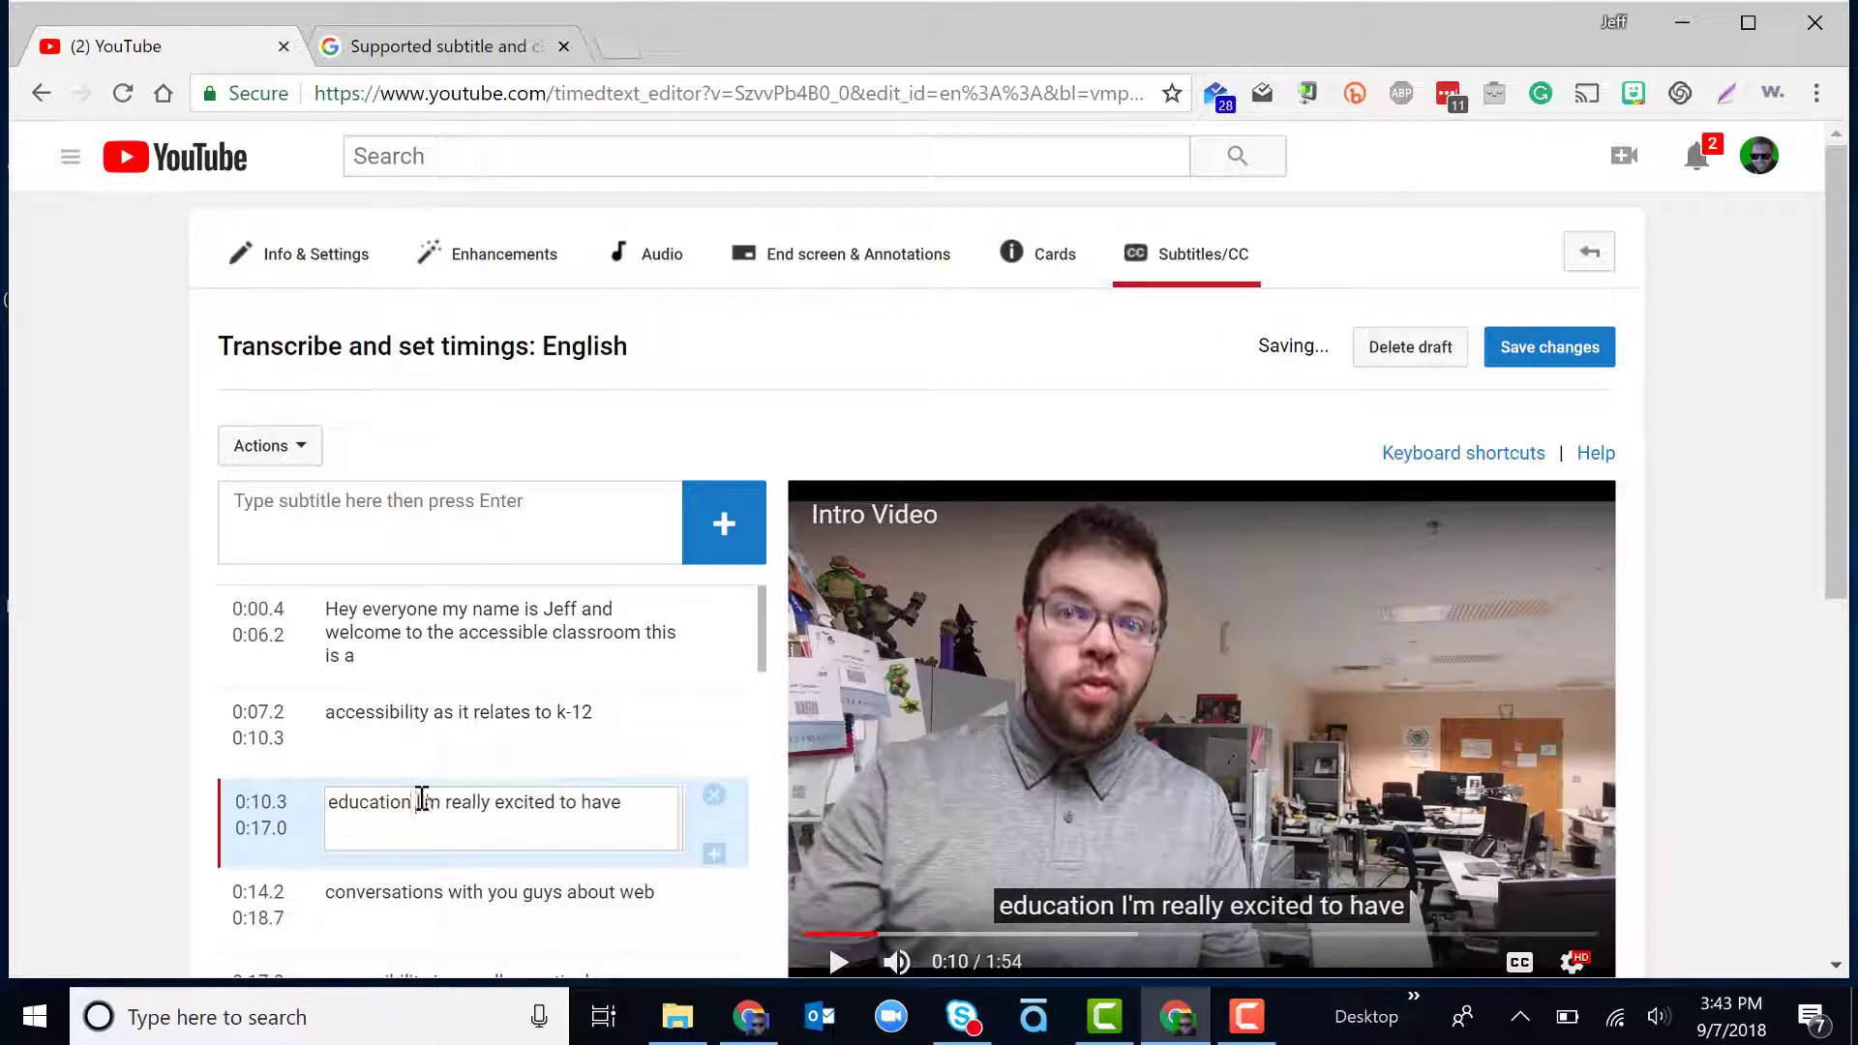
{"action": "type", "text": "."}
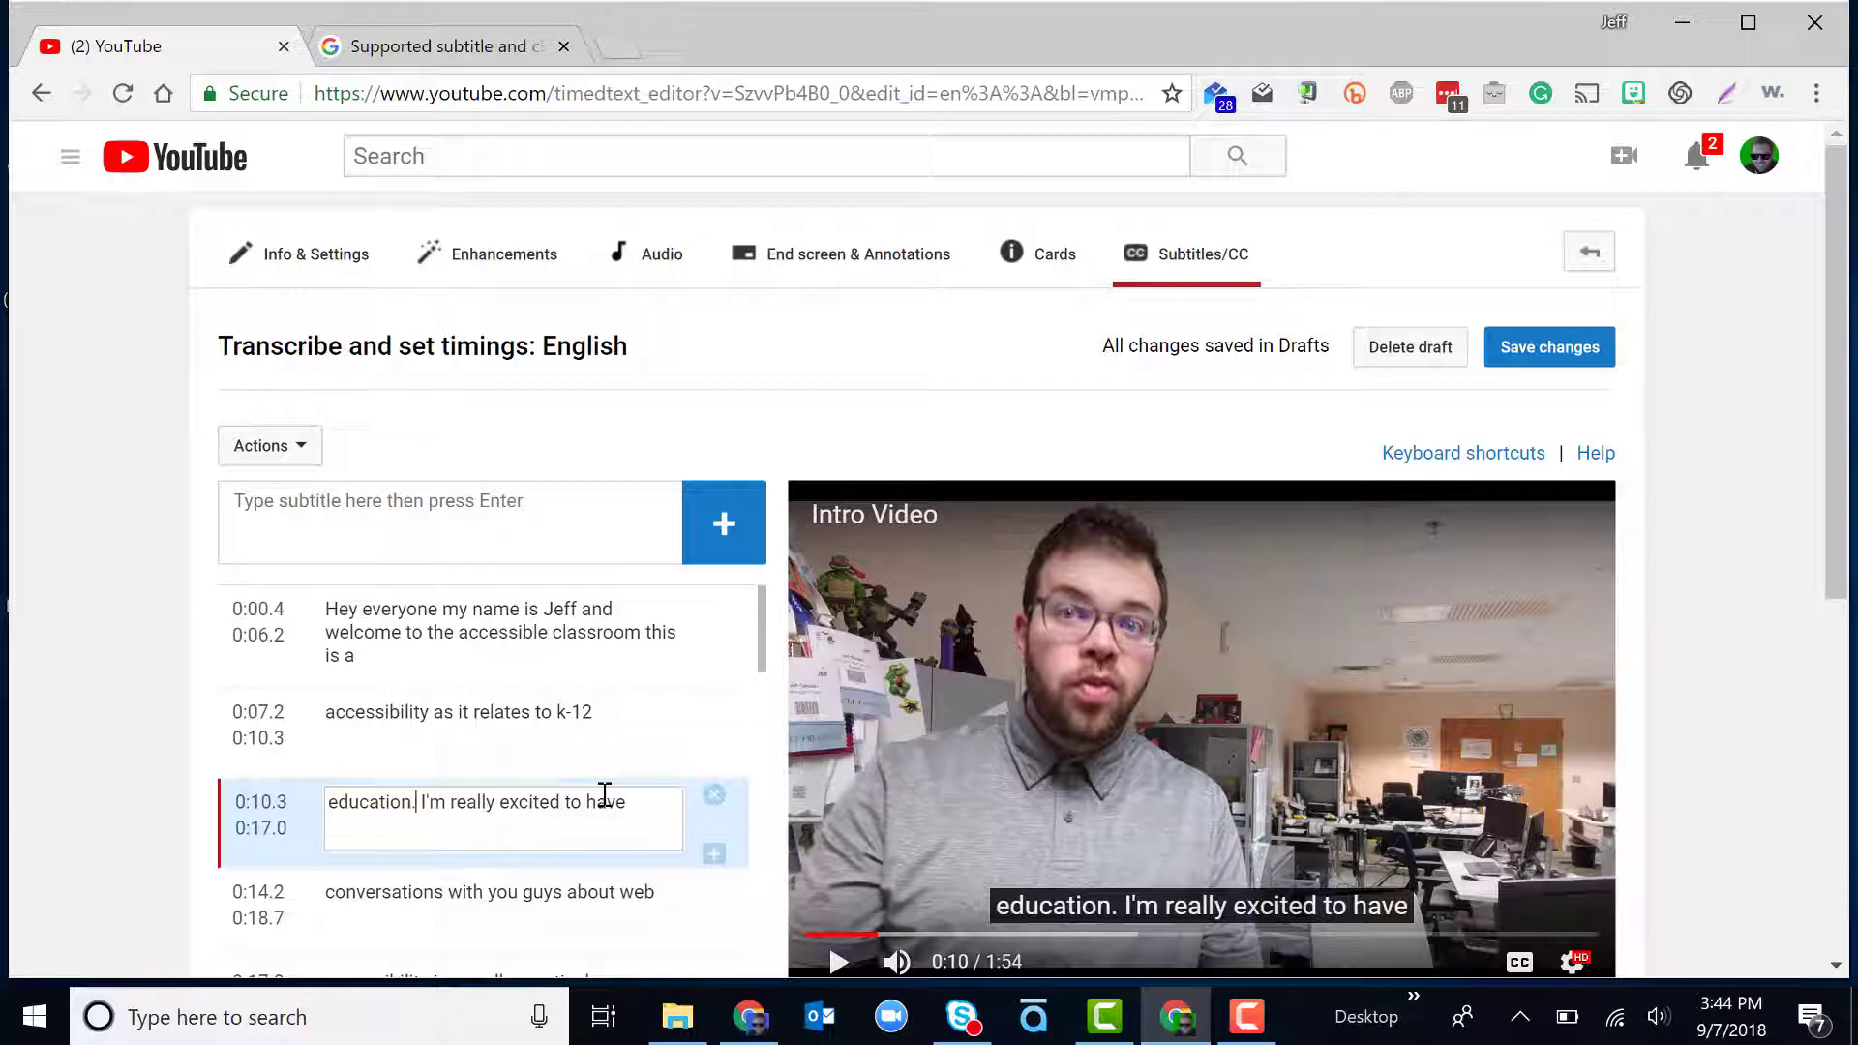
{"action": "scroll", "scroll_direction": "down", "scroll_amount": 3}
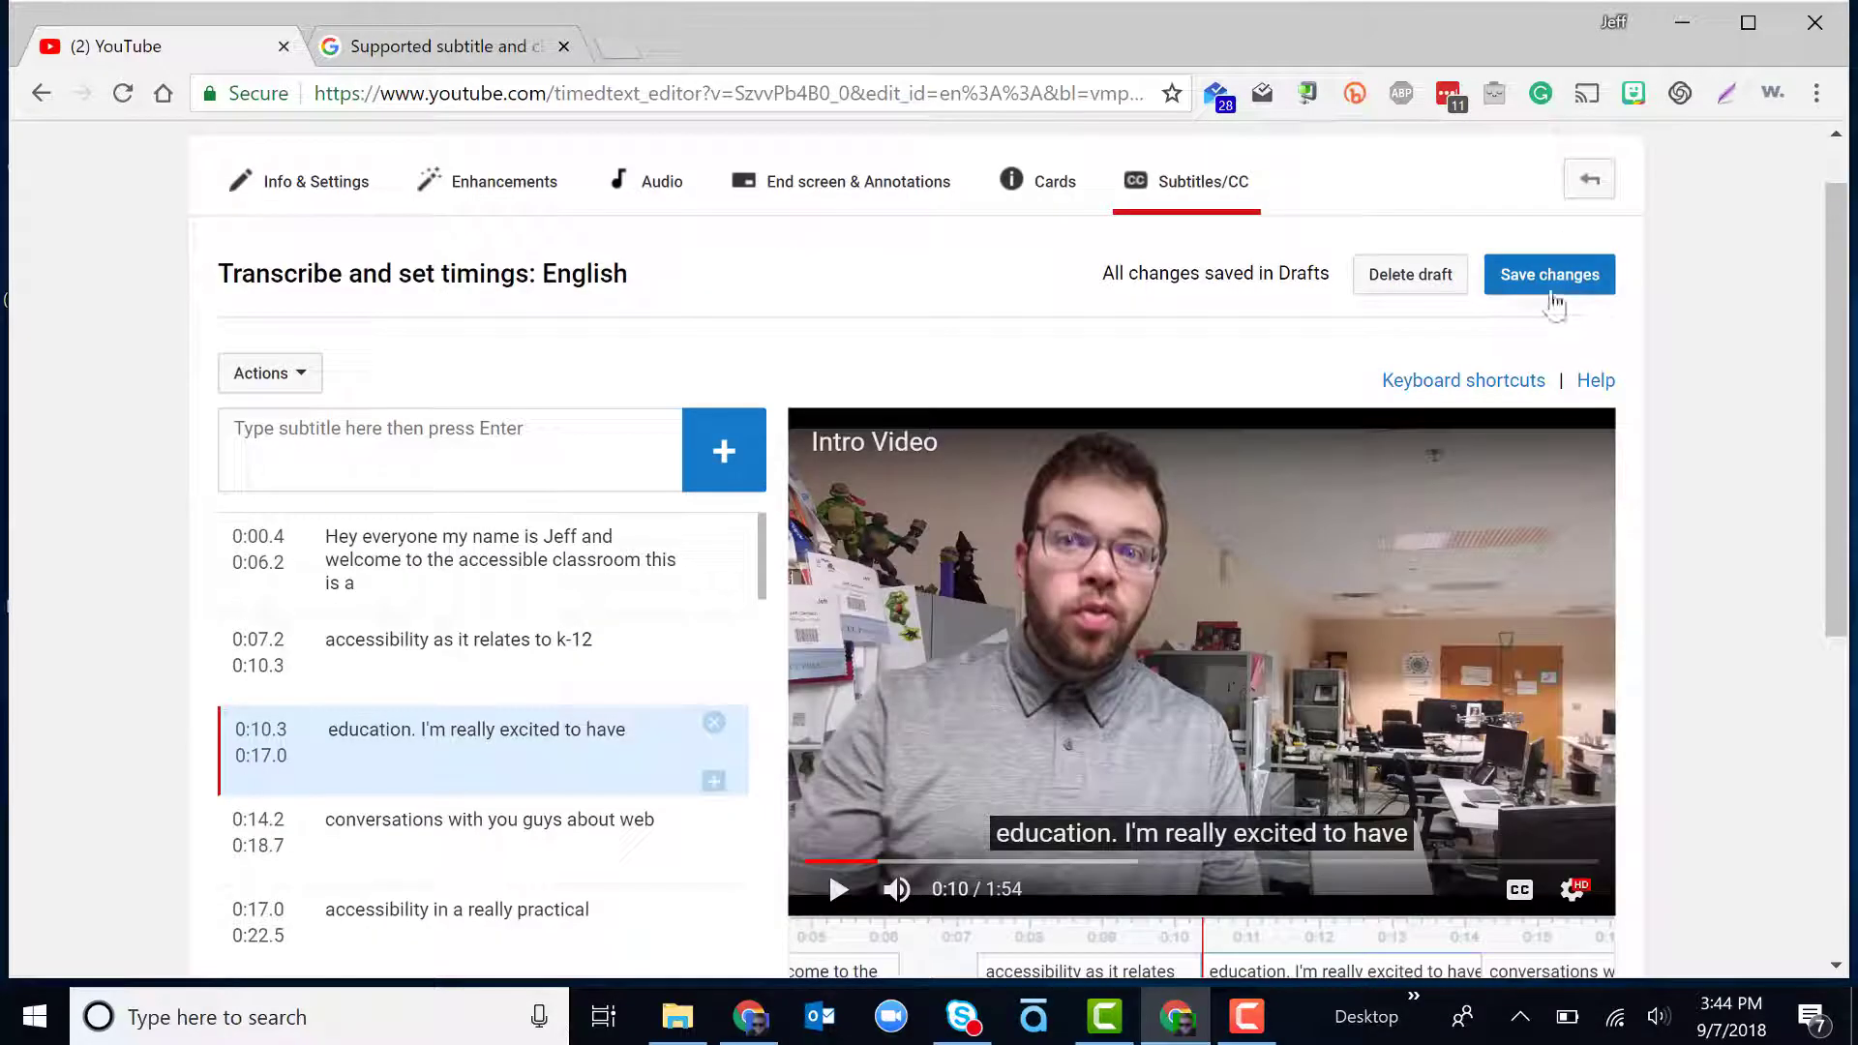
{"action": "left_click", "coordinate": [1549, 273]}
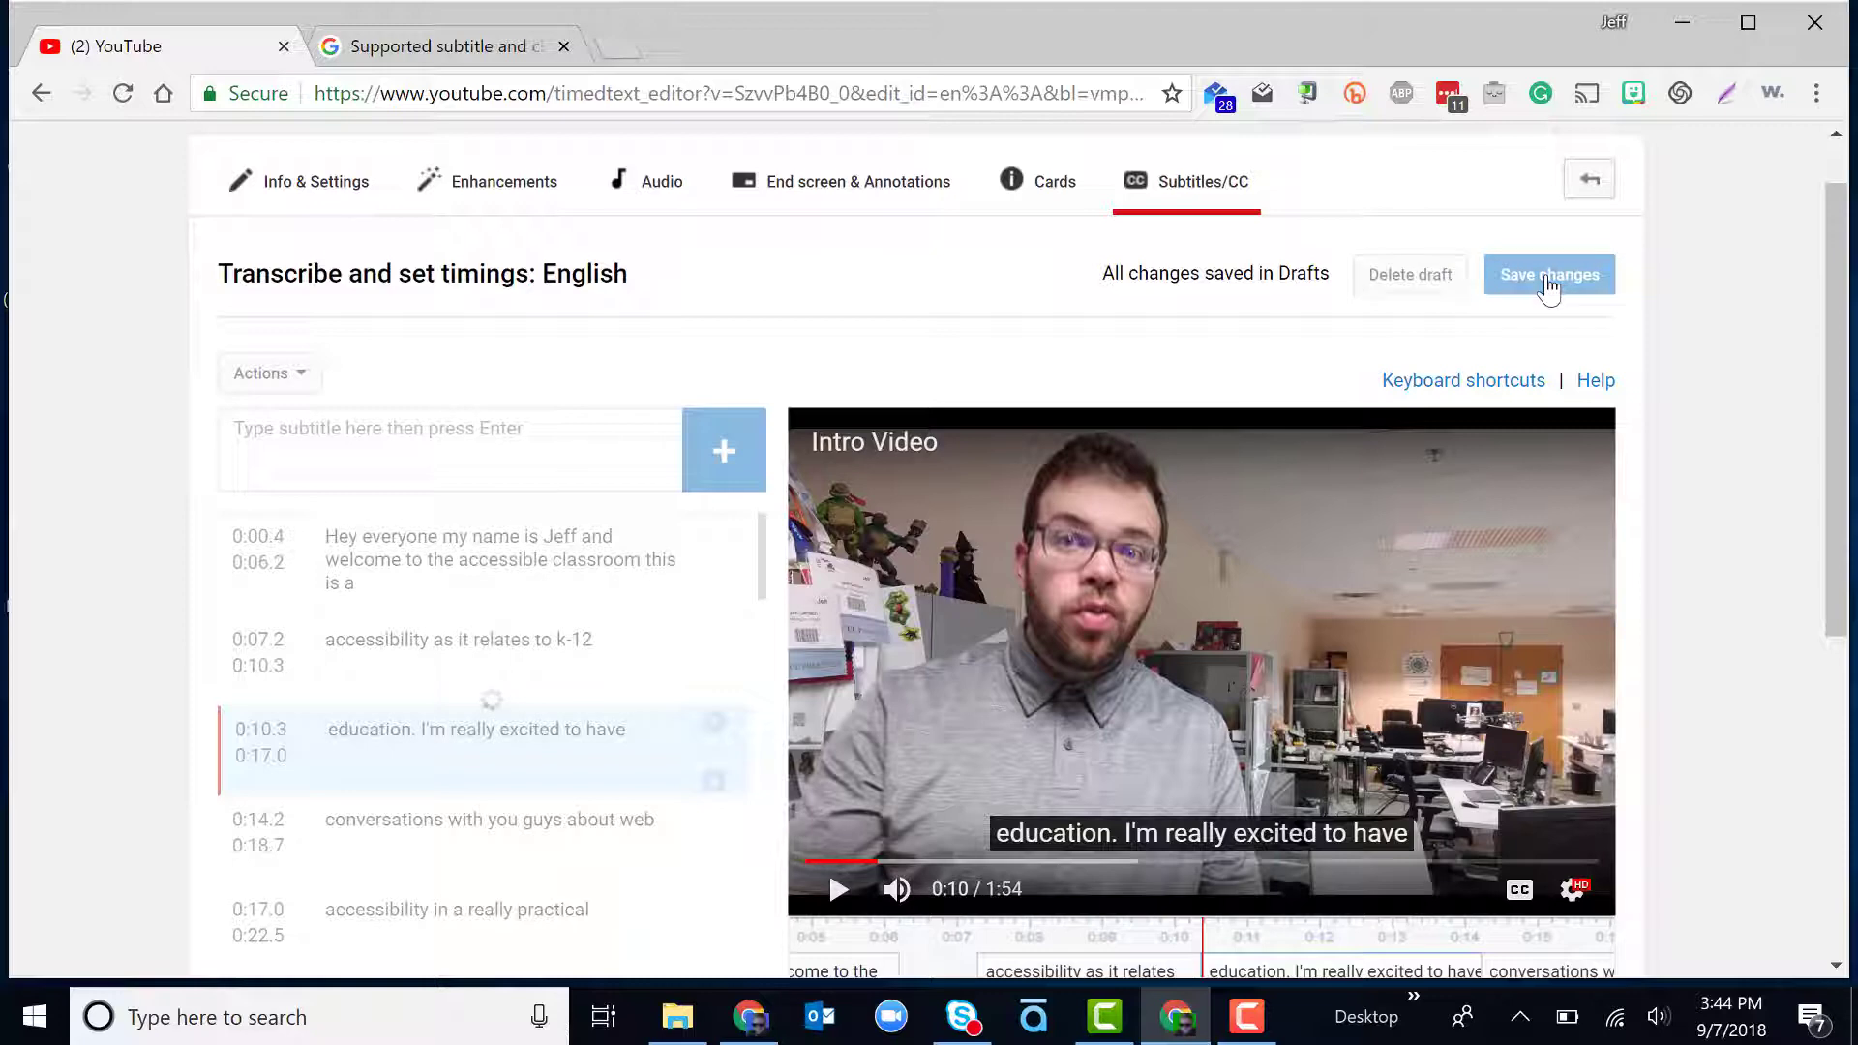
- Publish the edited English subtitles and open the English (Automatic) track from the Published list
{"action": "left_click", "coordinate": [1548, 273]}
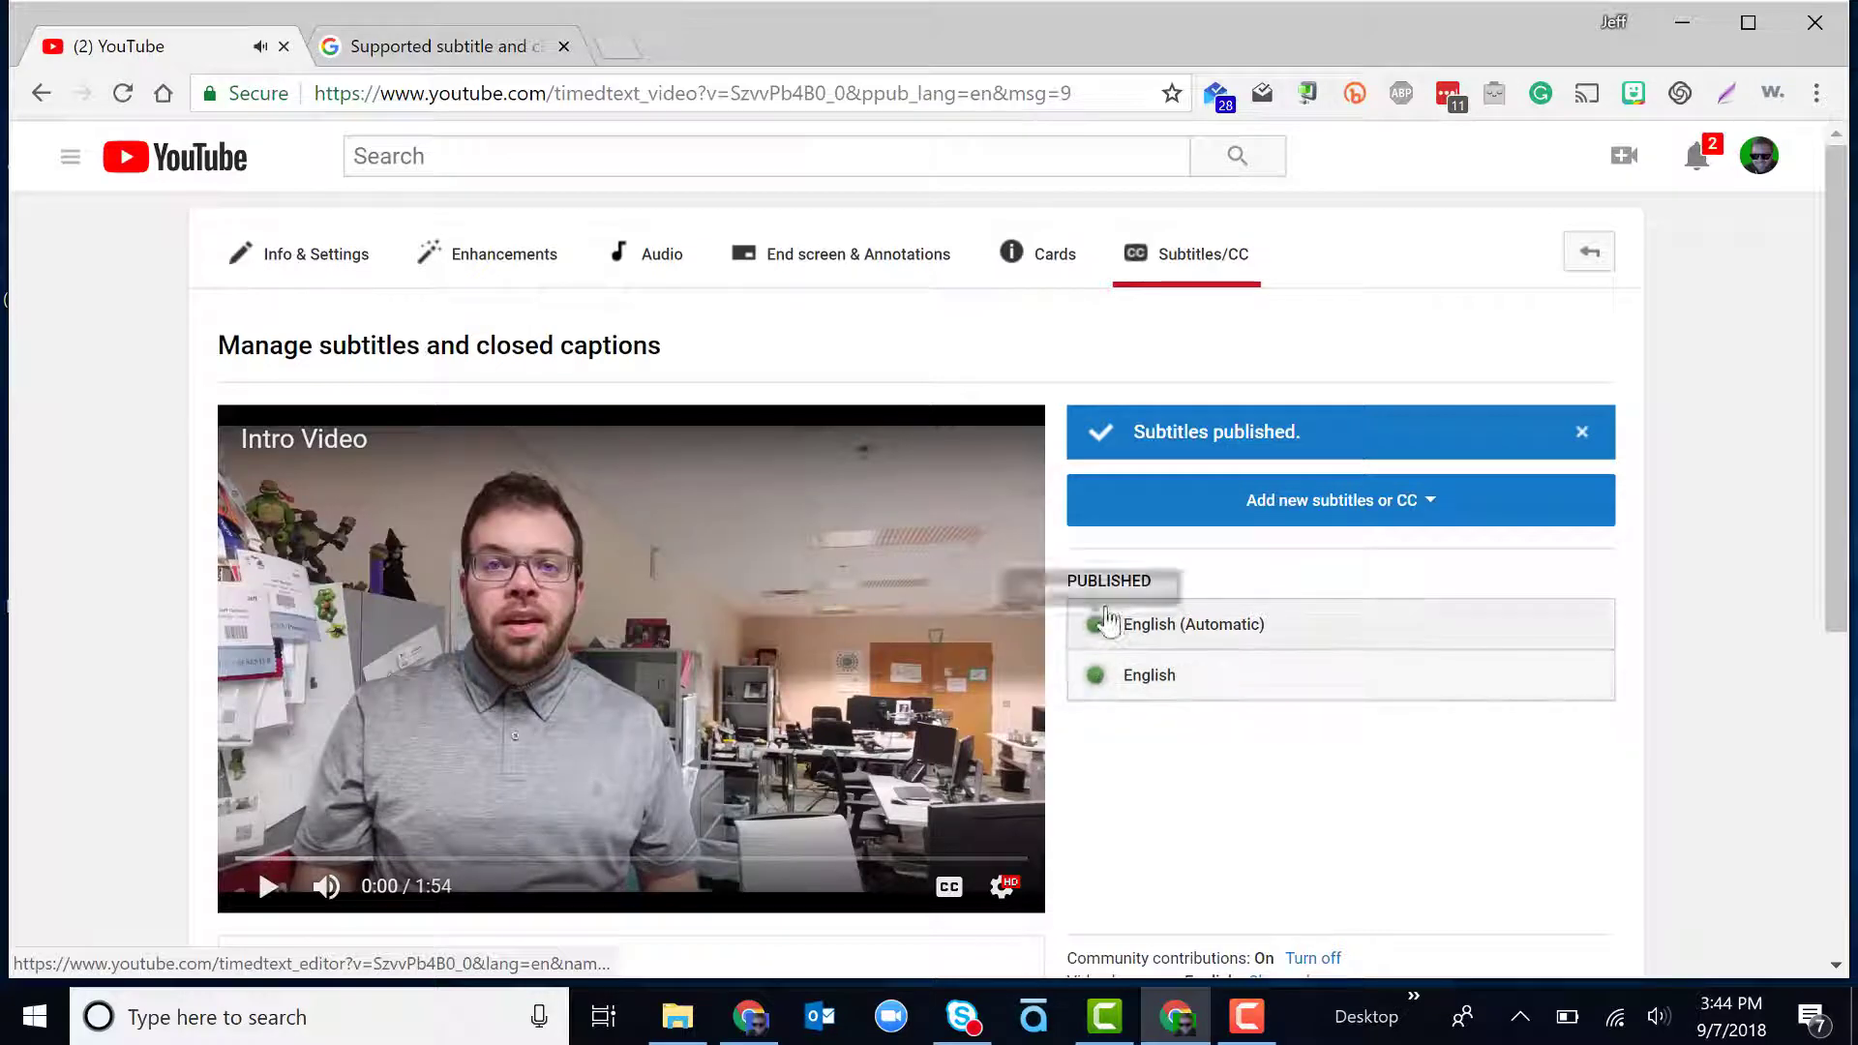
{"action": "left_click", "coordinate": [1192, 623]}
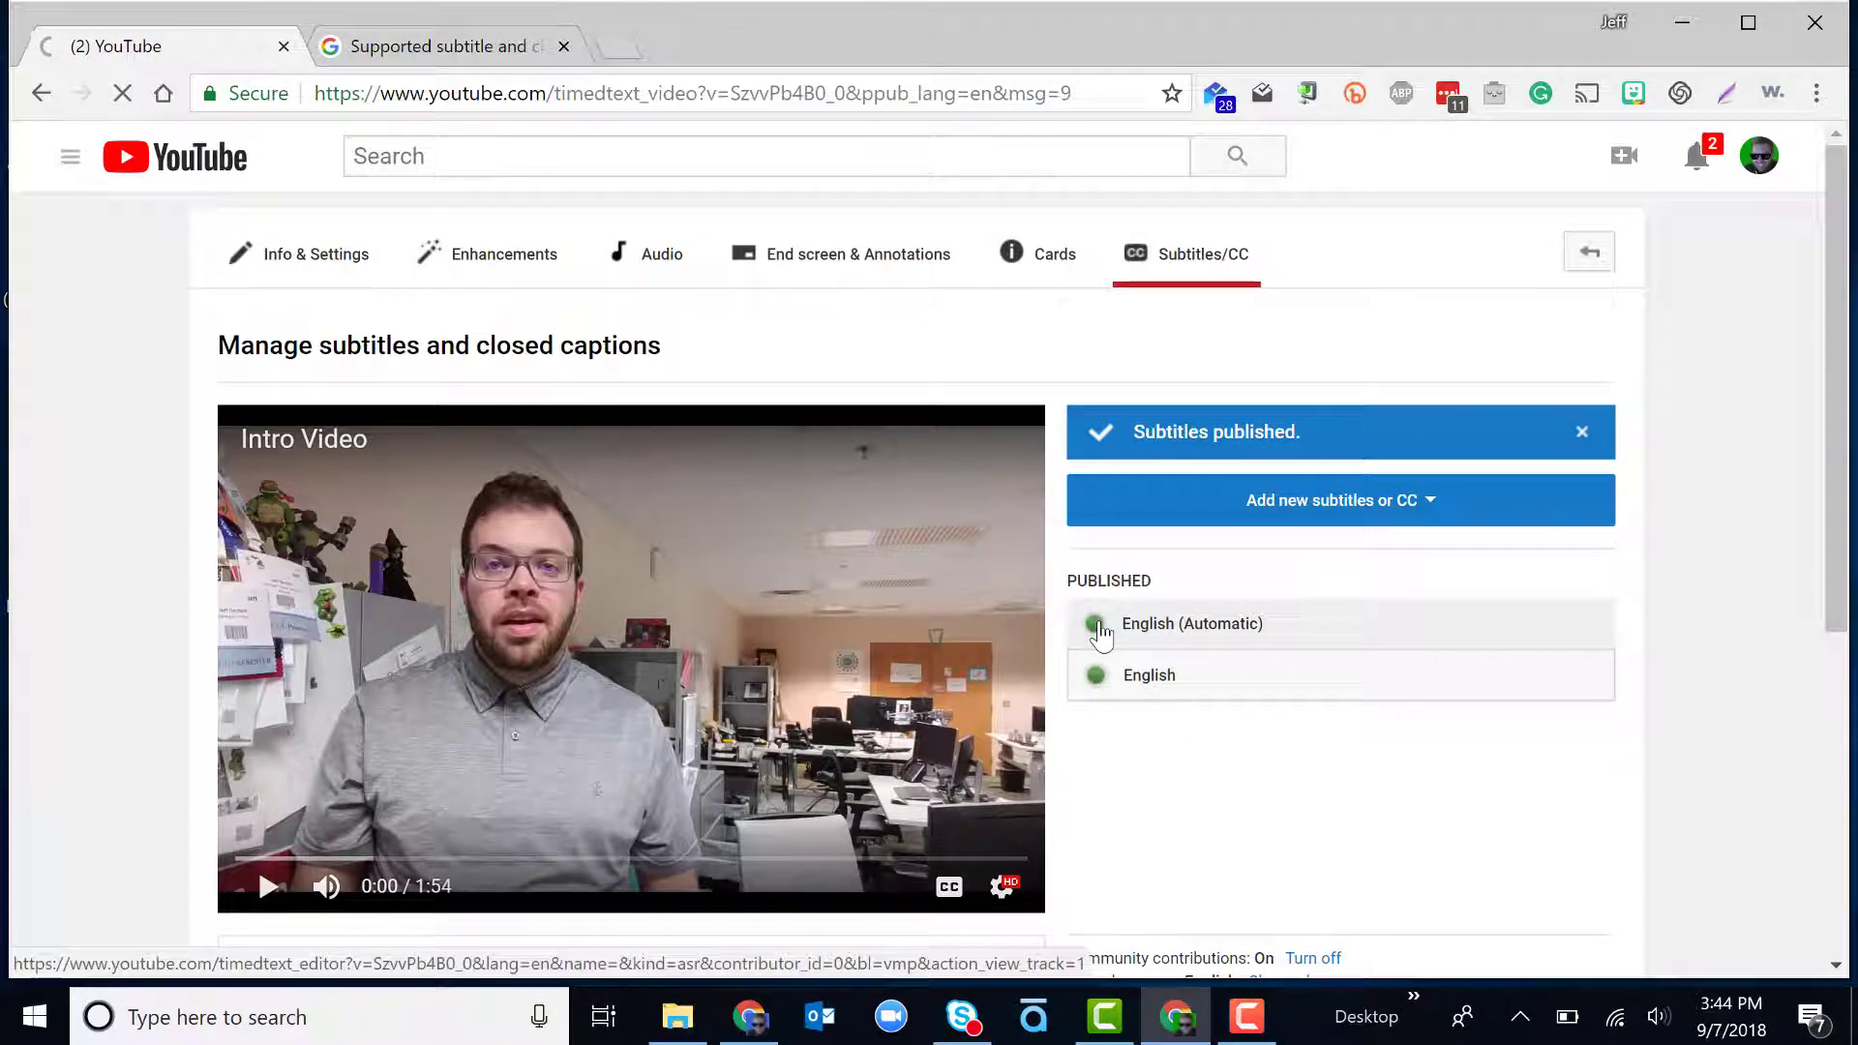
{"action": "left_click", "coordinate": [1191, 623]}
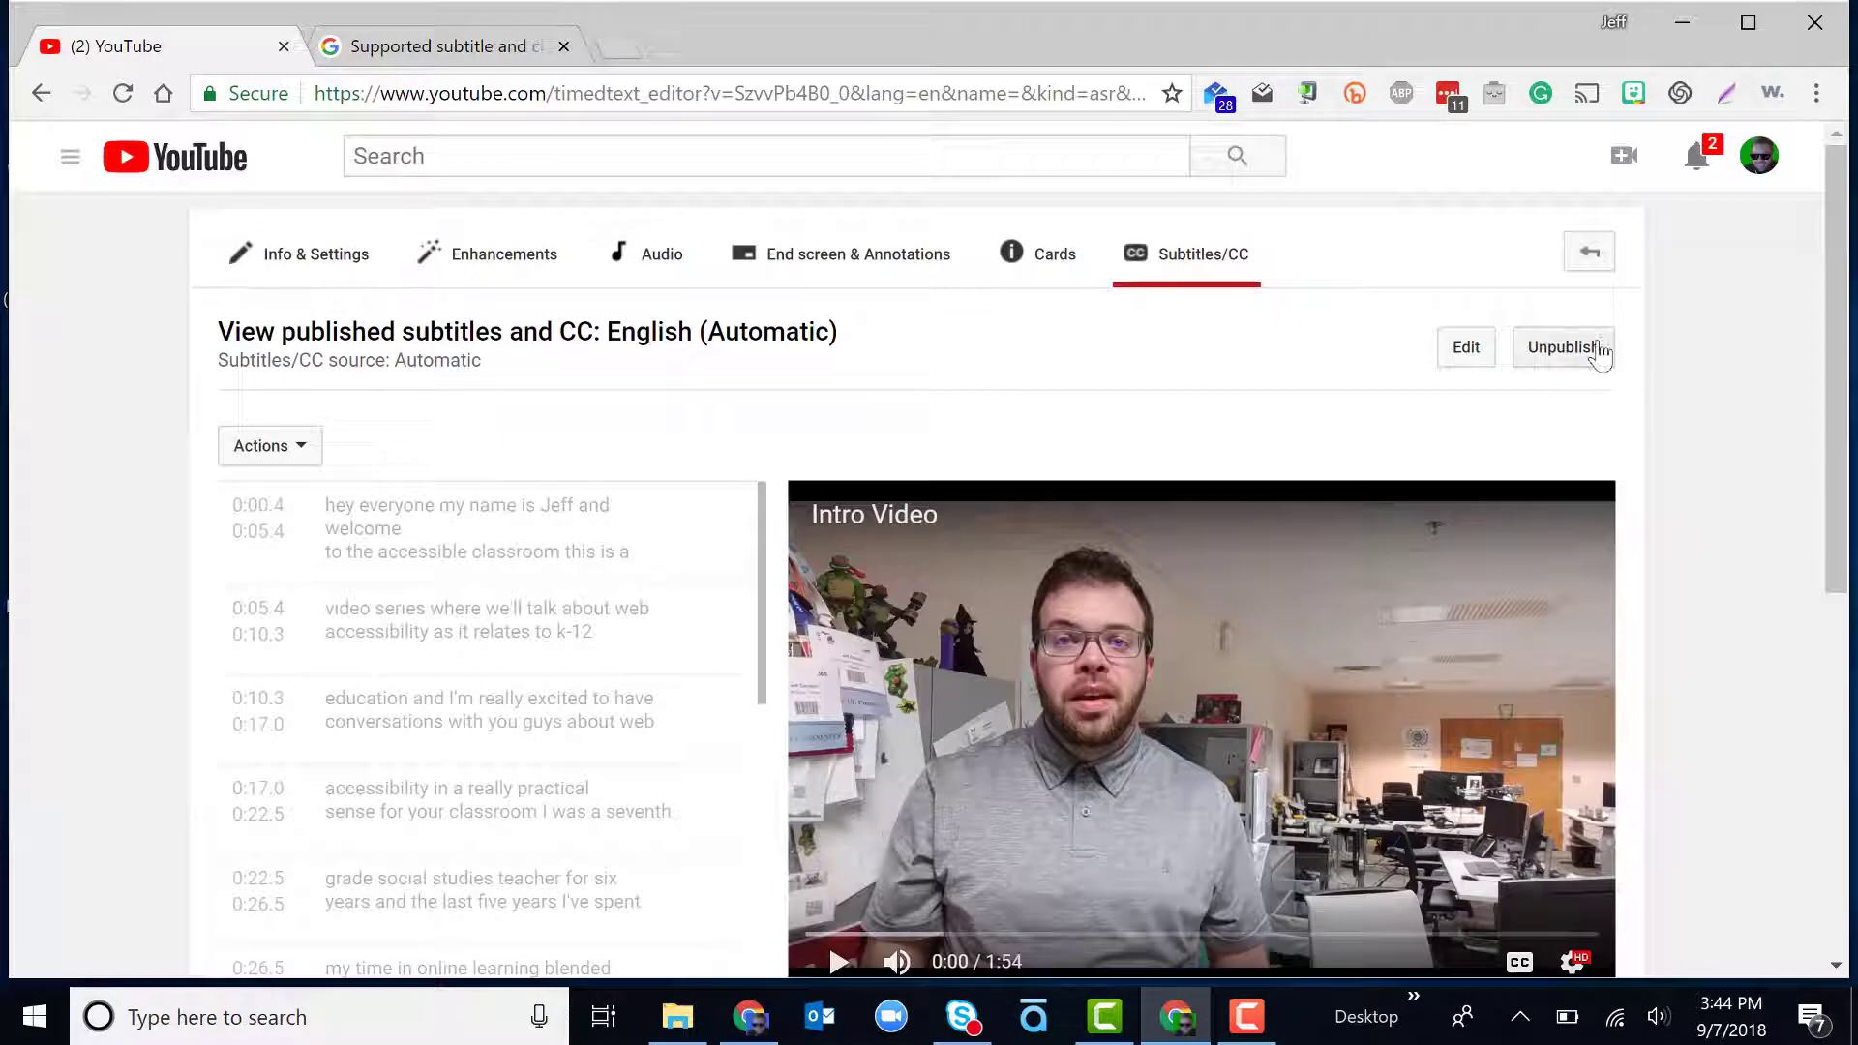
- Unpublish the English (Automatic) captions and return to the subtitles overview
{"action": "left_click", "coordinate": [1465, 346]}
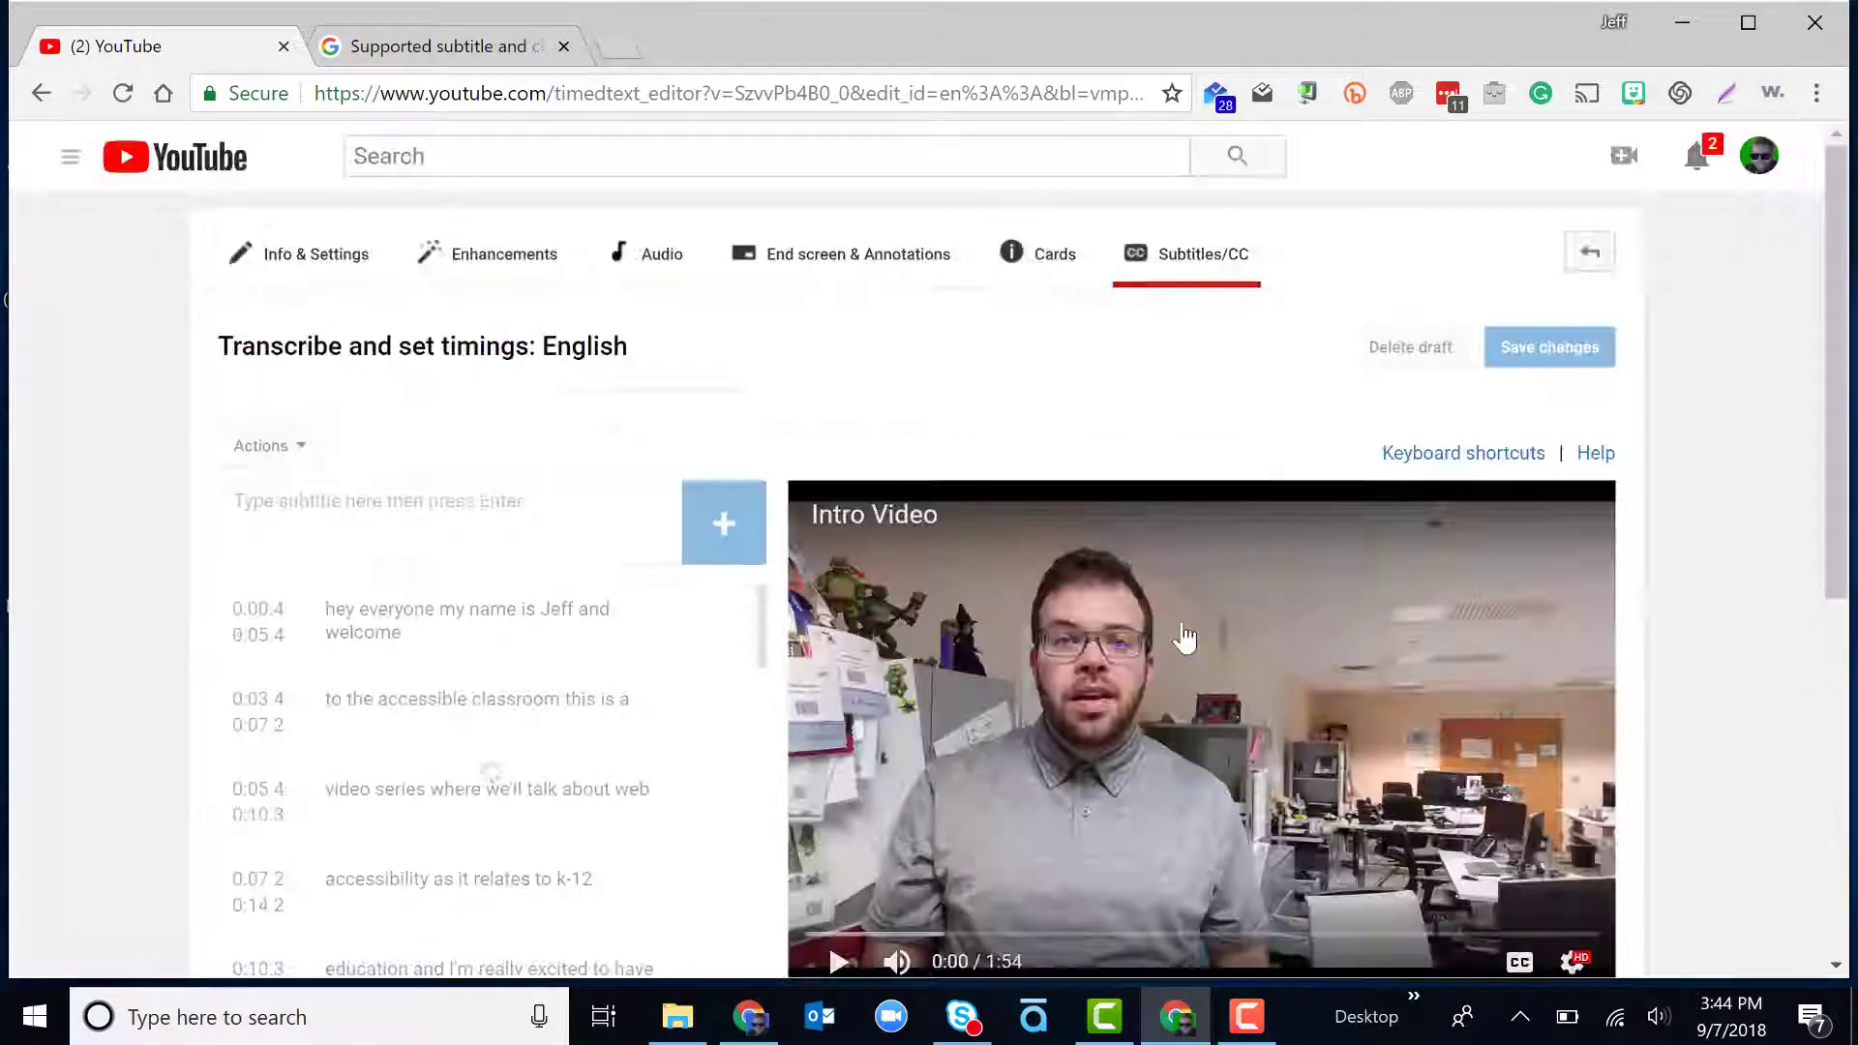
{"action": "left_click", "coordinate": [1549, 346]}
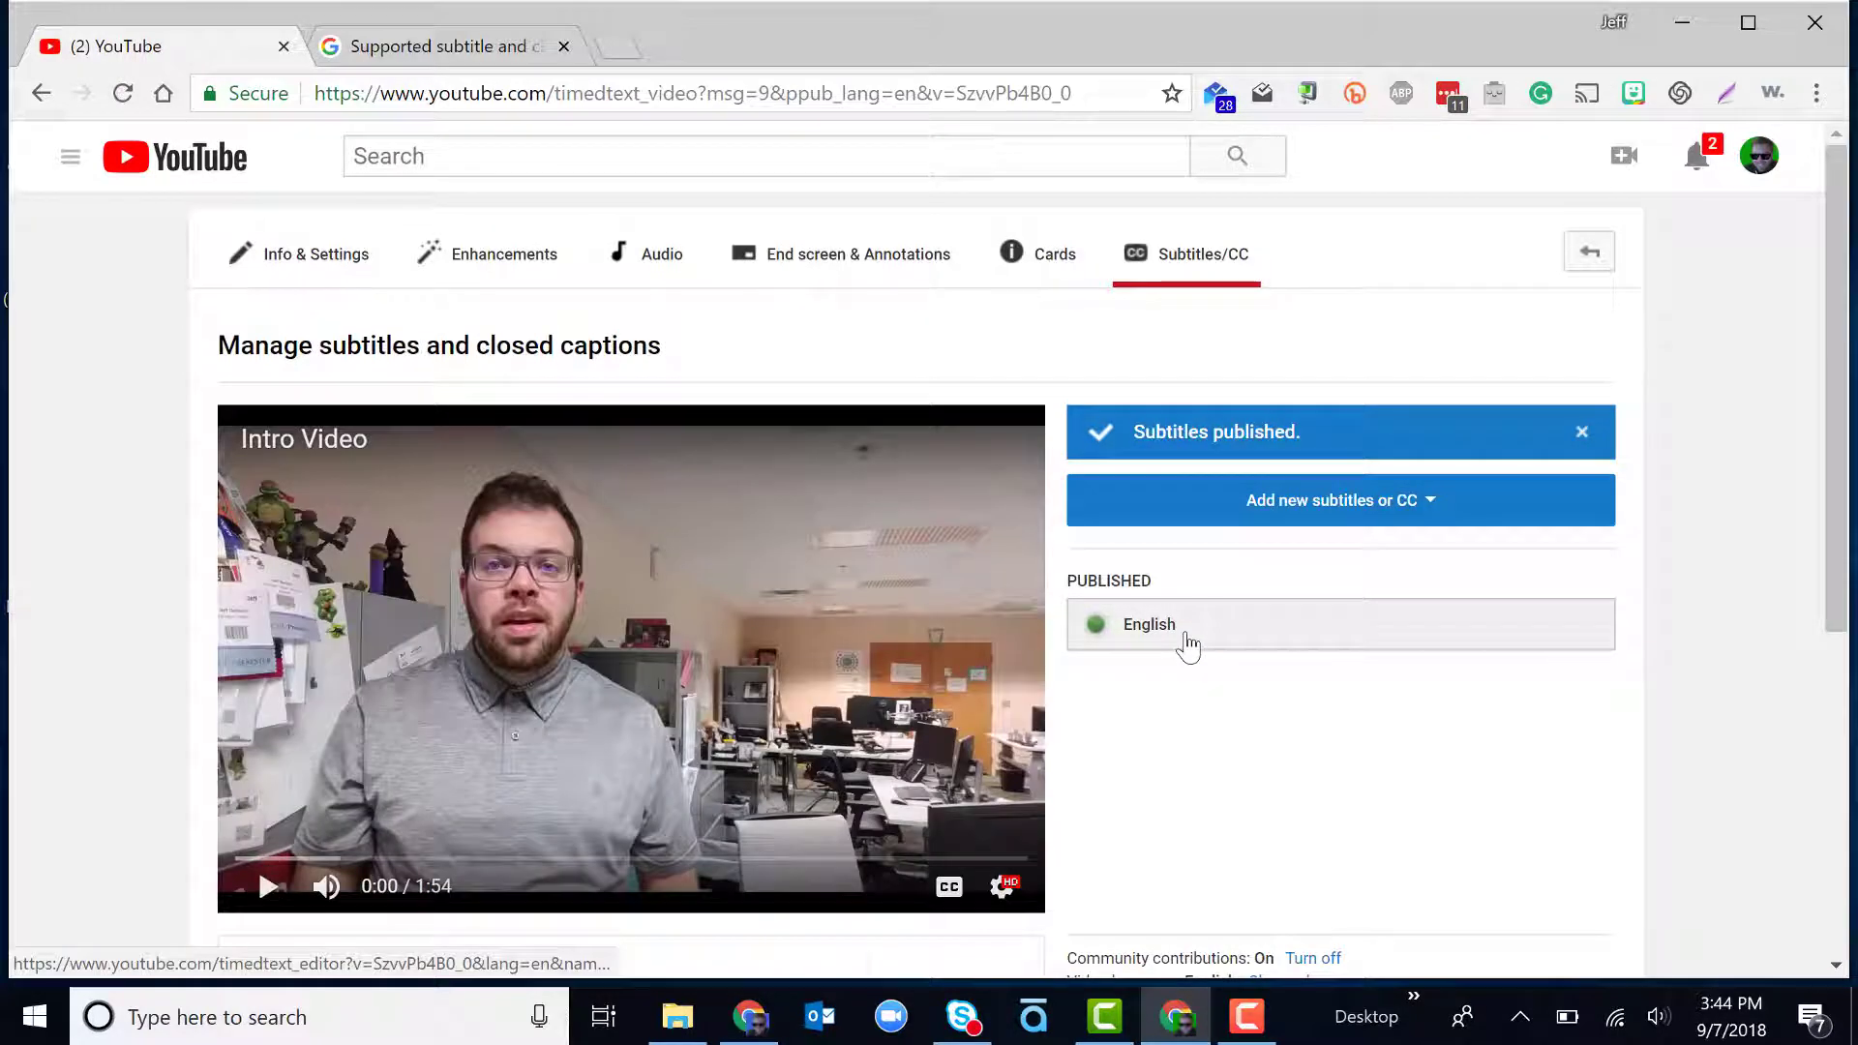
- Start adding new English subtitles using the Transcribe and auto-sync method
{"action": "left_click", "coordinate": [1340, 500]}
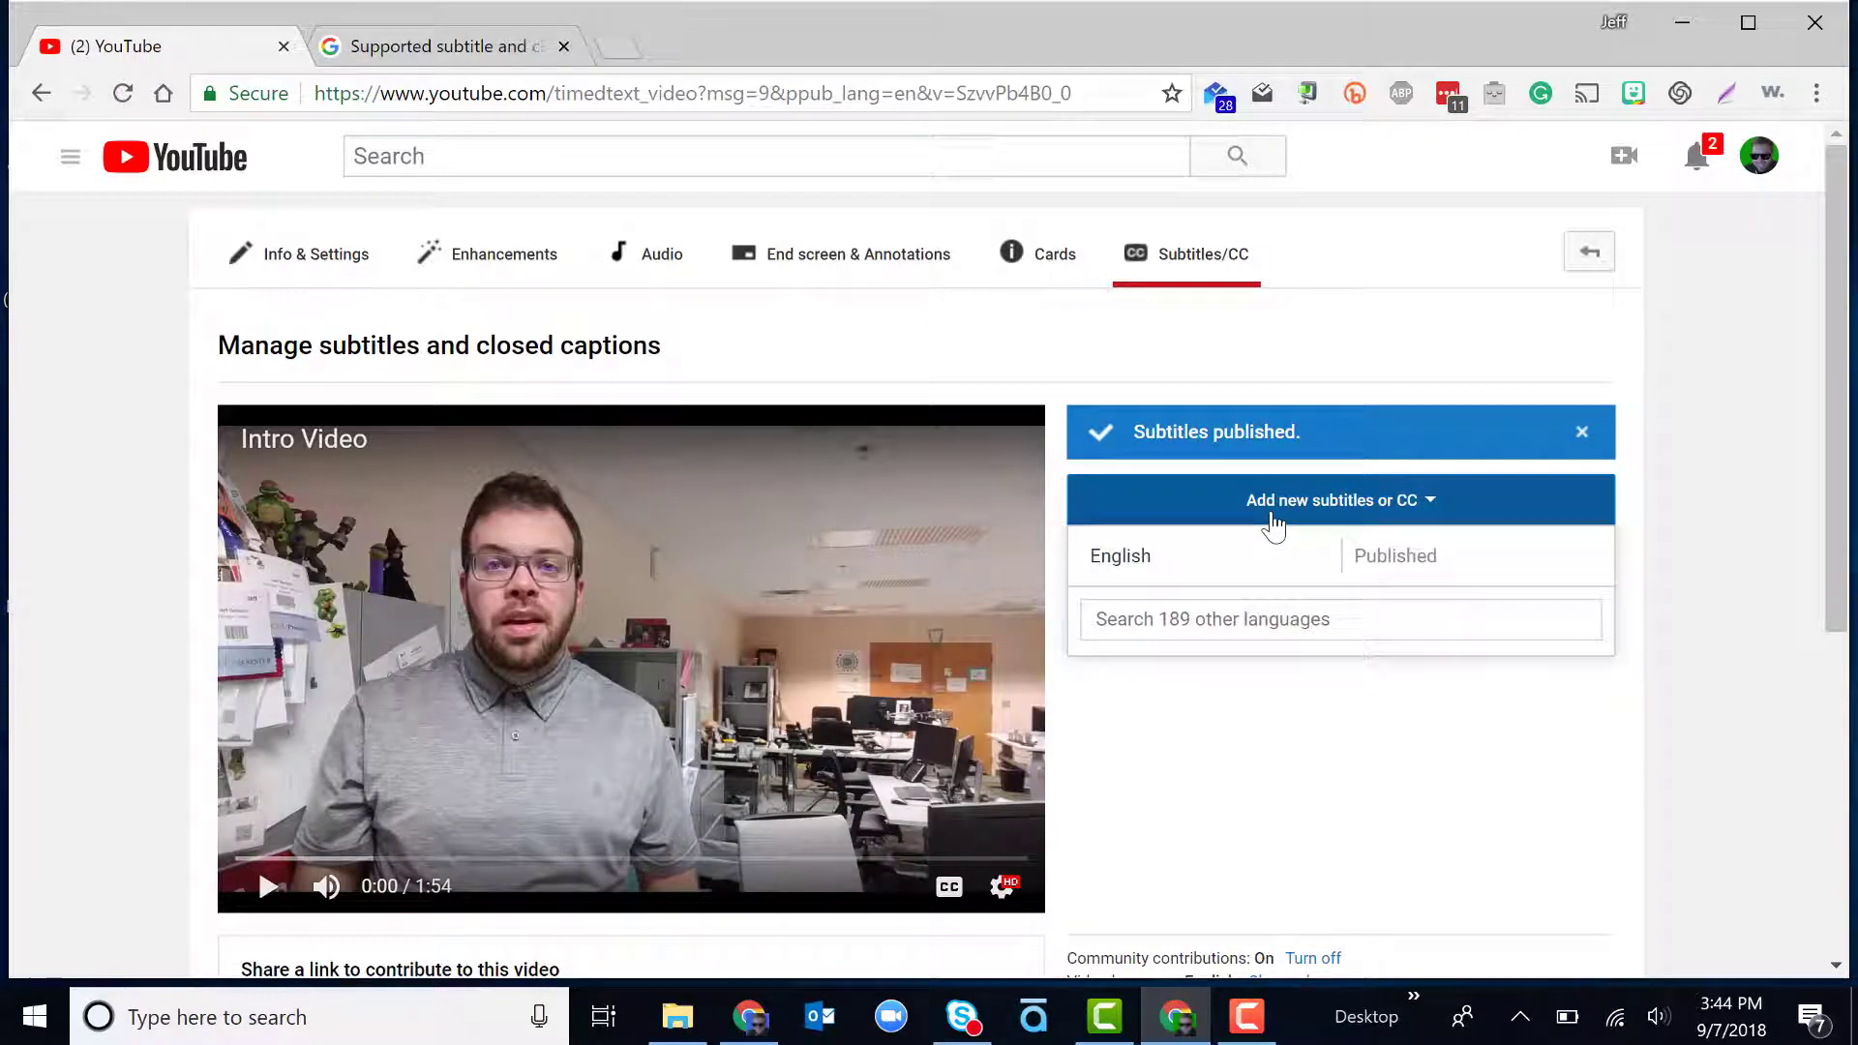
{"action": "left_click", "coordinate": [1333, 500]}
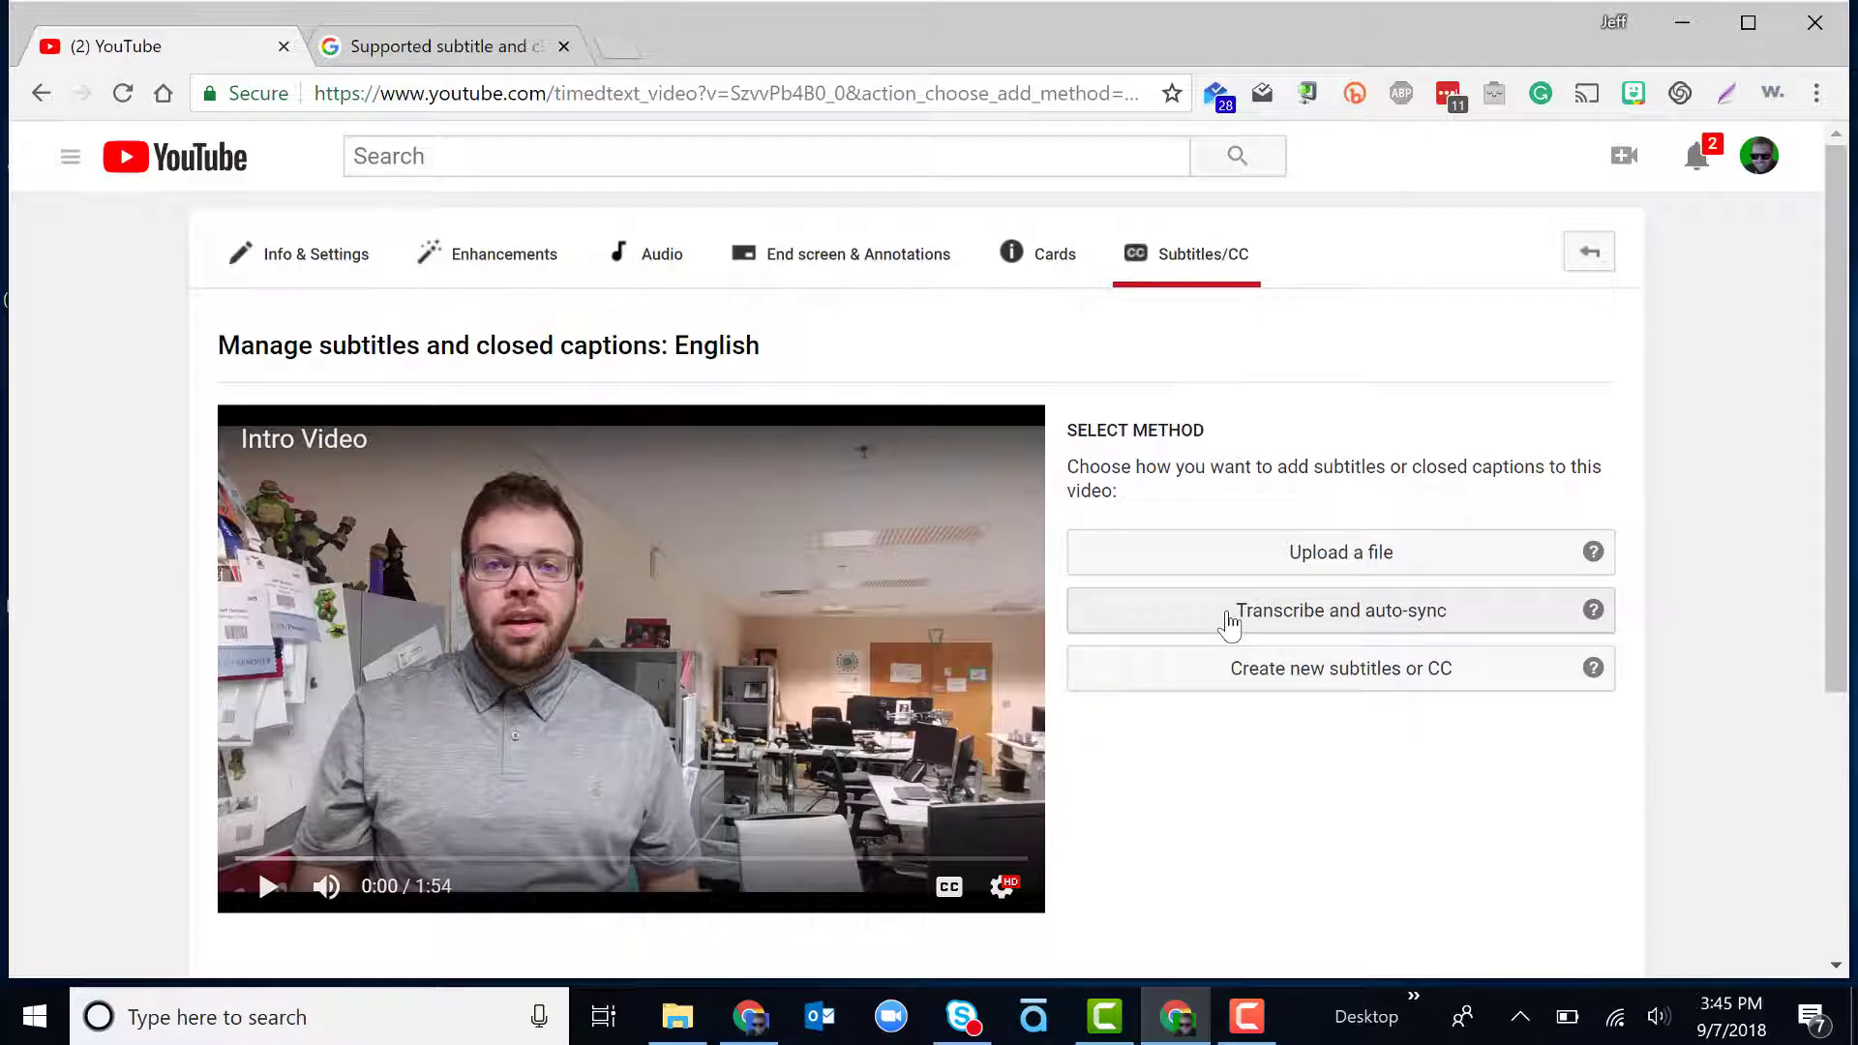
{"action": "mouse_move", "coordinate": [1233, 681]}
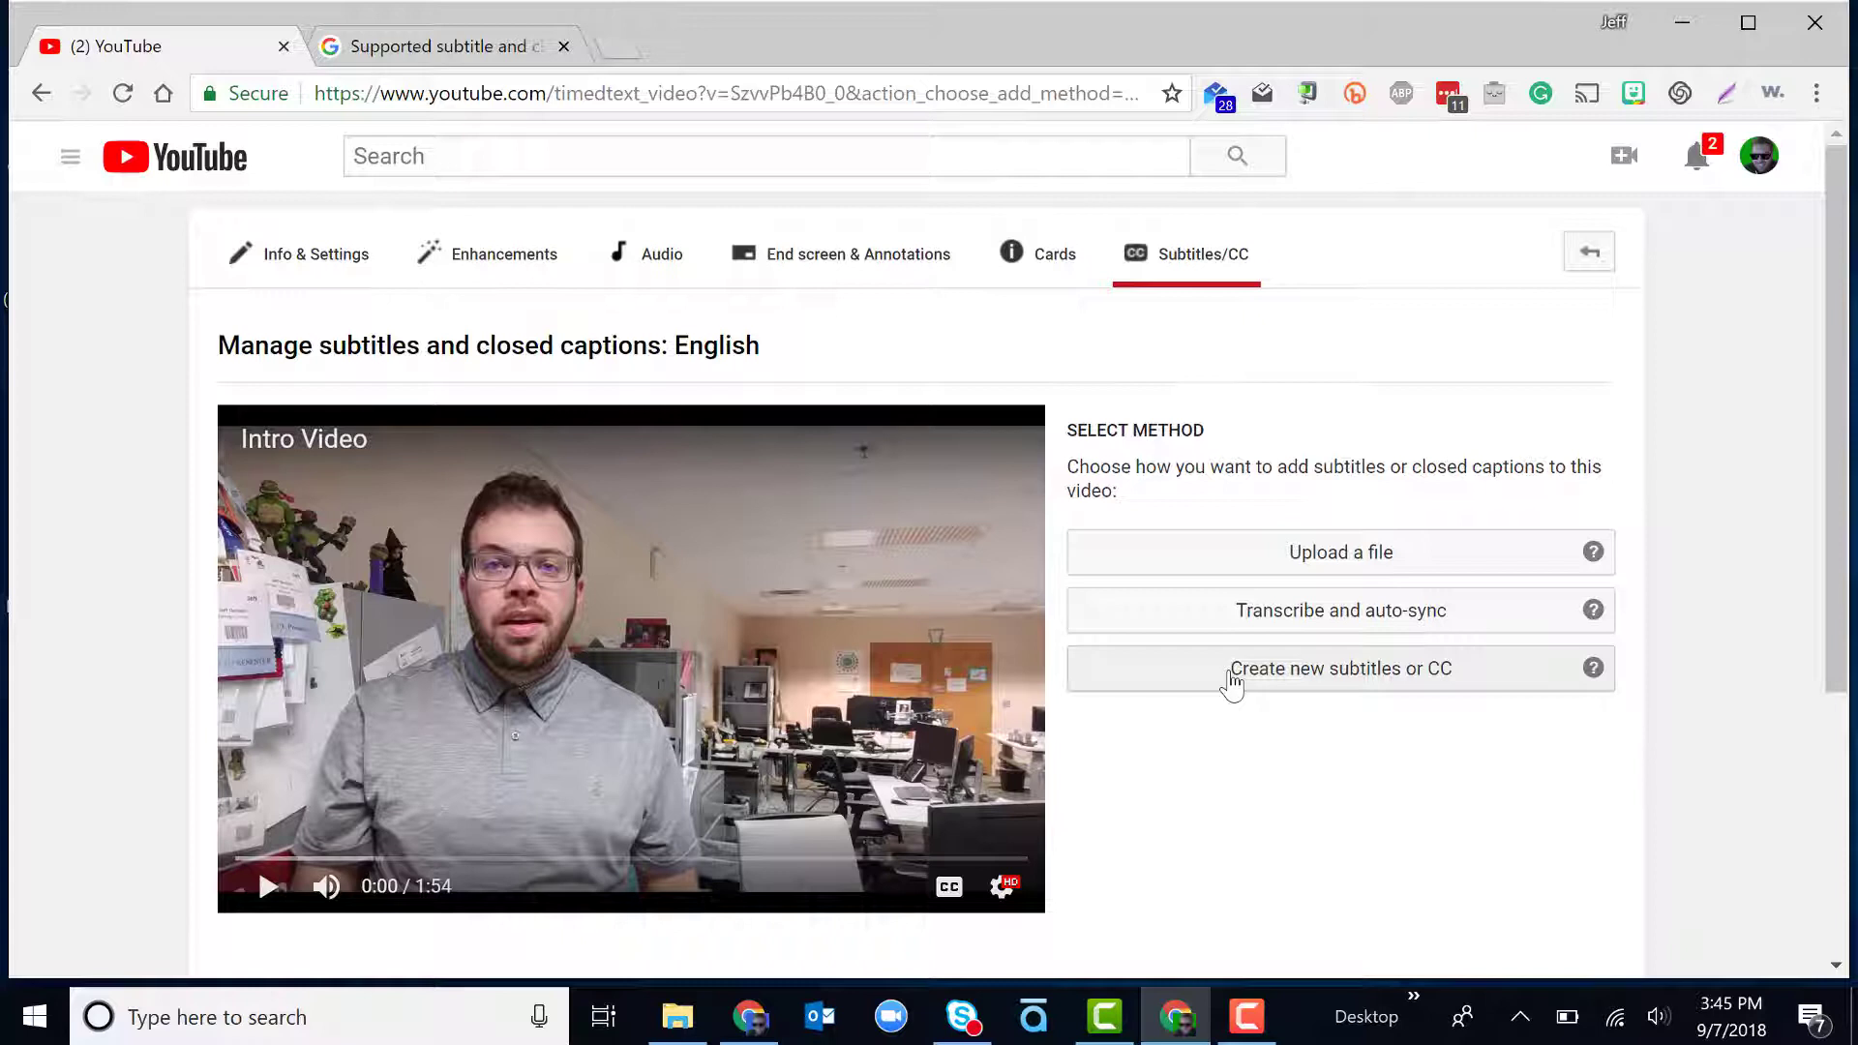
{"action": "left_click", "coordinate": [1340, 668]}
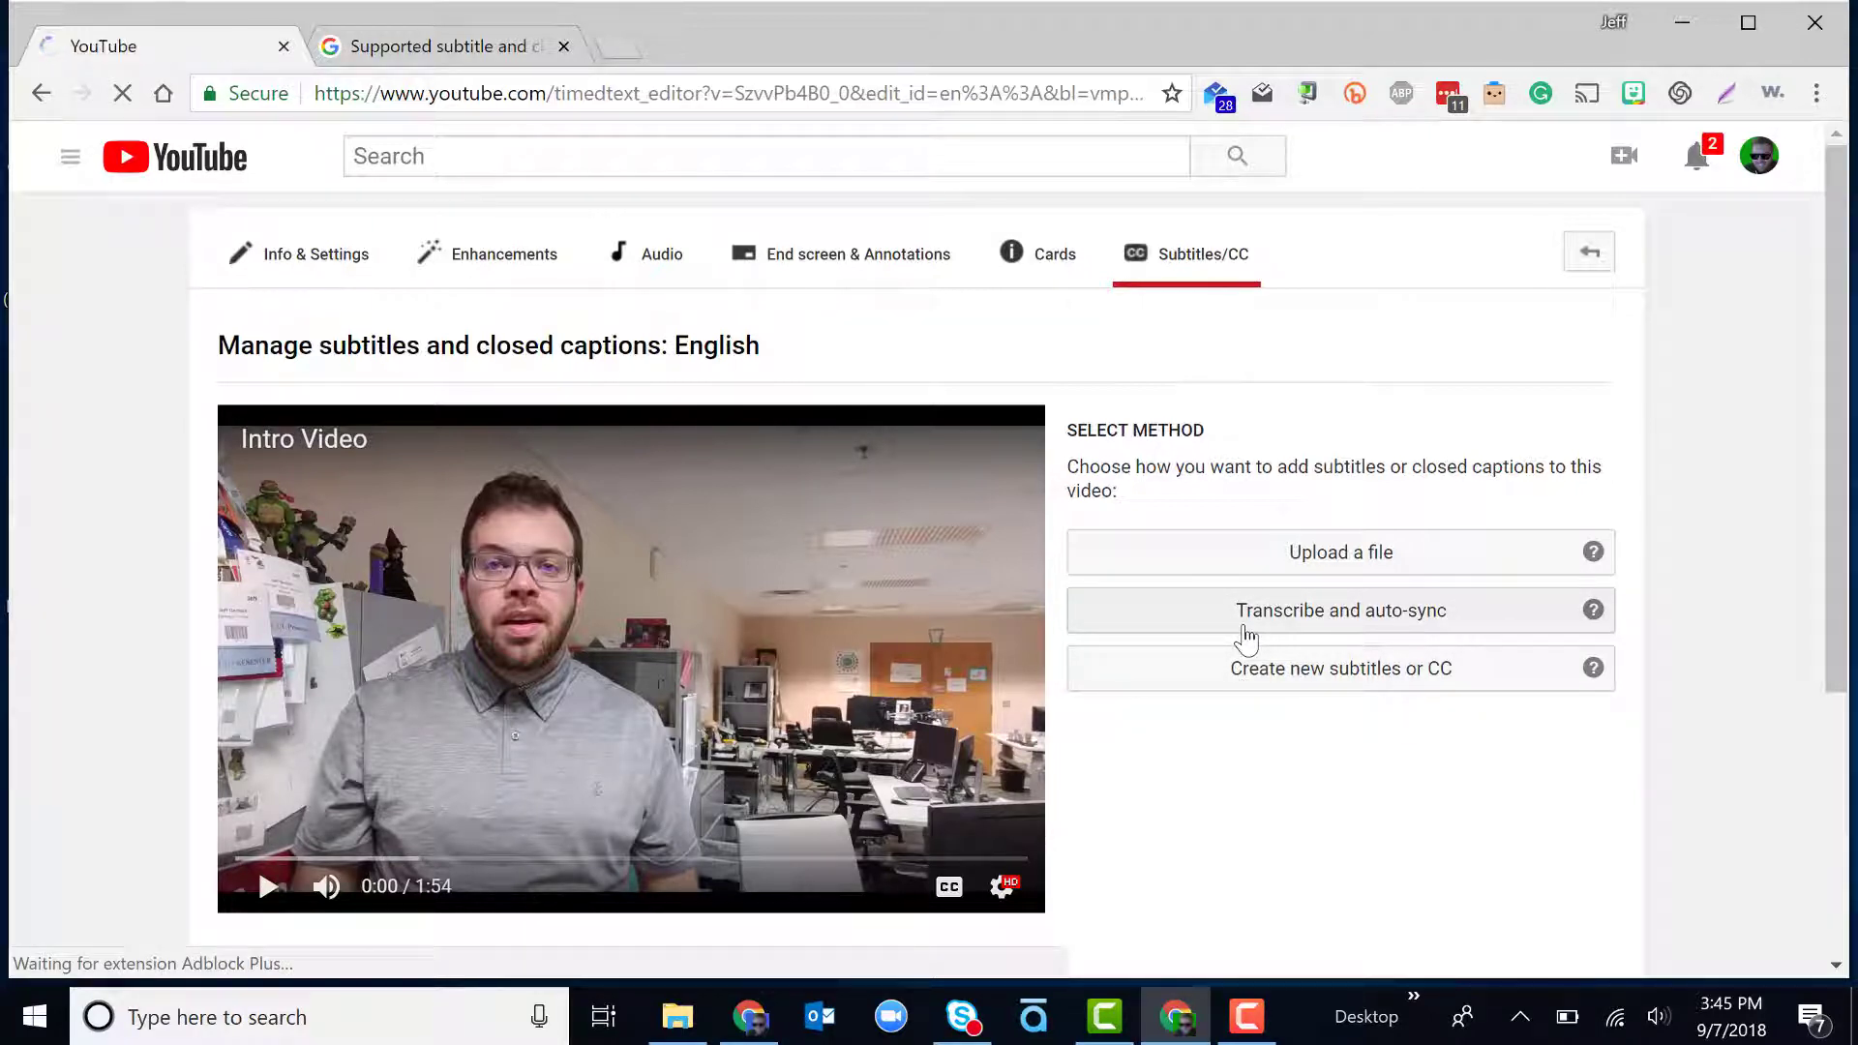
- Enter 'Hey everyone my name is Jeff.' in the Video Transcript box while playing, then pause the video
{"action": "left_click", "coordinate": [1339, 610]}
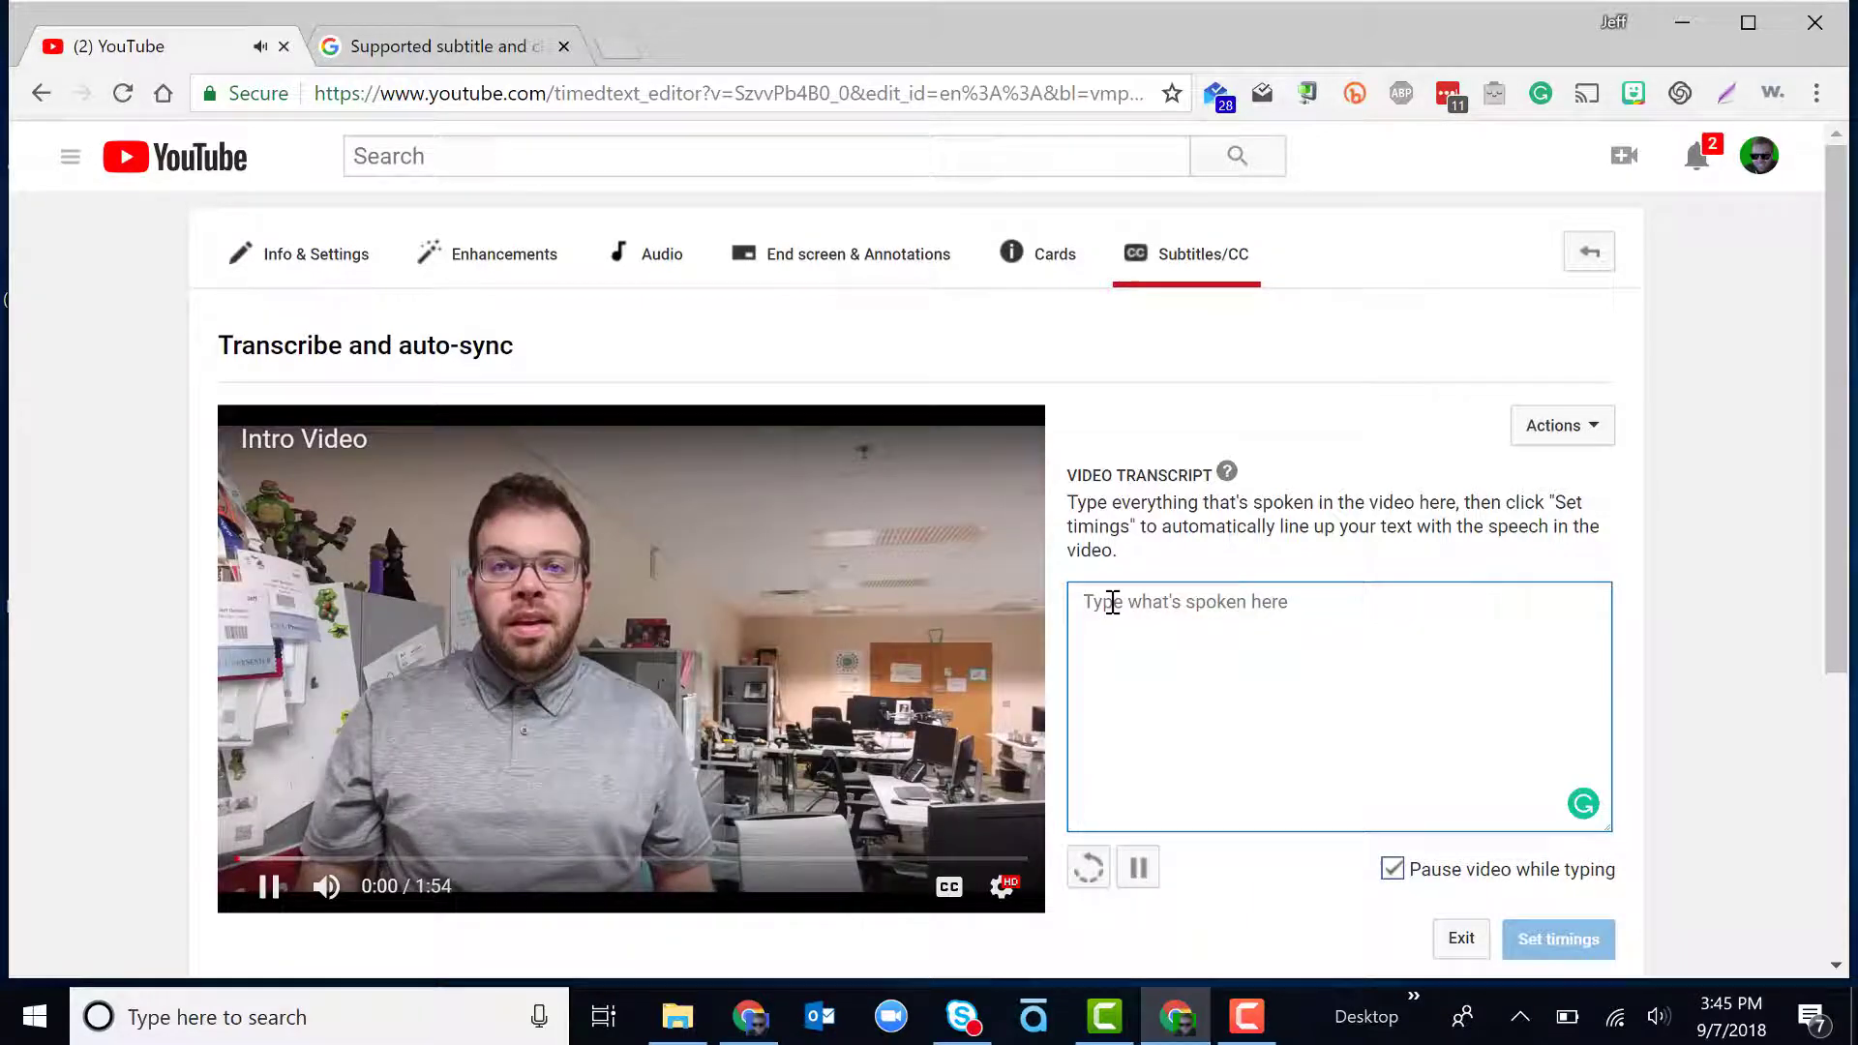
{"action": "type", "text": "Hey everyone"}
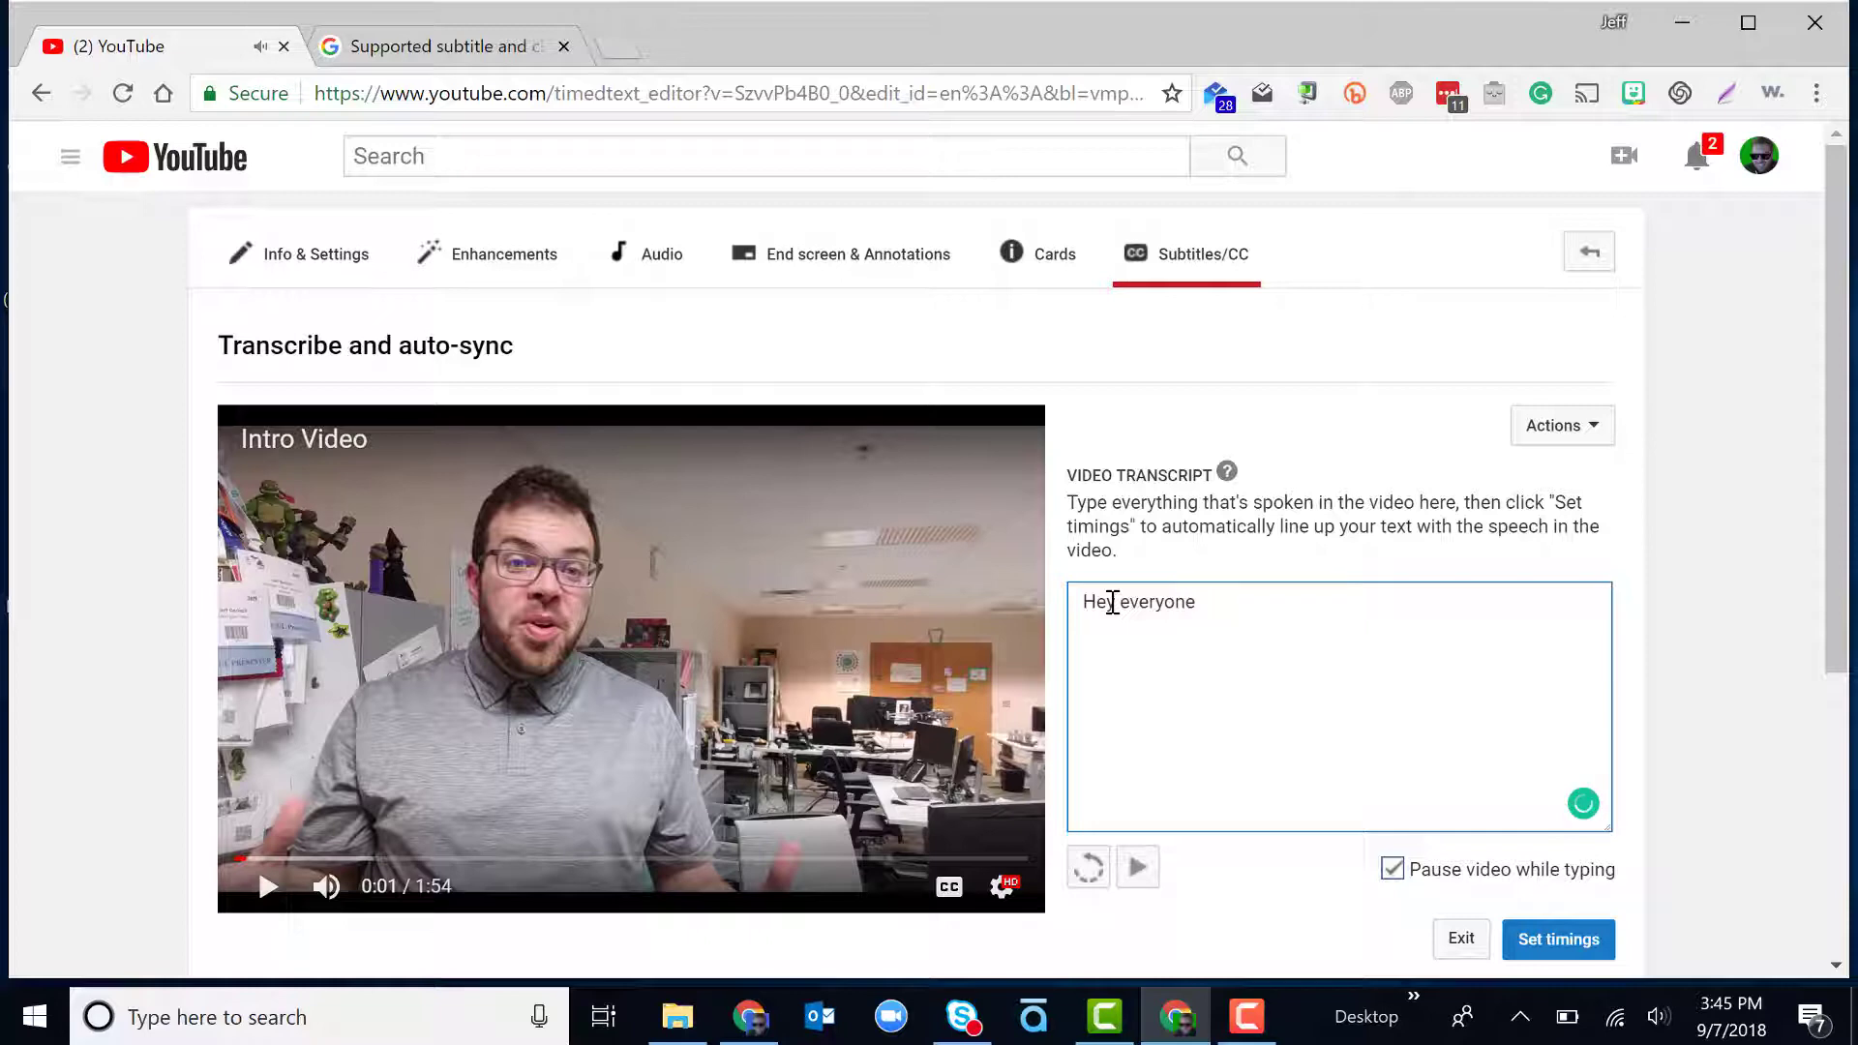
{"action": "type", "text": "my"}
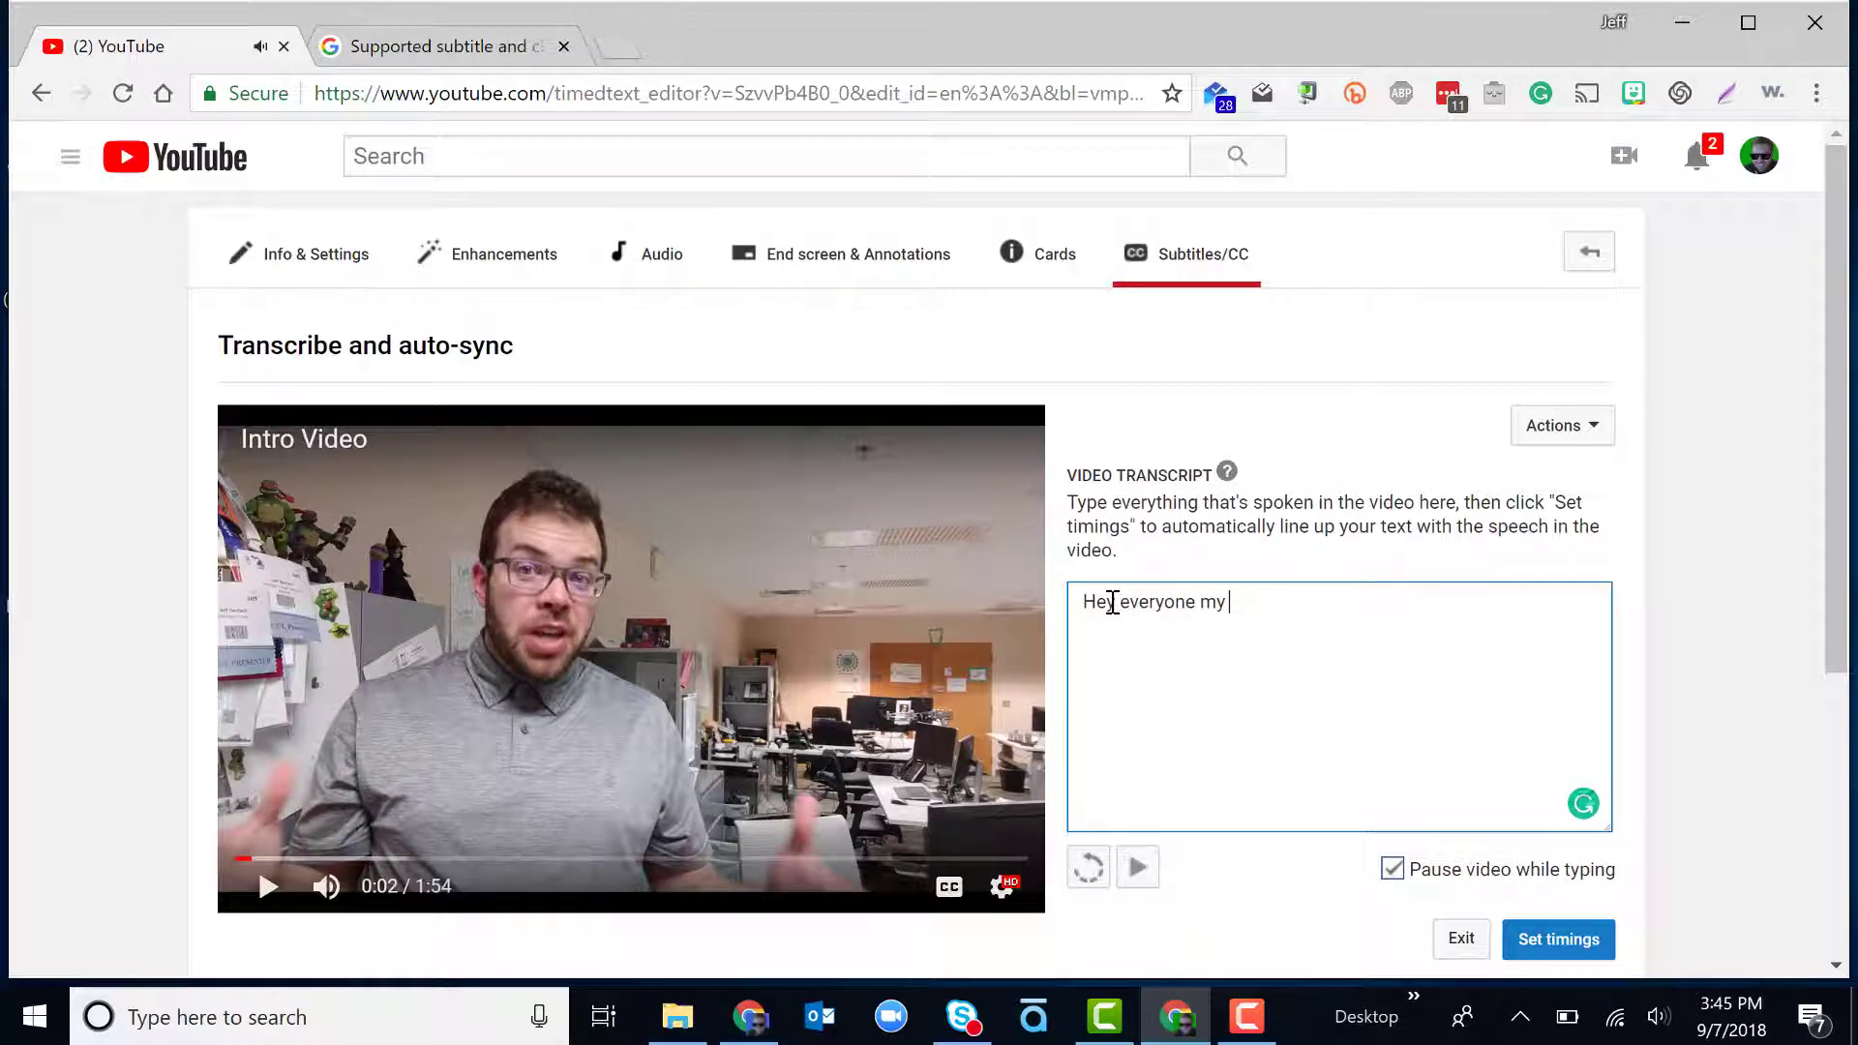
{"action": "type", "text": "name is"}
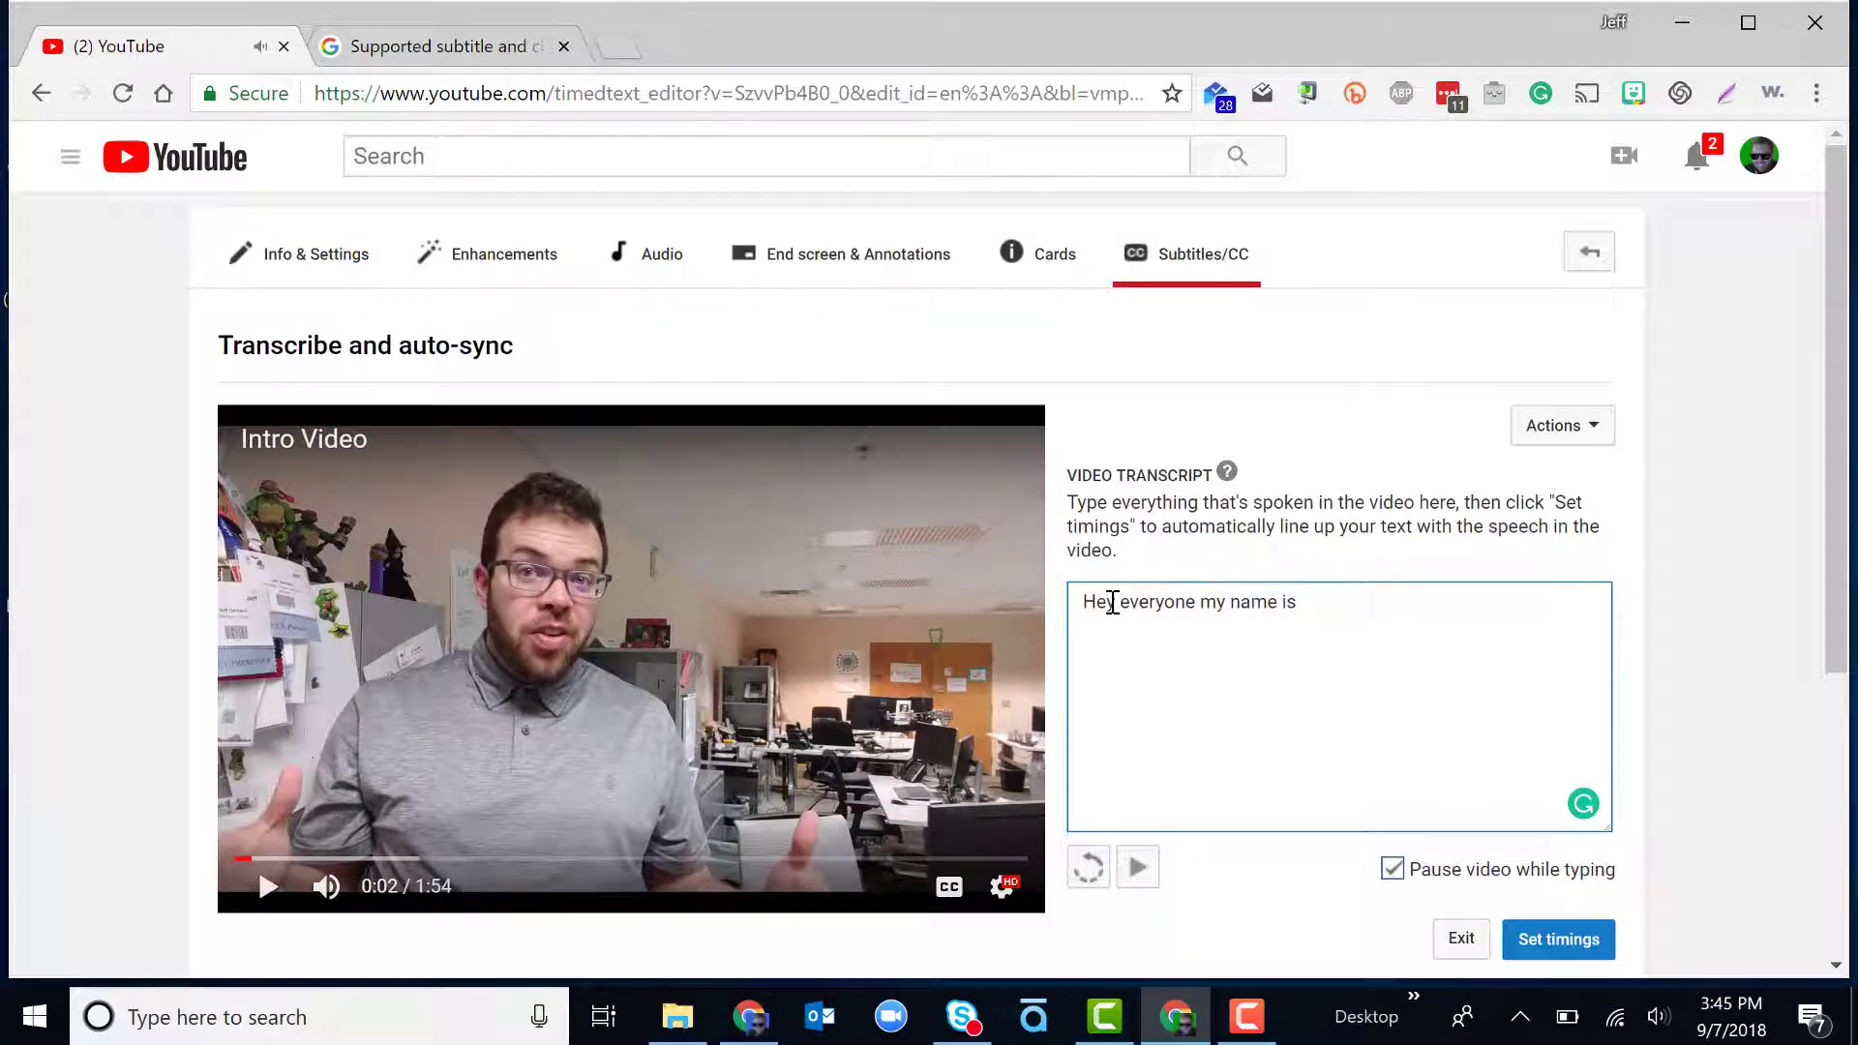
{"action": "type", "text": "Jeff."}
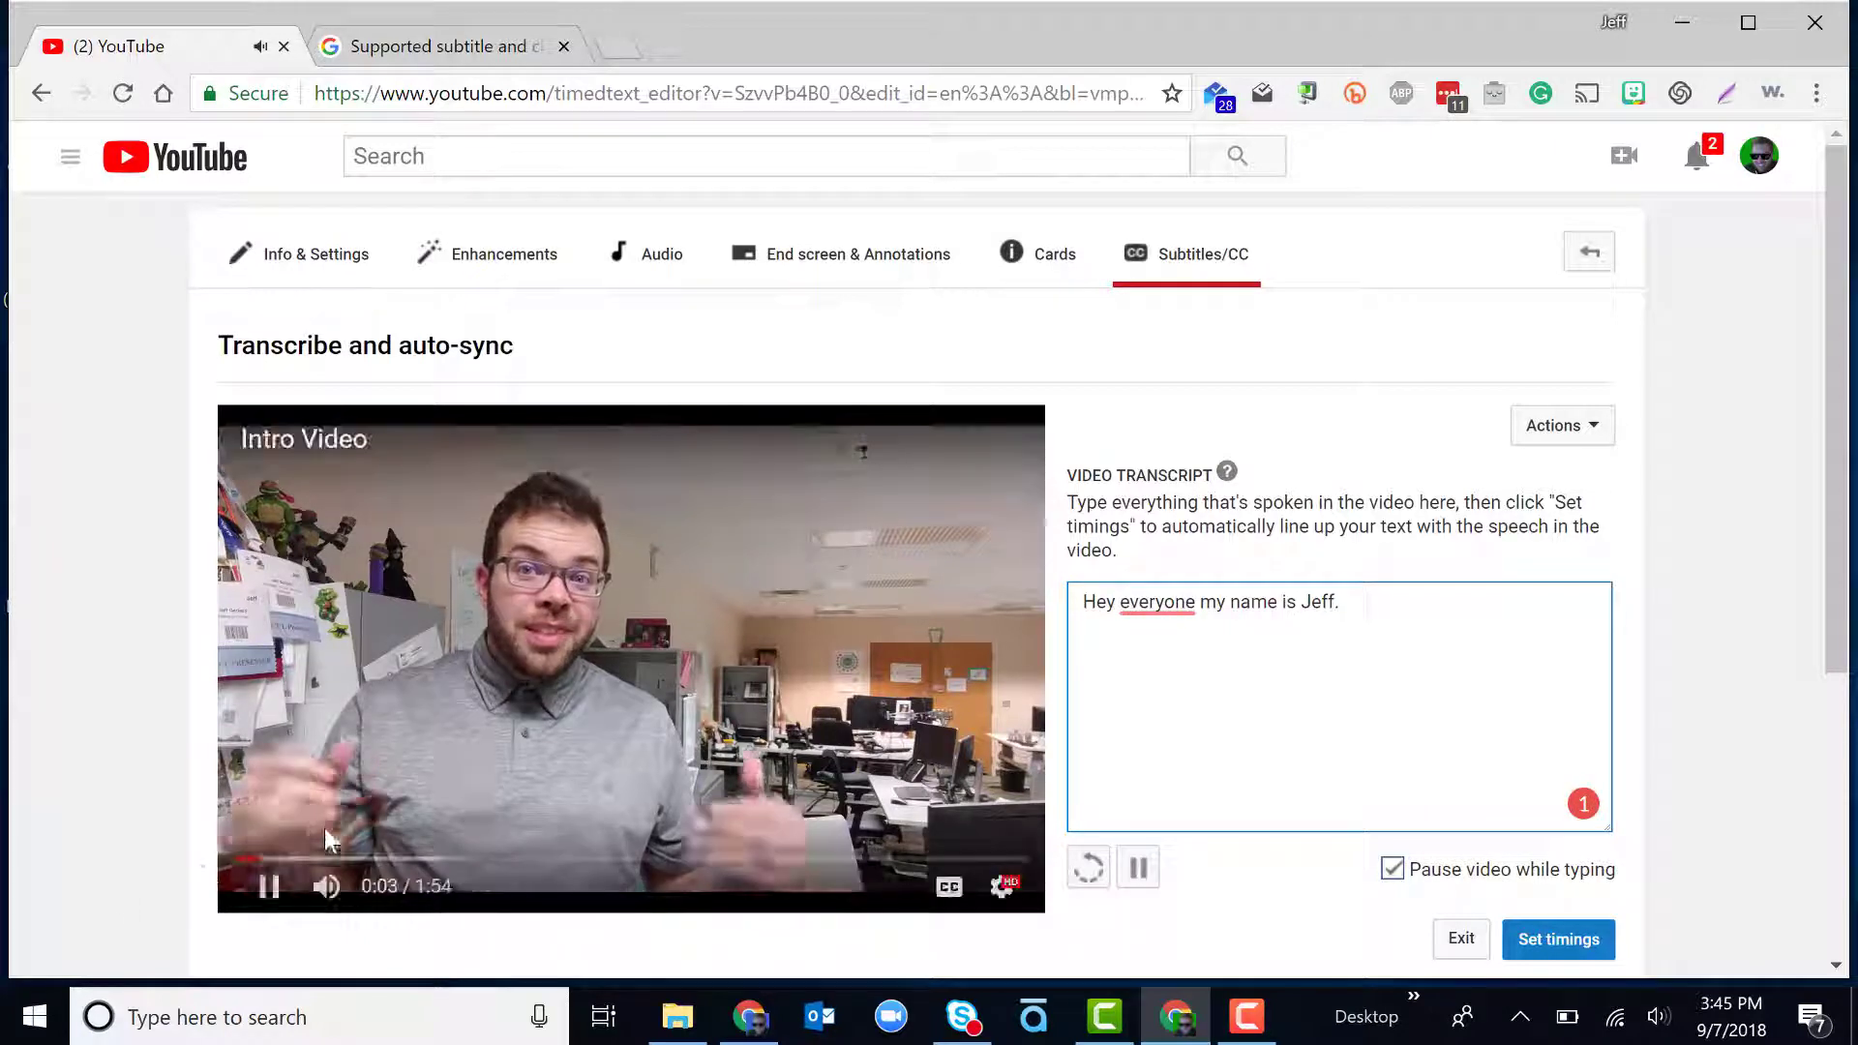
{"action": "left_click", "coordinate": [269, 885]}
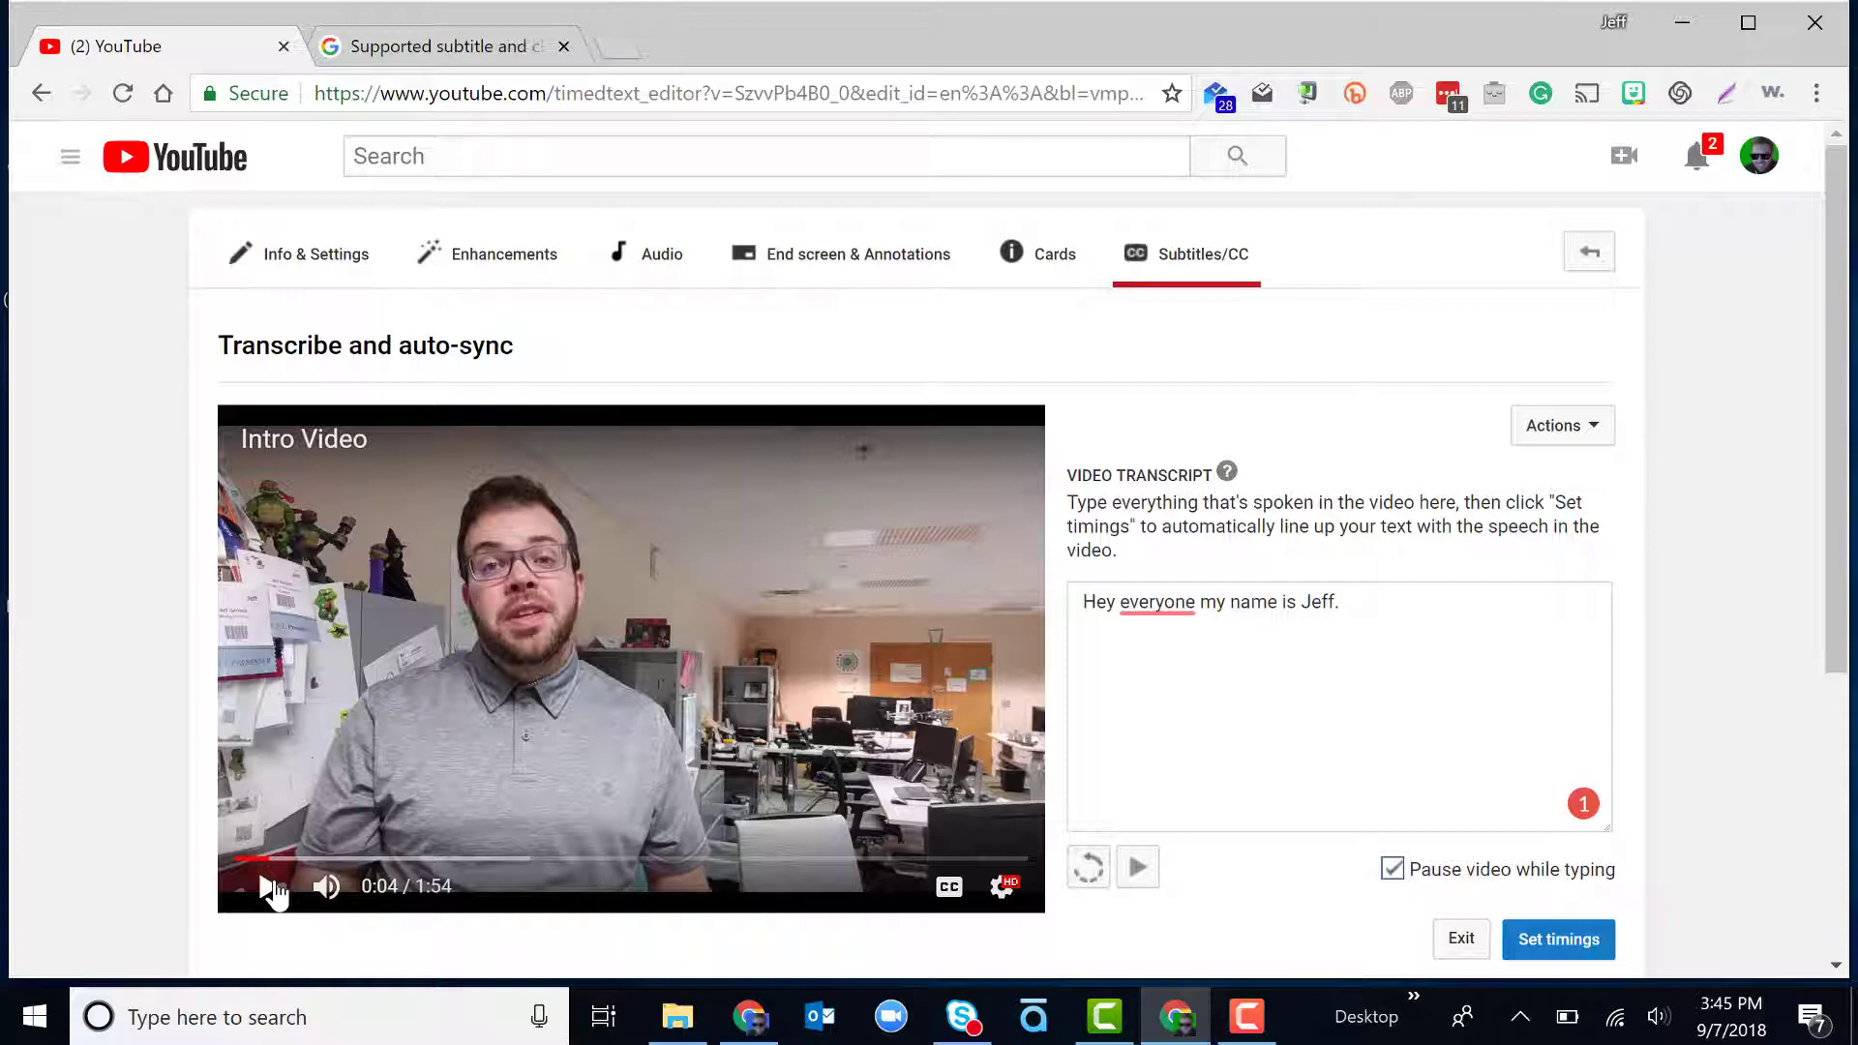
- Submit the transcript with Set timings so YouTube generates caption timings
{"action": "left_click", "coordinate": [1557, 938]}
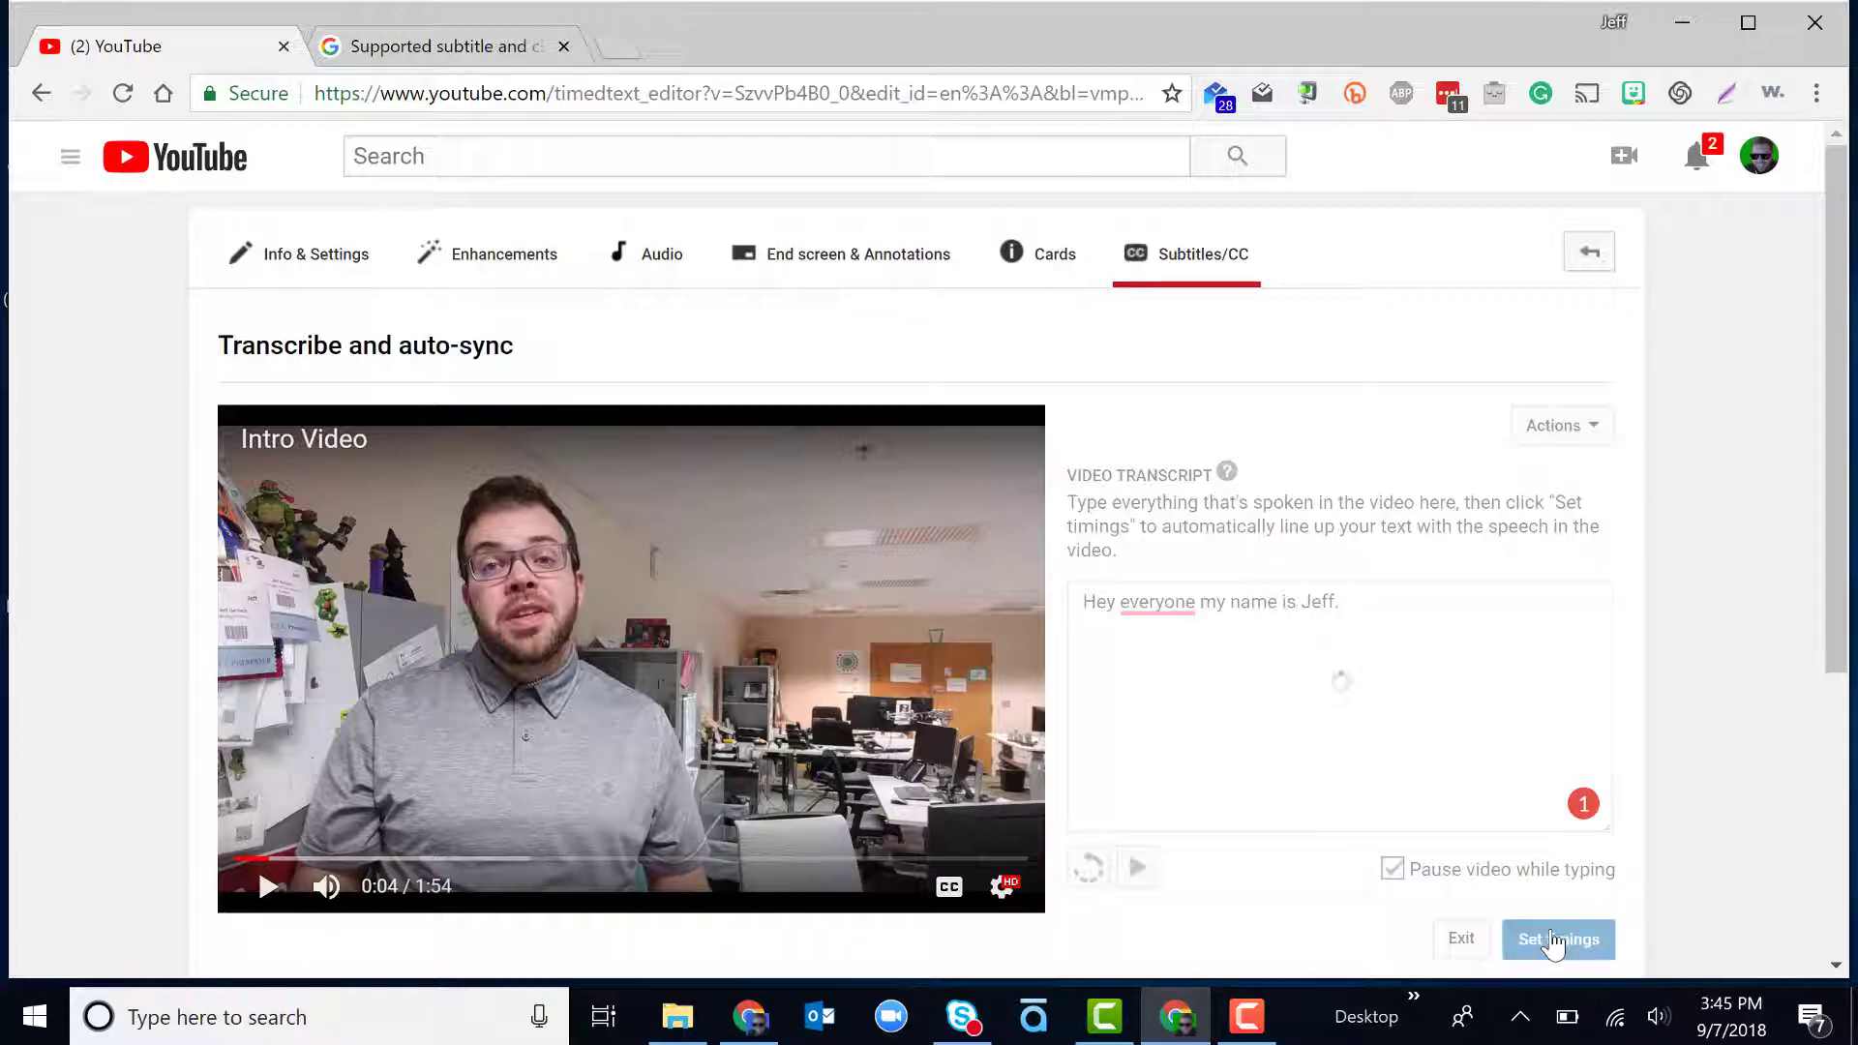
{"action": "left_click", "coordinate": [1556, 939]}
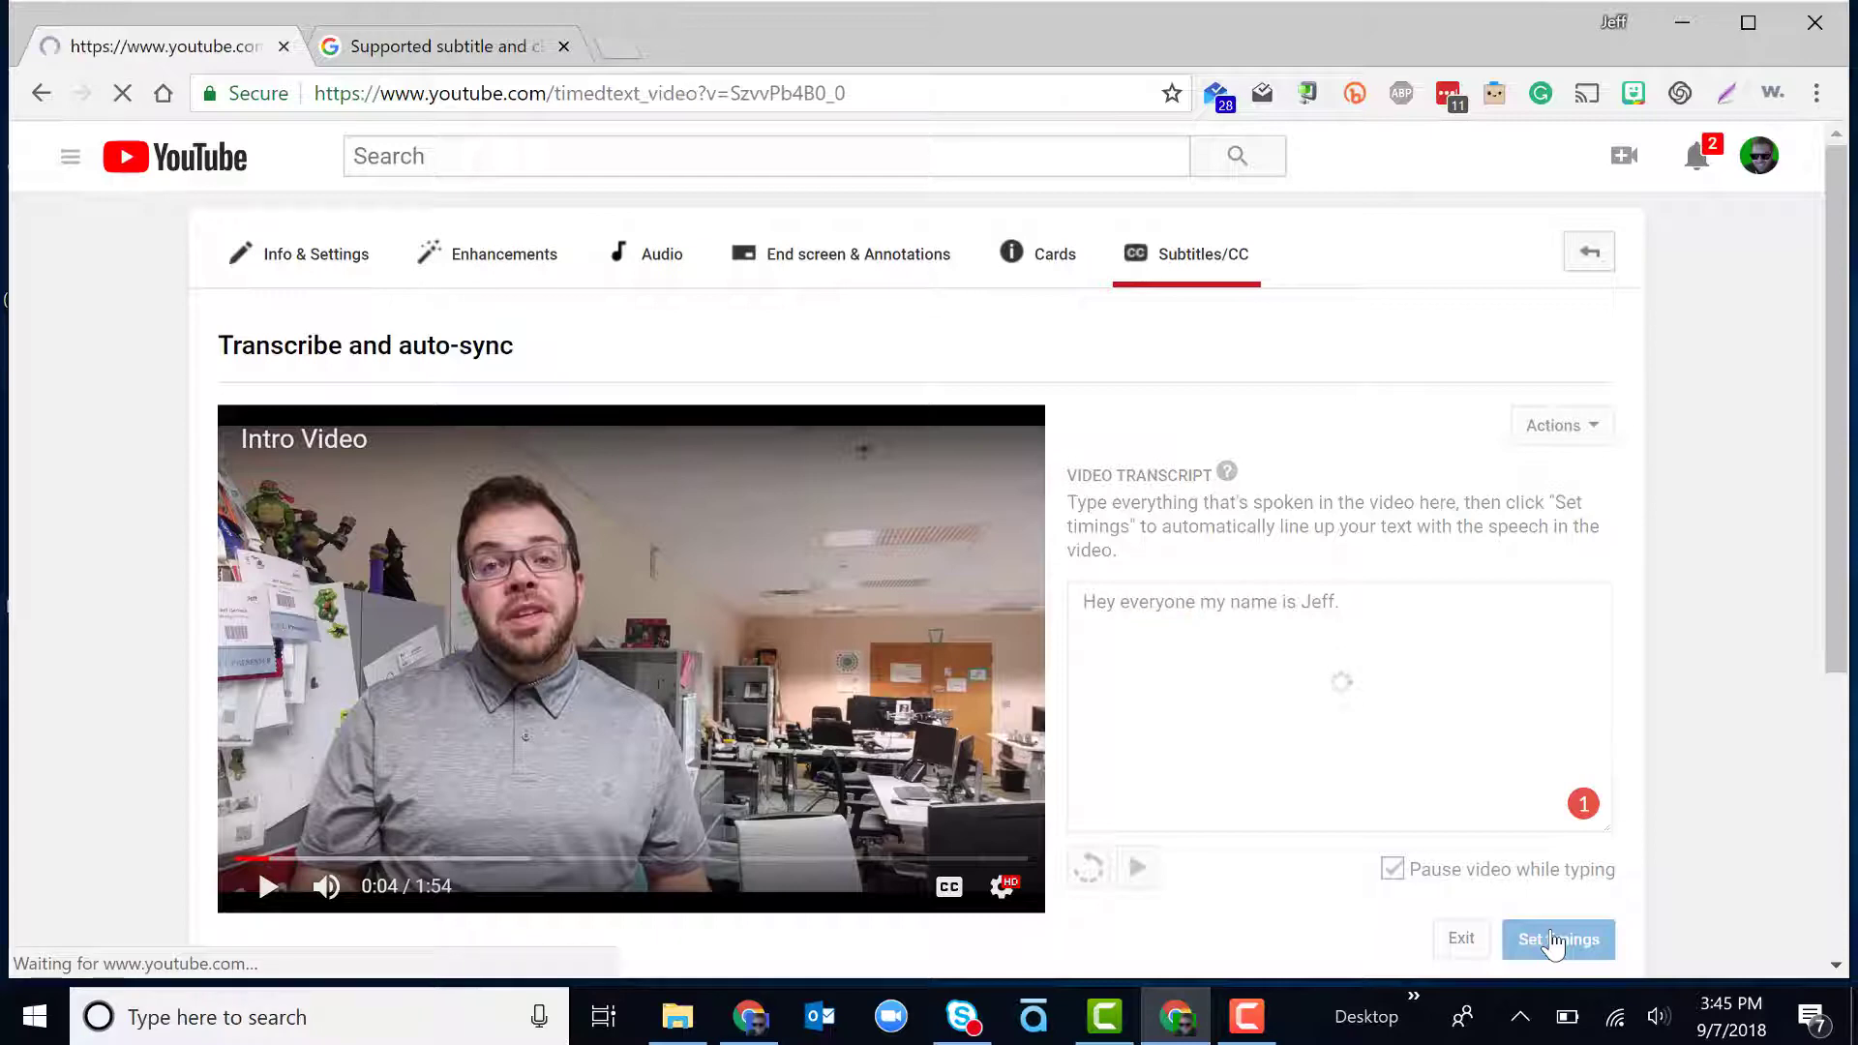
{"action": "left_click", "coordinate": [1556, 939]}
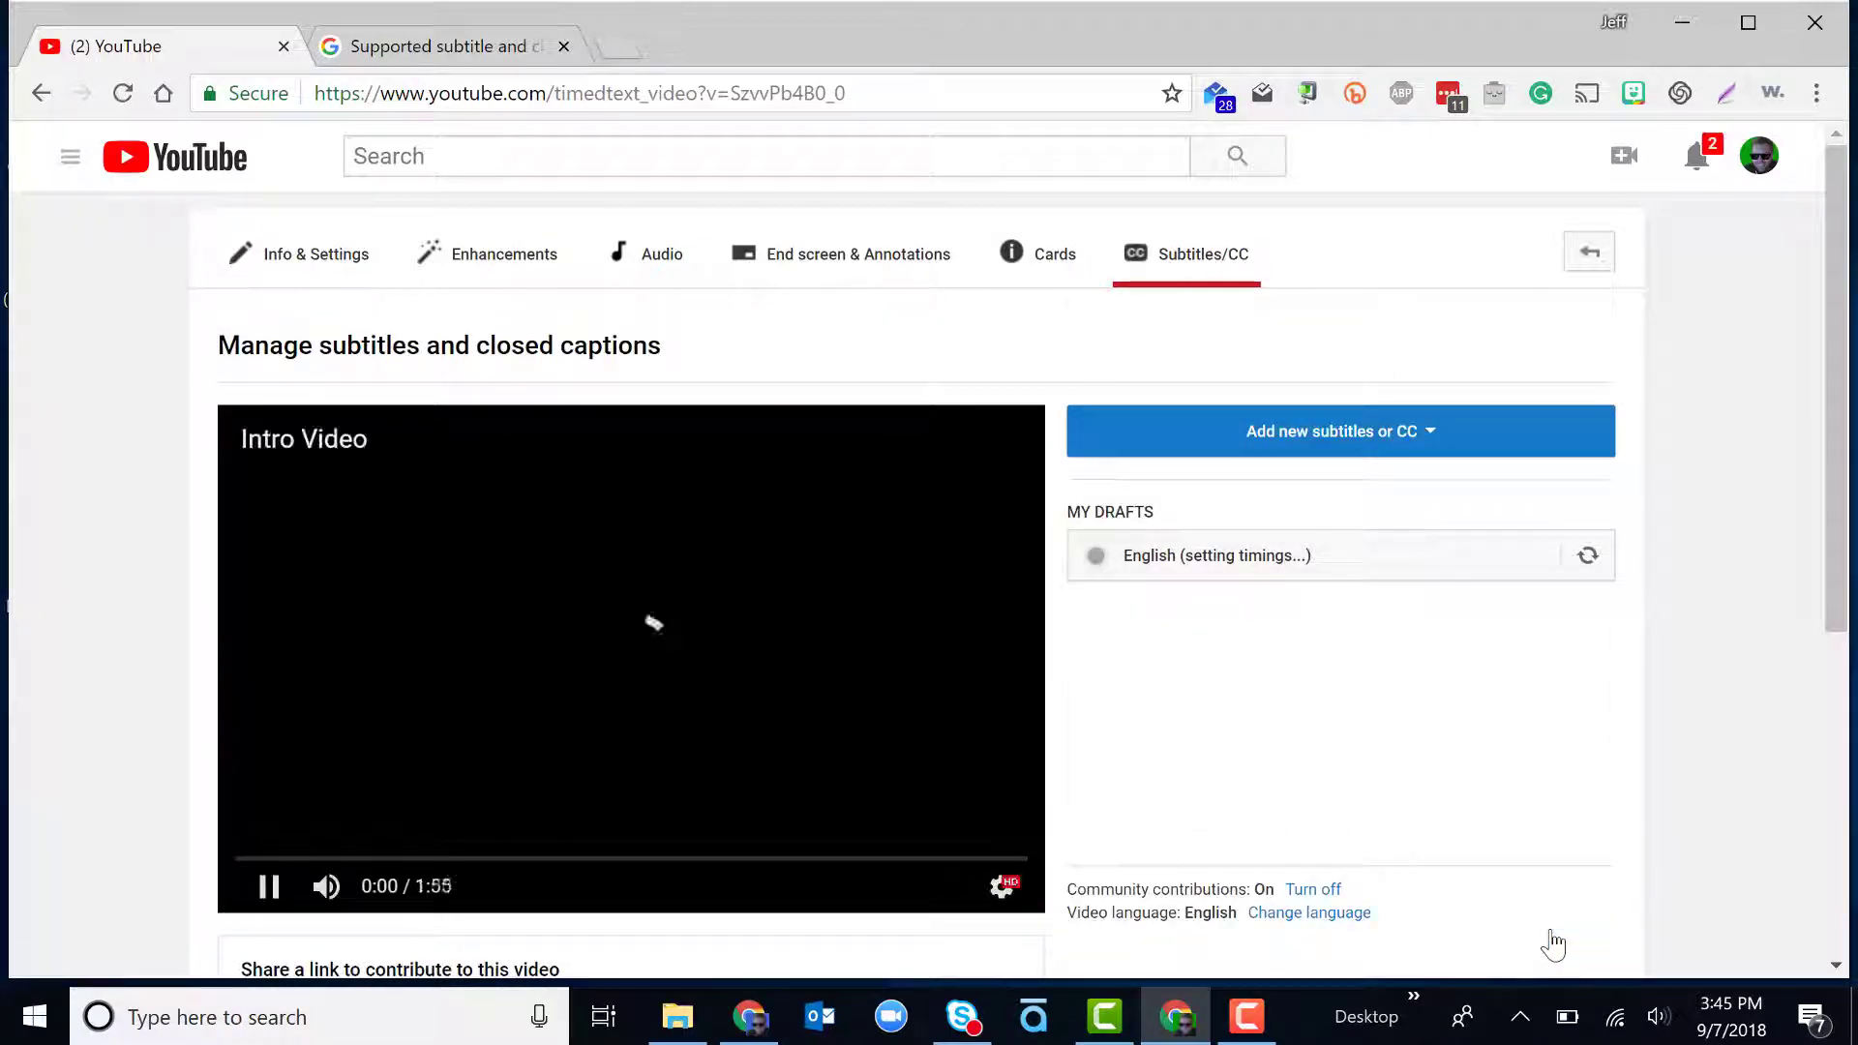
{"action": "left_click", "coordinate": [267, 884]}
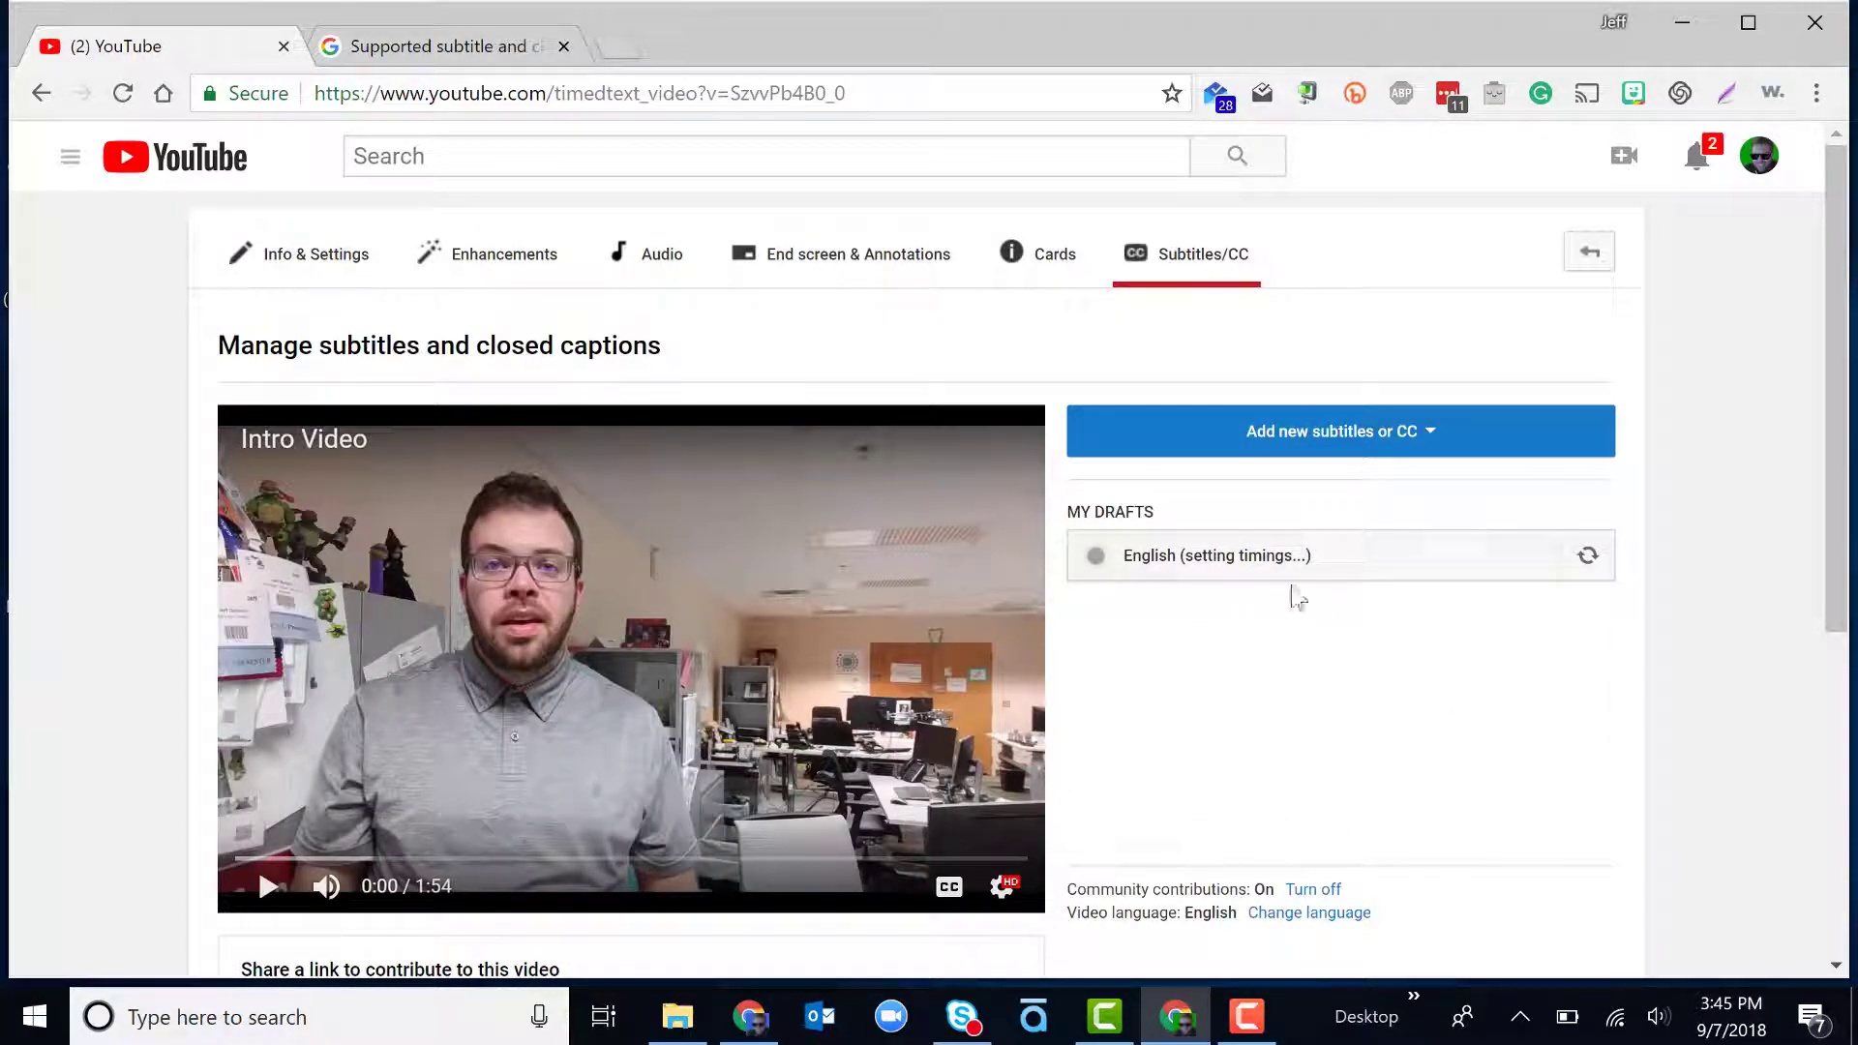
{"action": "mouse_move", "coordinate": [1316, 568]}
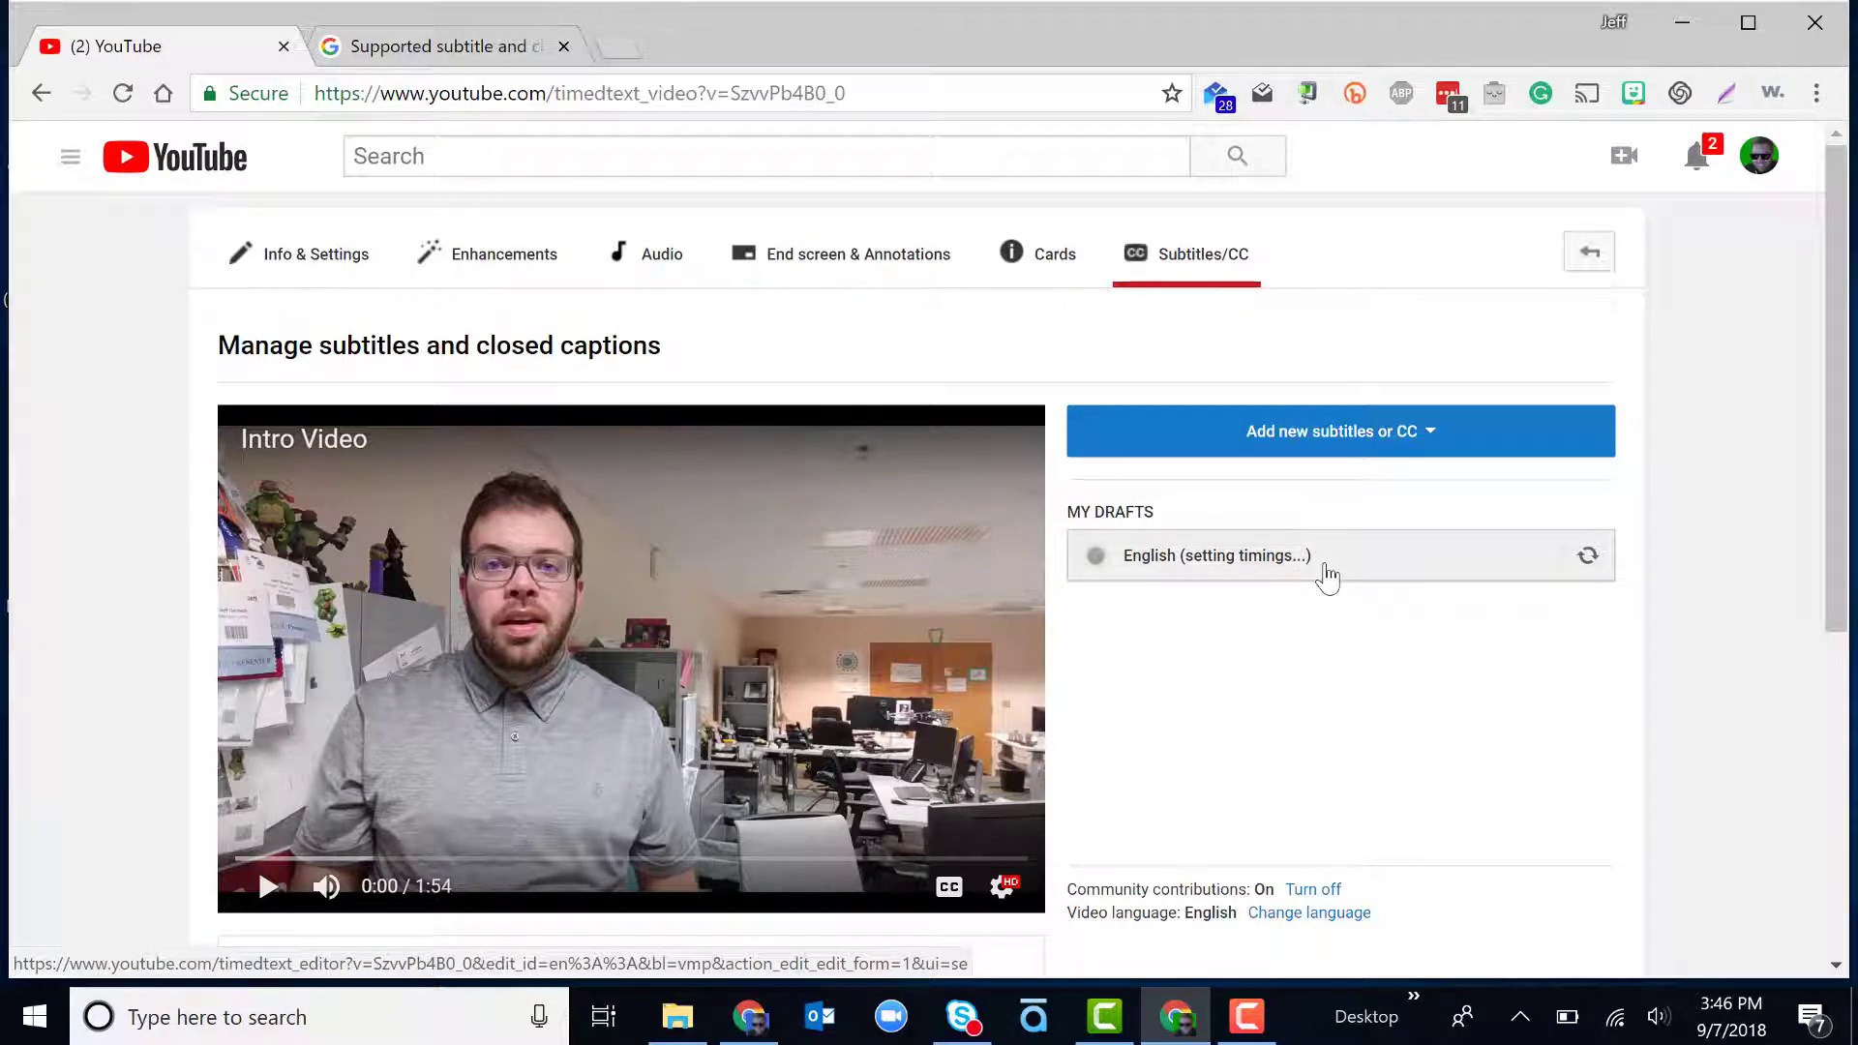
- Open the English draft still setting timings, dismiss the notice, and return to the subtitles overview
{"action": "left_click", "coordinate": [1216, 556]}
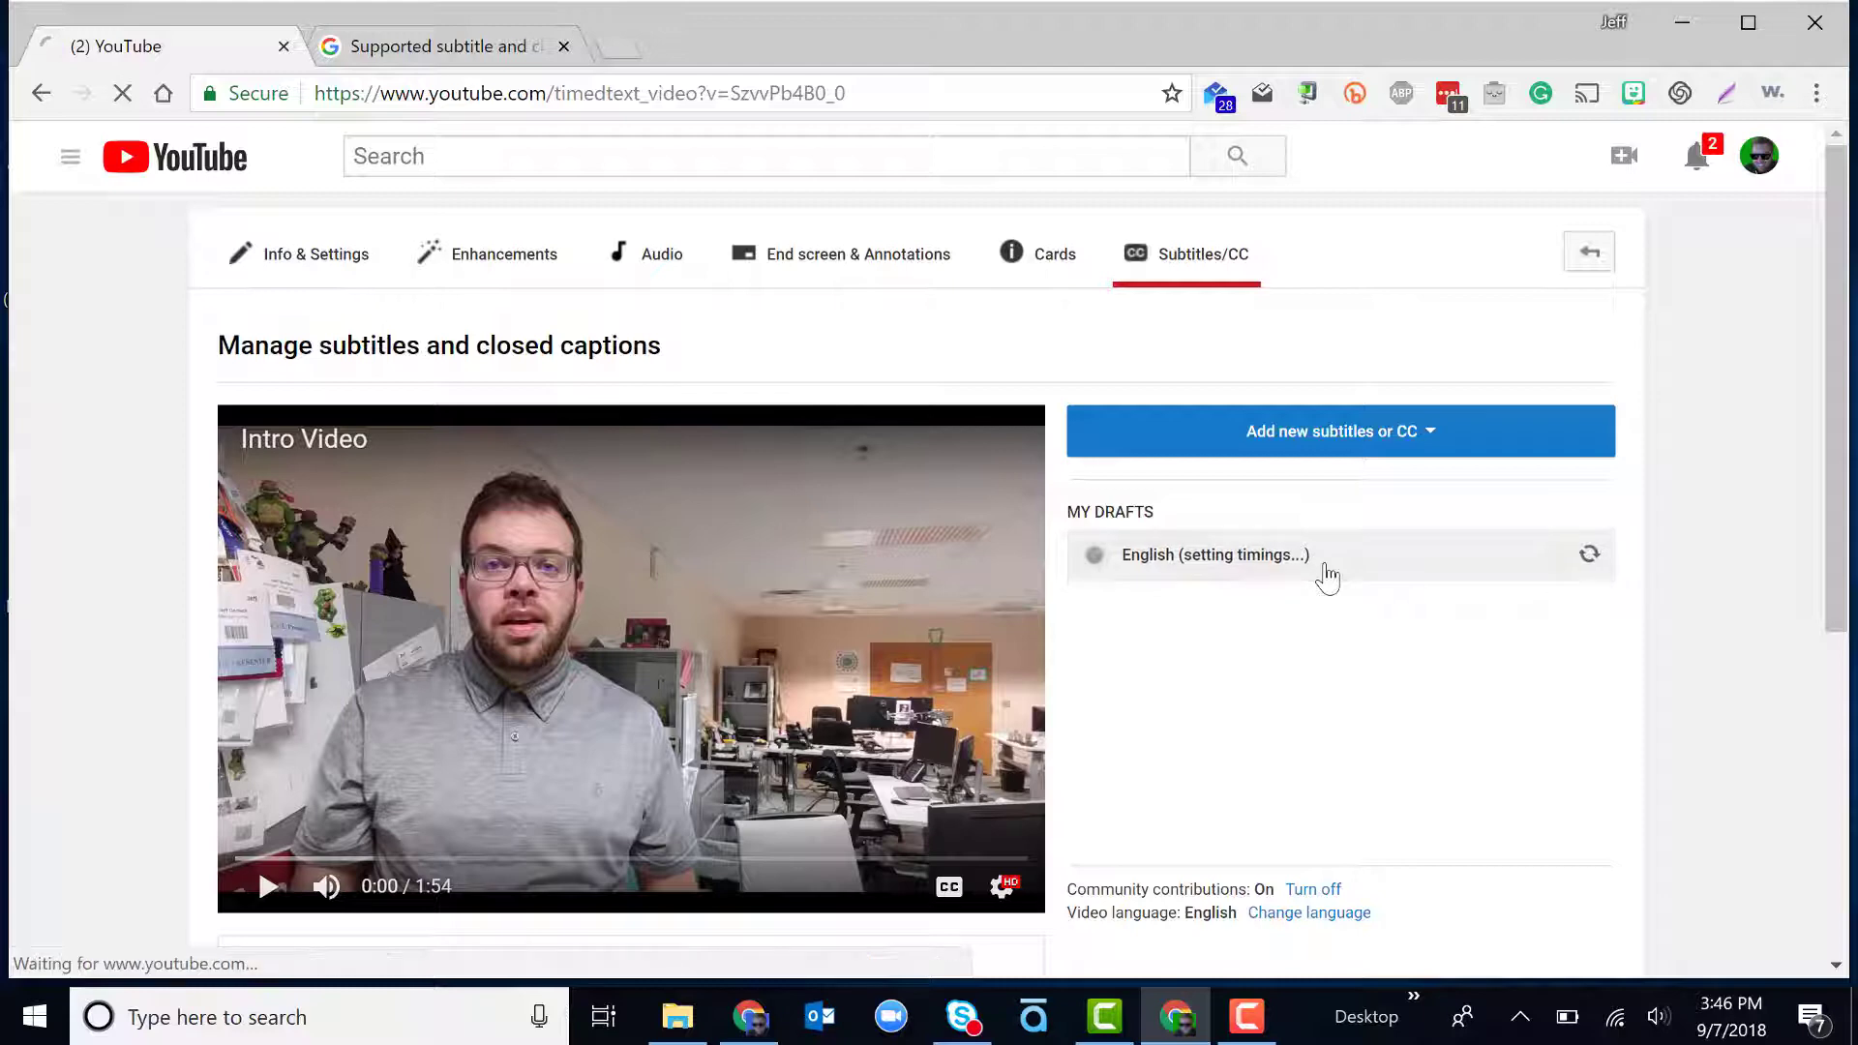
{"action": "left_click", "coordinate": [1216, 555]}
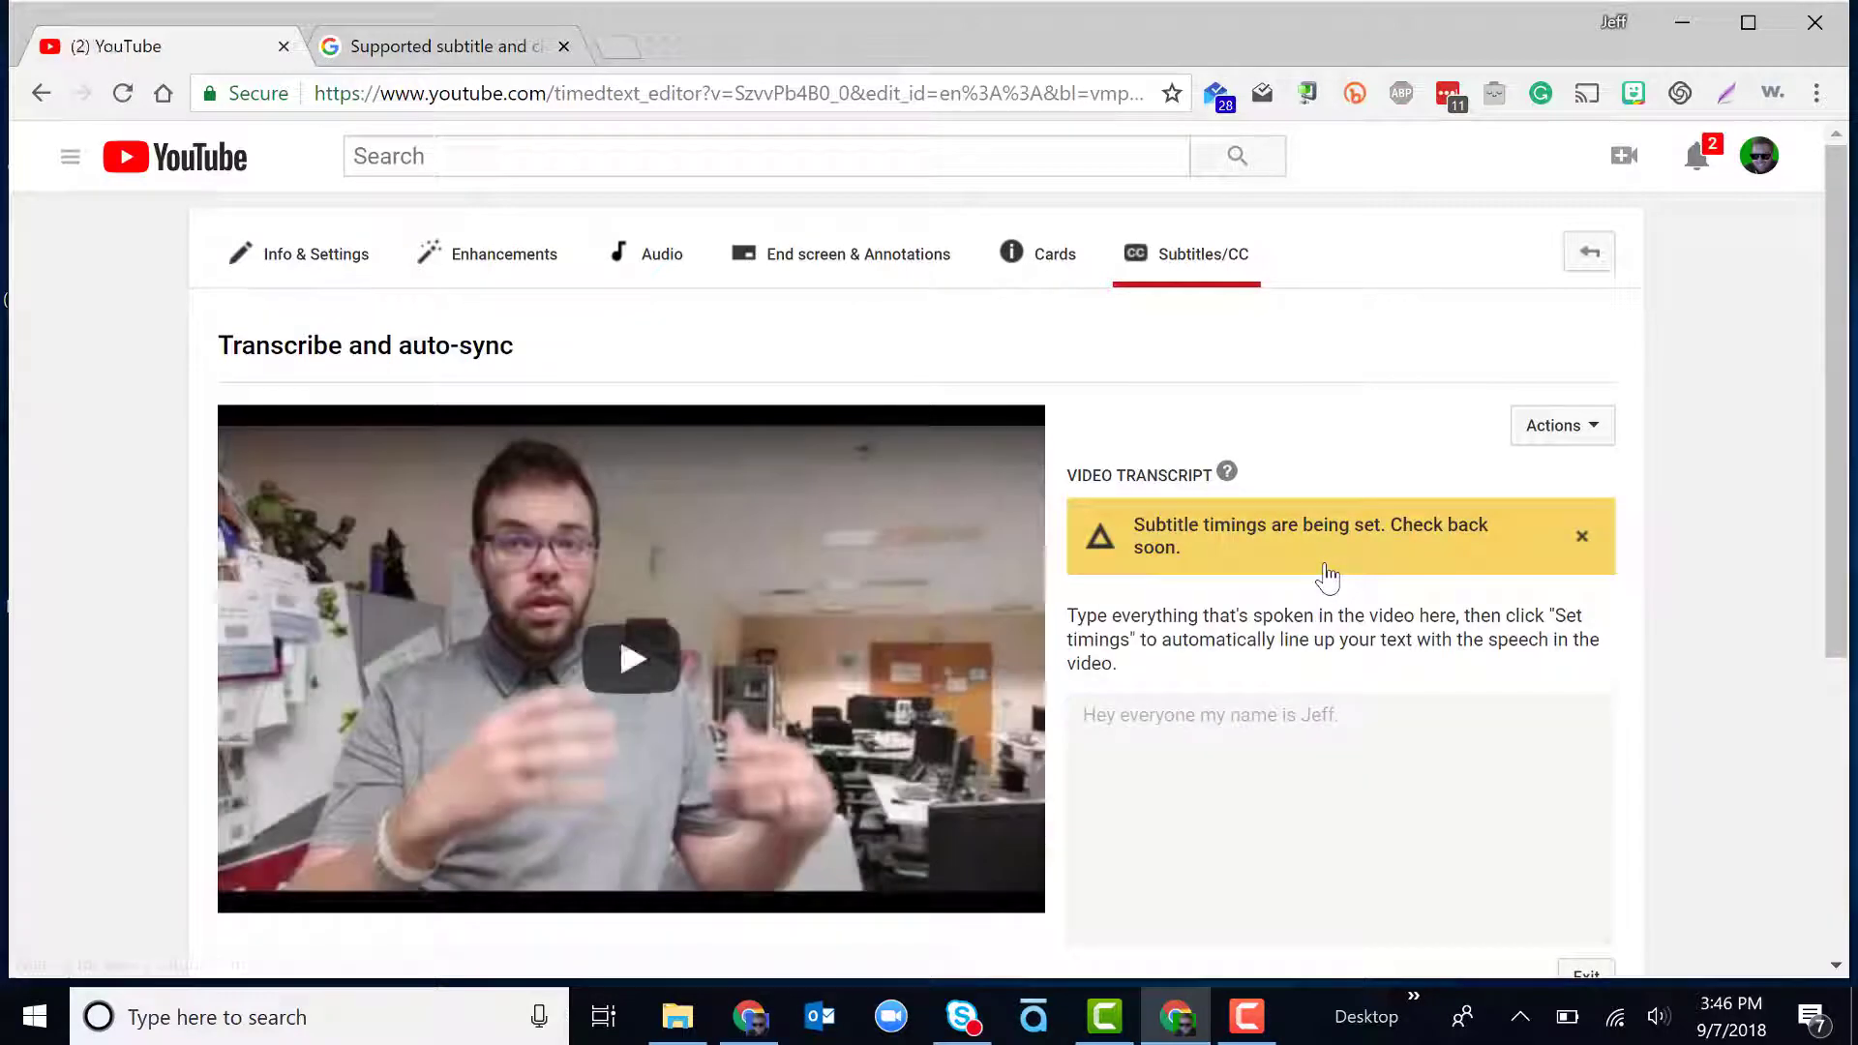
{"action": "scroll", "scroll_direction": "down", "scroll_amount": 3}
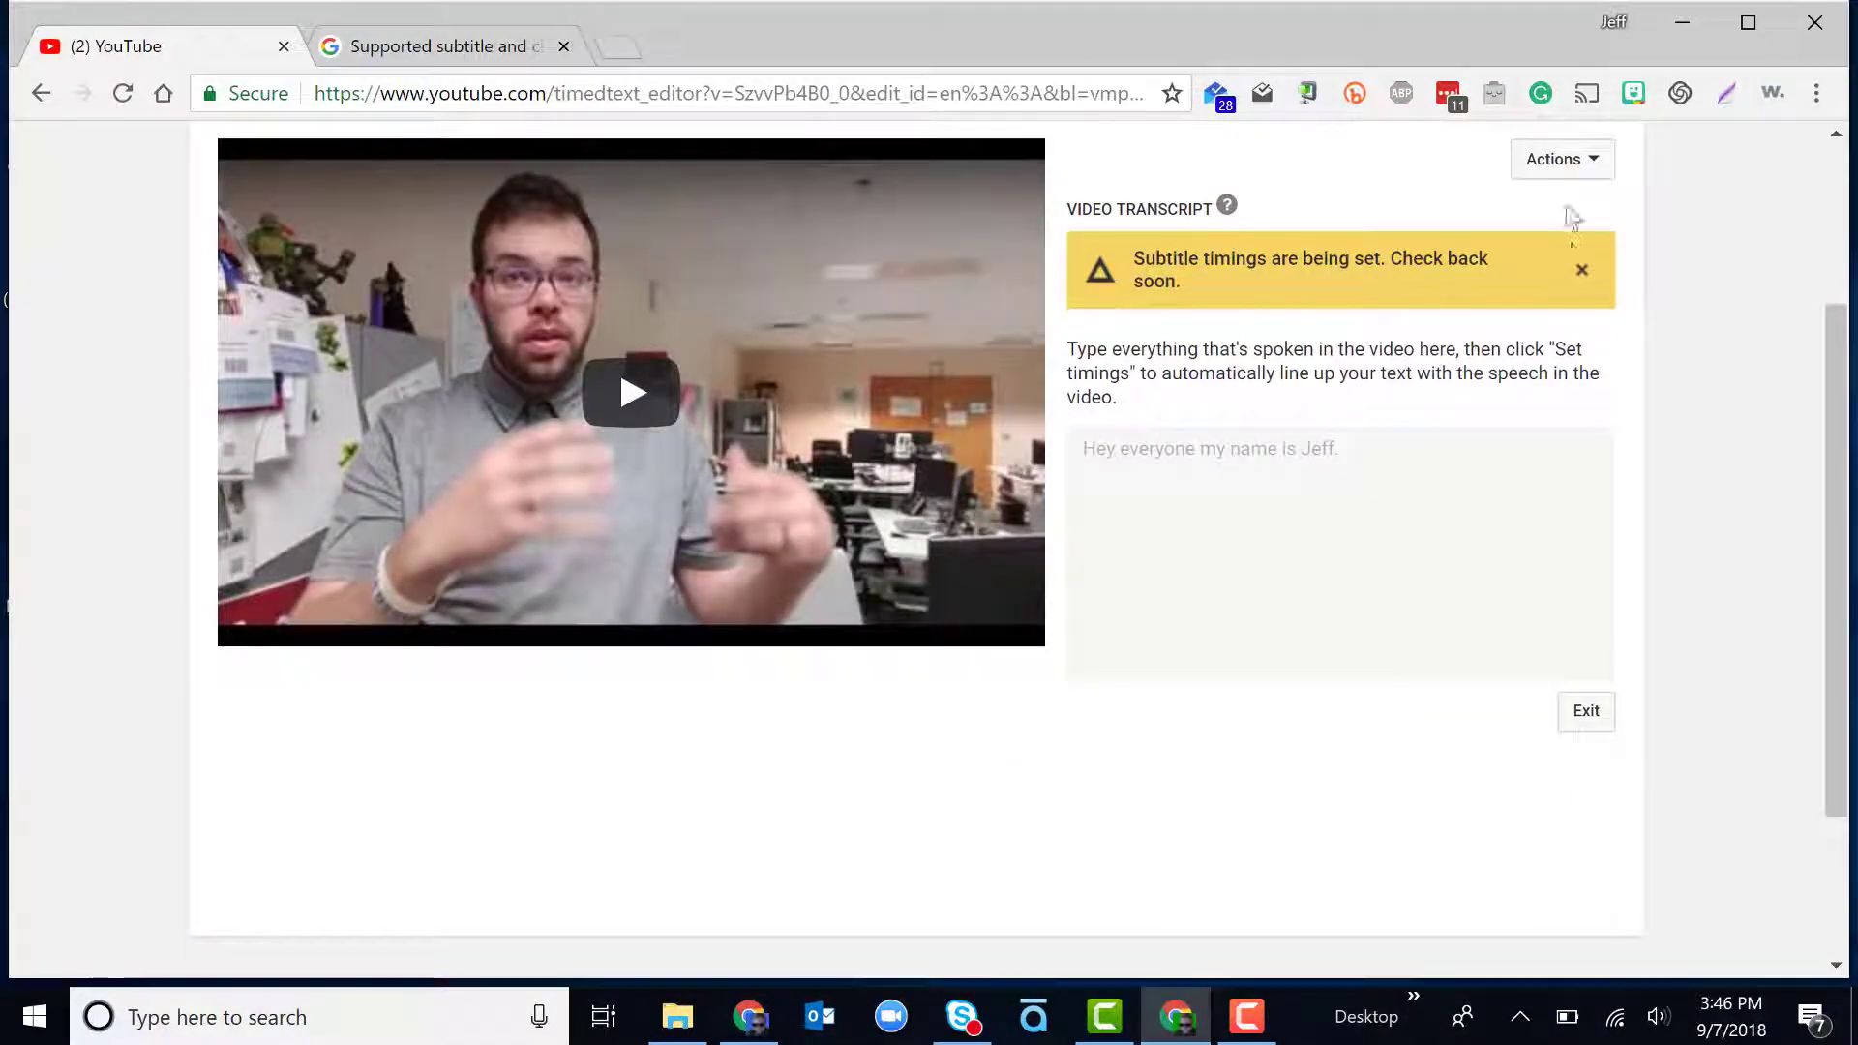
{"action": "left_click", "coordinate": [1581, 269]}
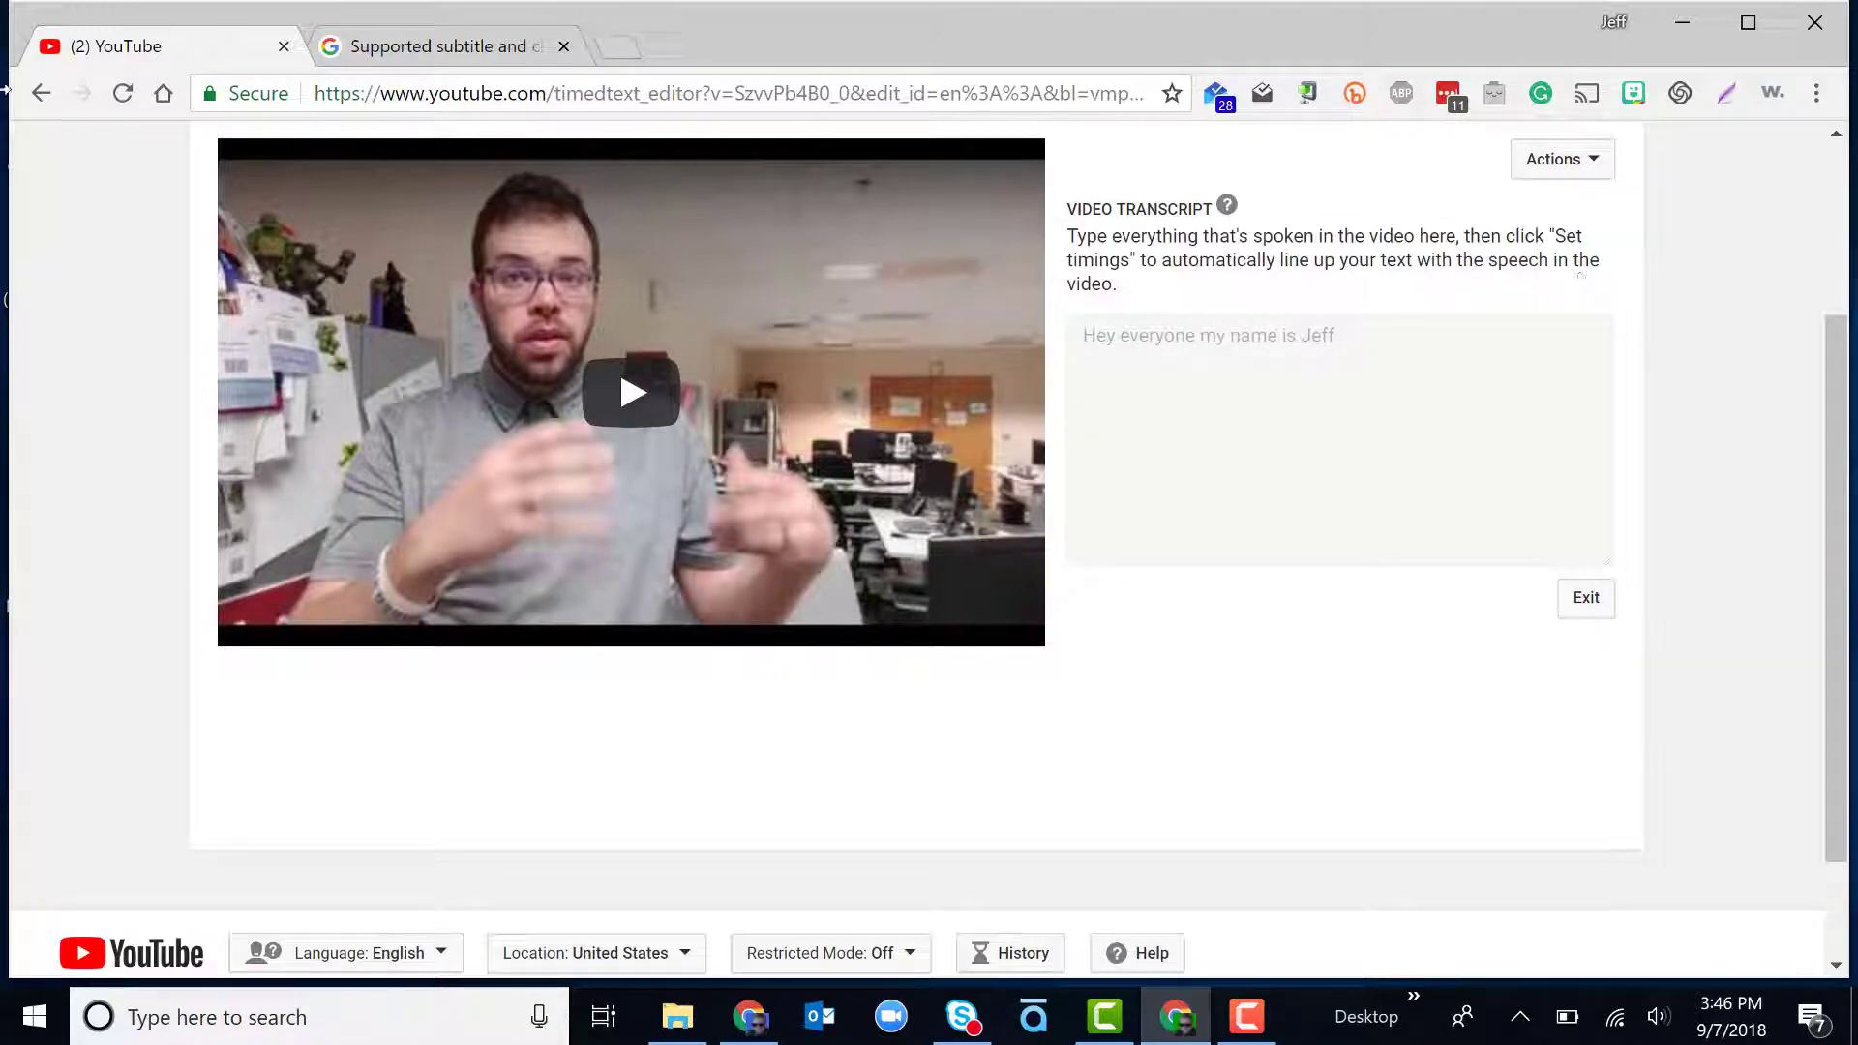
{"action": "left_click", "coordinate": [41, 93]}
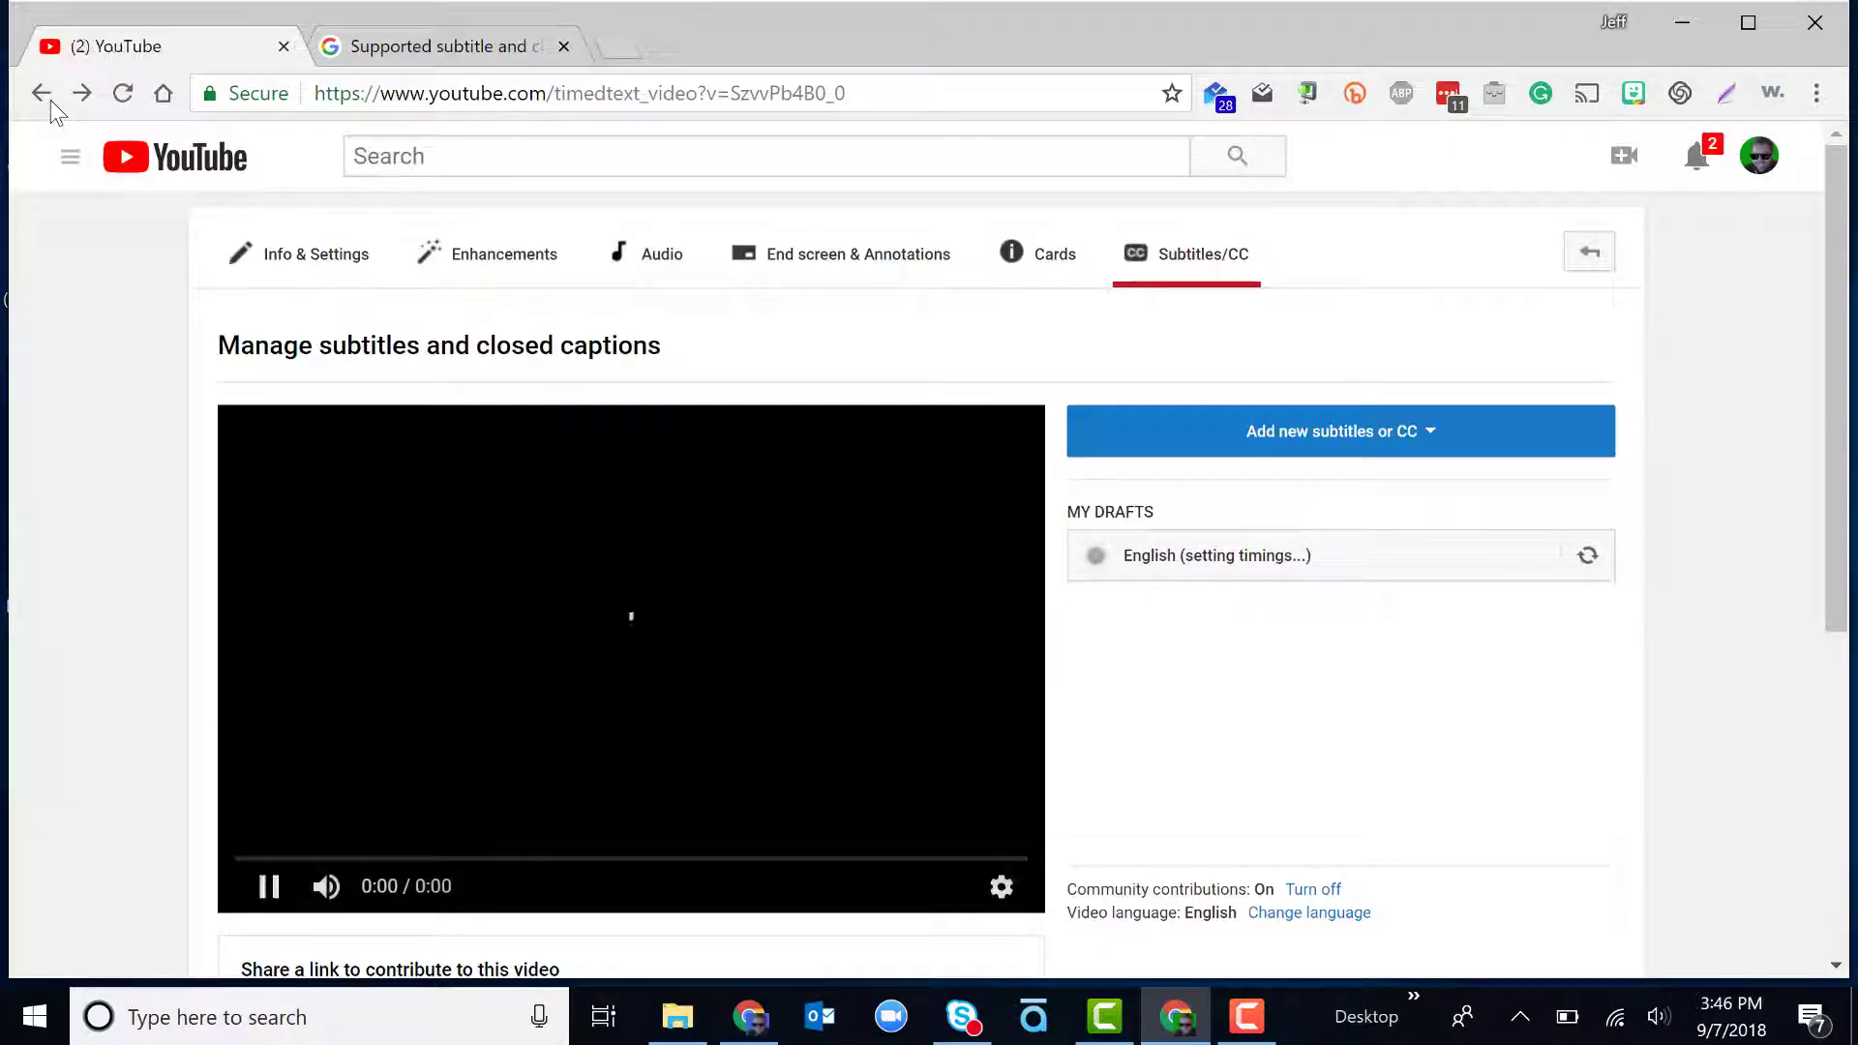
- Open the timed English draft showing 'Hey everyone my name is Jeff.' from 1:46.6 to 1:54.0
{"action": "left_click", "coordinate": [269, 884]}
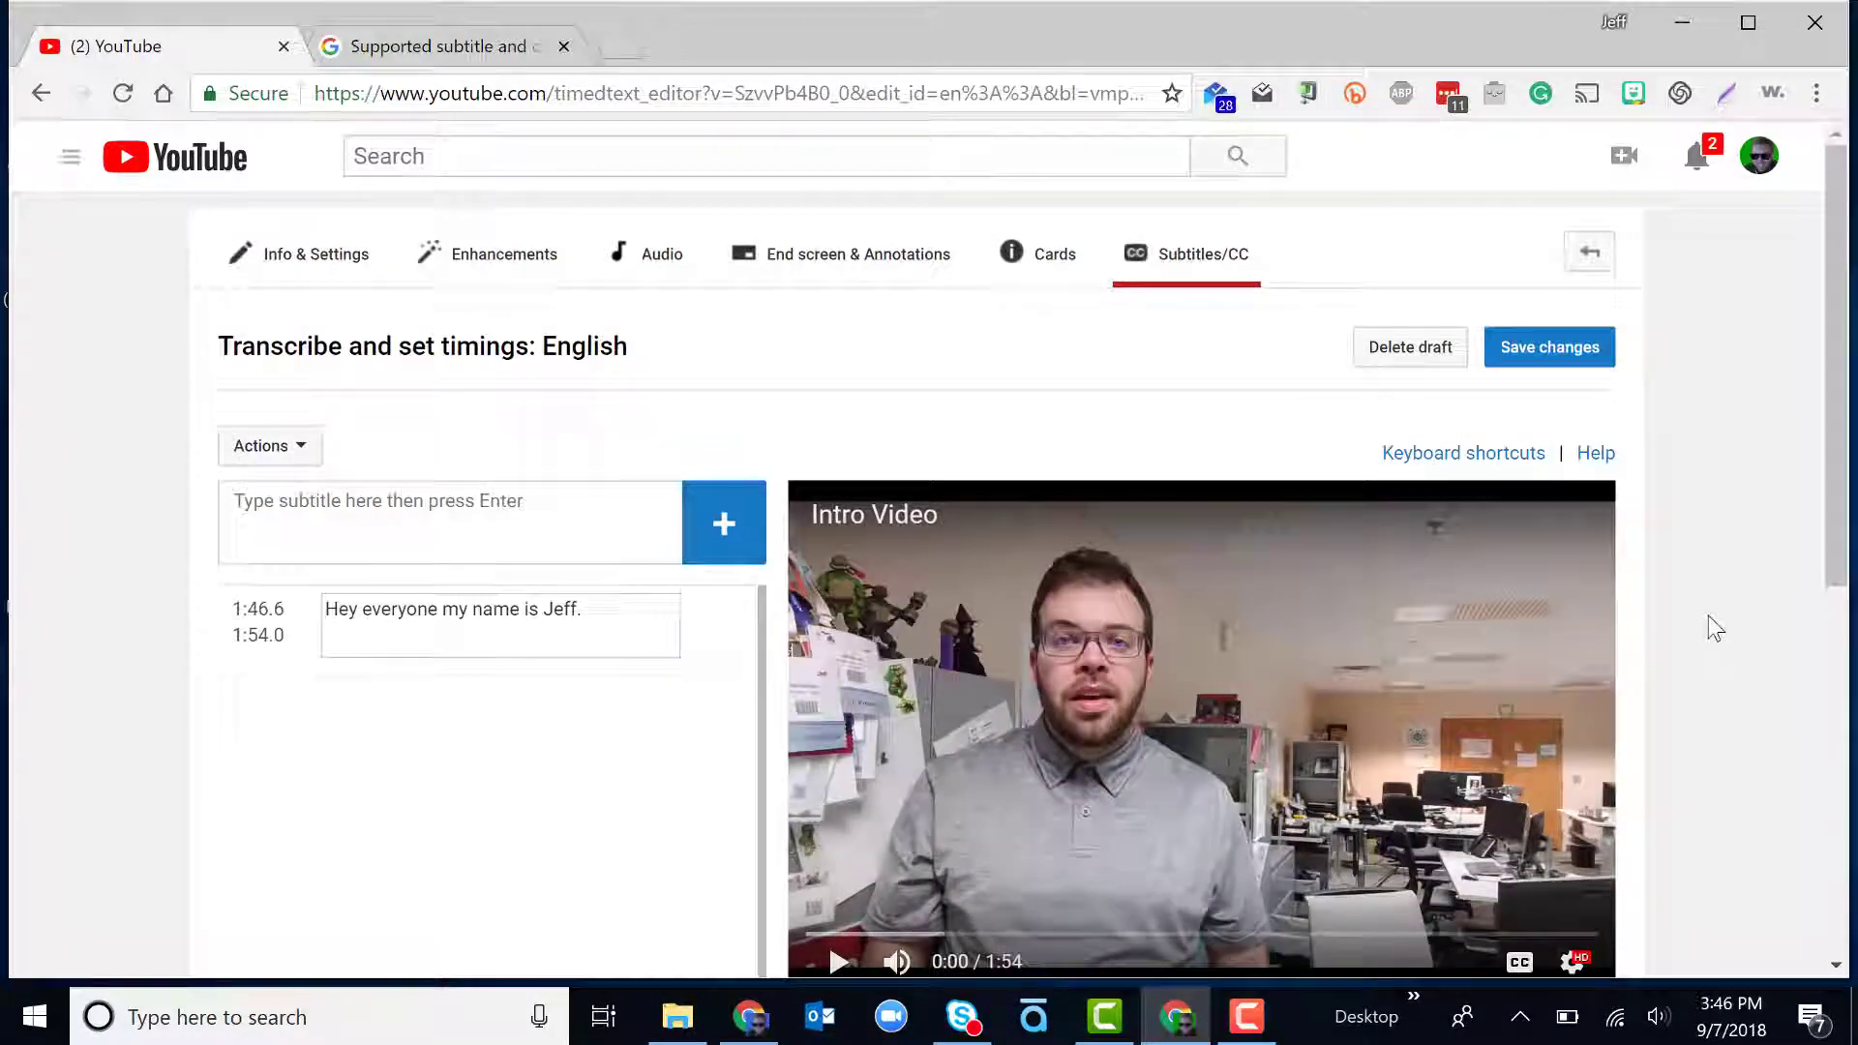
{"action": "scroll", "scroll_direction": "down", "scroll_amount": 3}
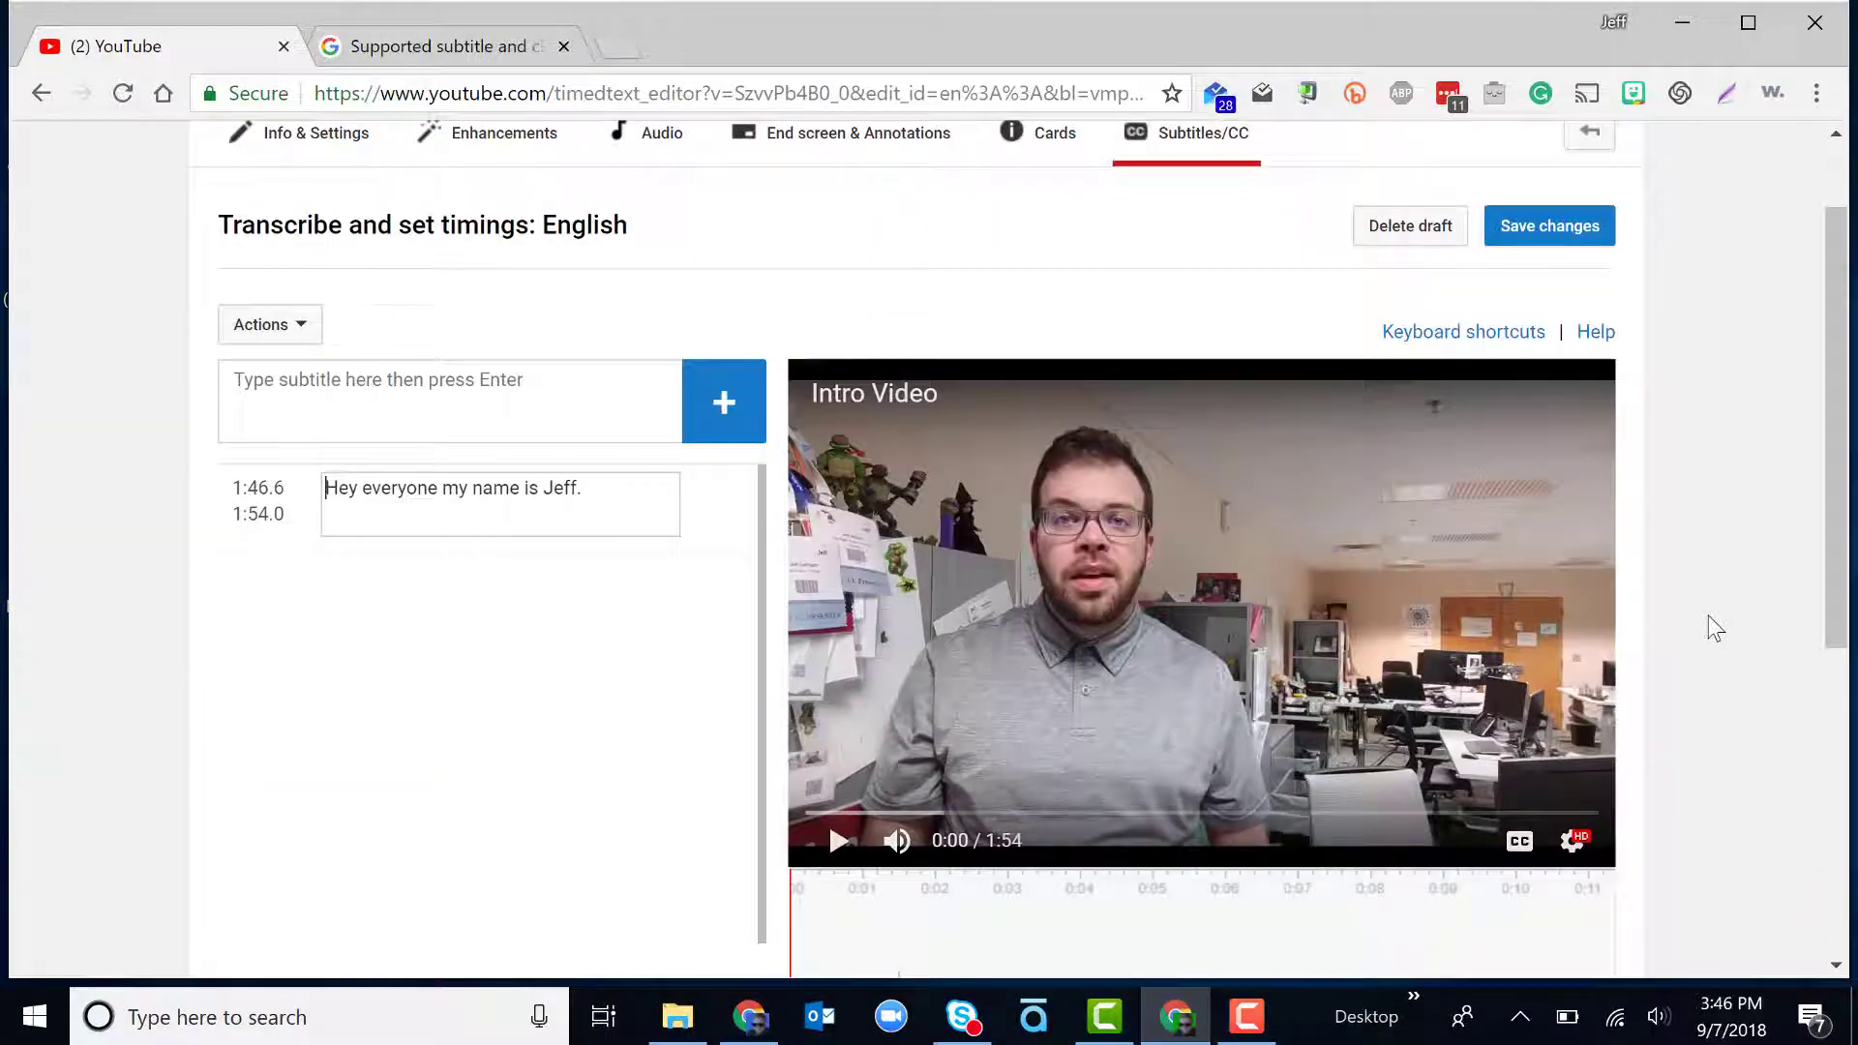